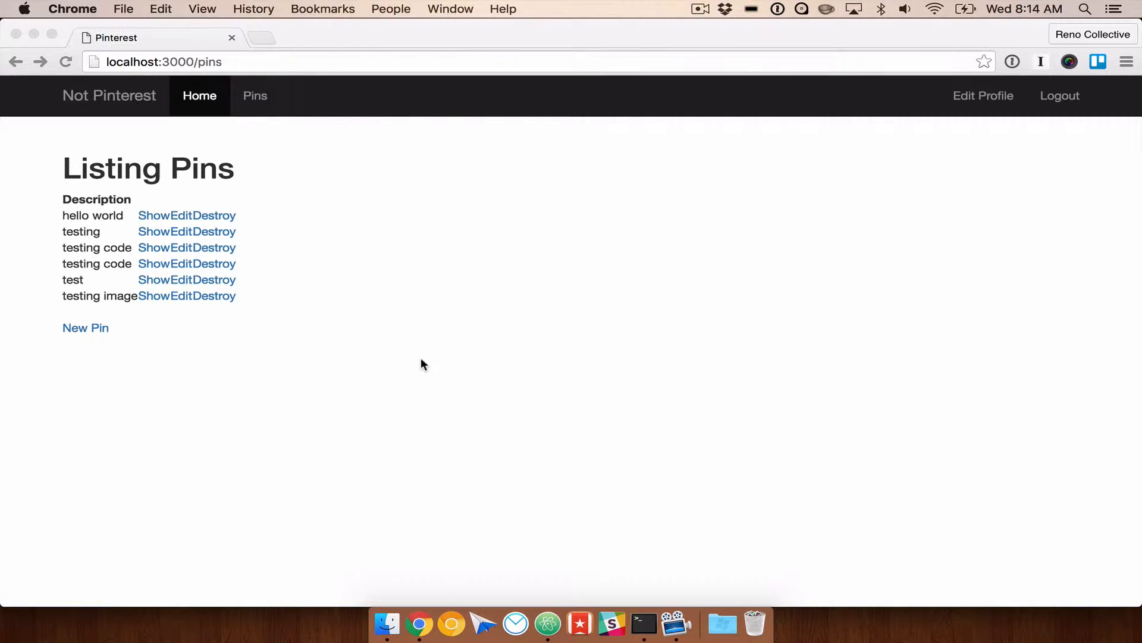
{"action": "mouse_move", "coordinate": [76, 224]}
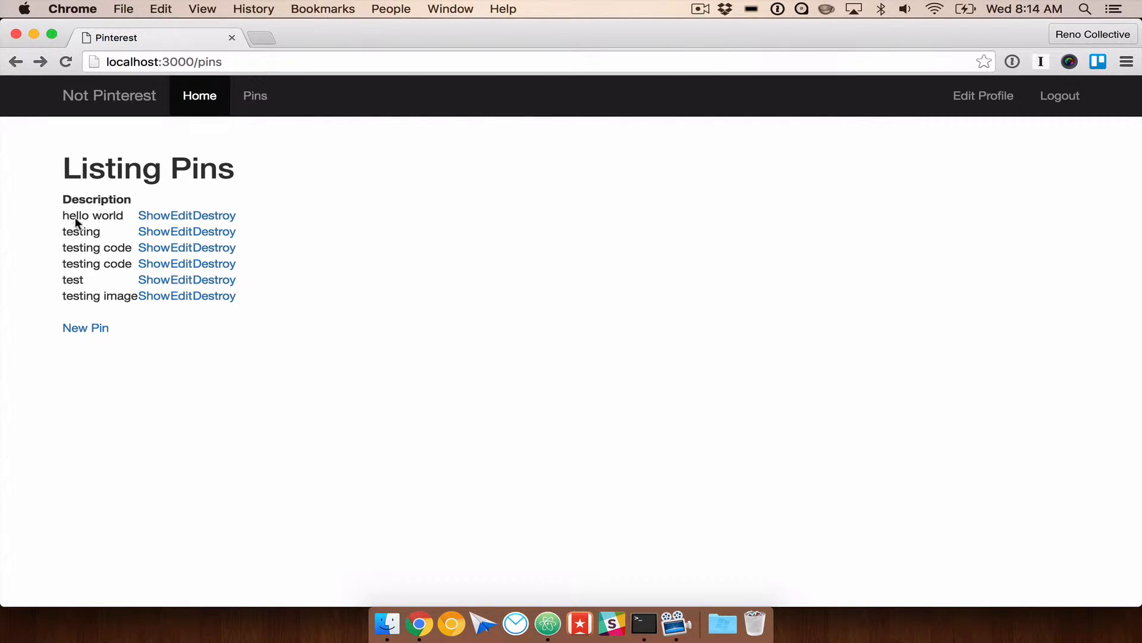
{"action": "mouse_move", "coordinate": [301, 315]}
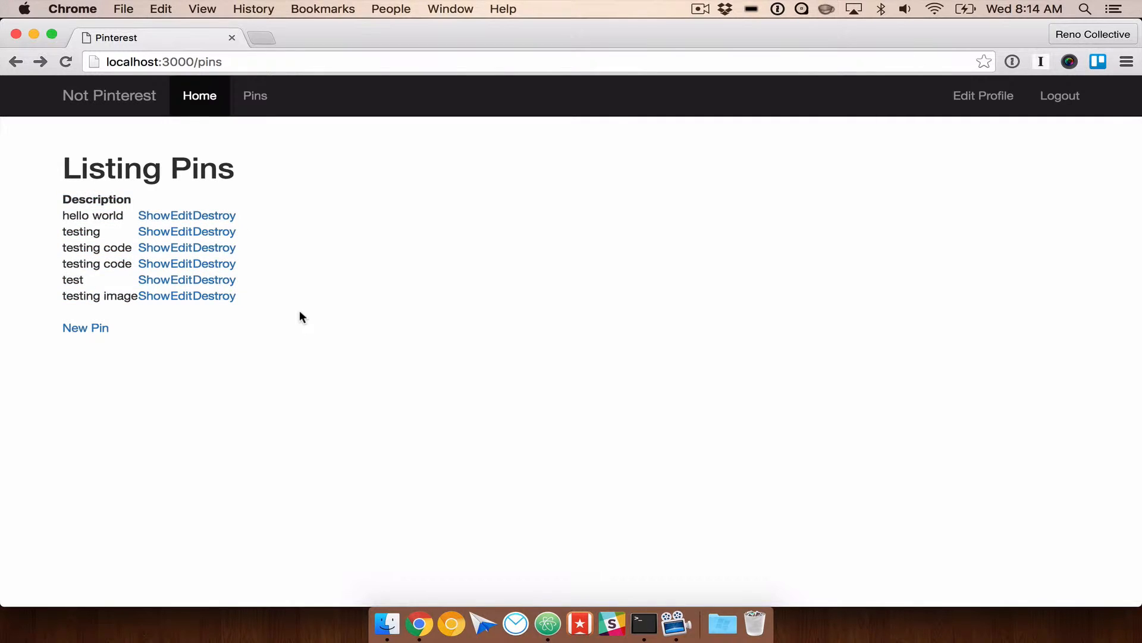
{"action": "mouse_move", "coordinate": [838, 165]}
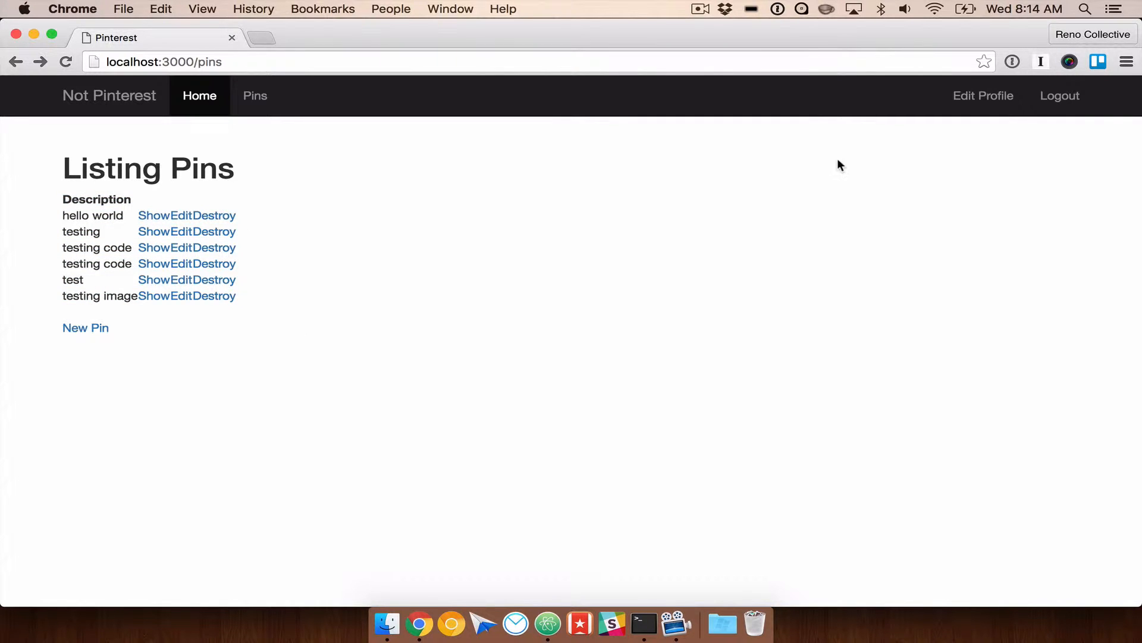
{"action": "mouse_move", "coordinate": [983, 95]}
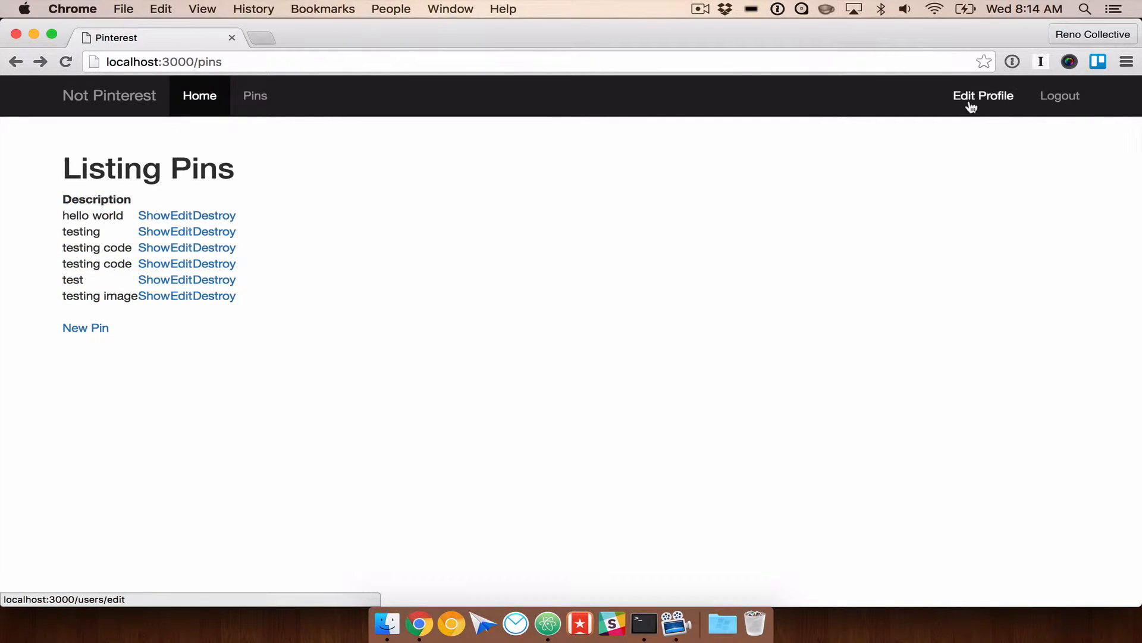
Browse the app's profile edit page, pins listing and the hello world pin's page
{"action": "left_click", "coordinate": [983, 96]}
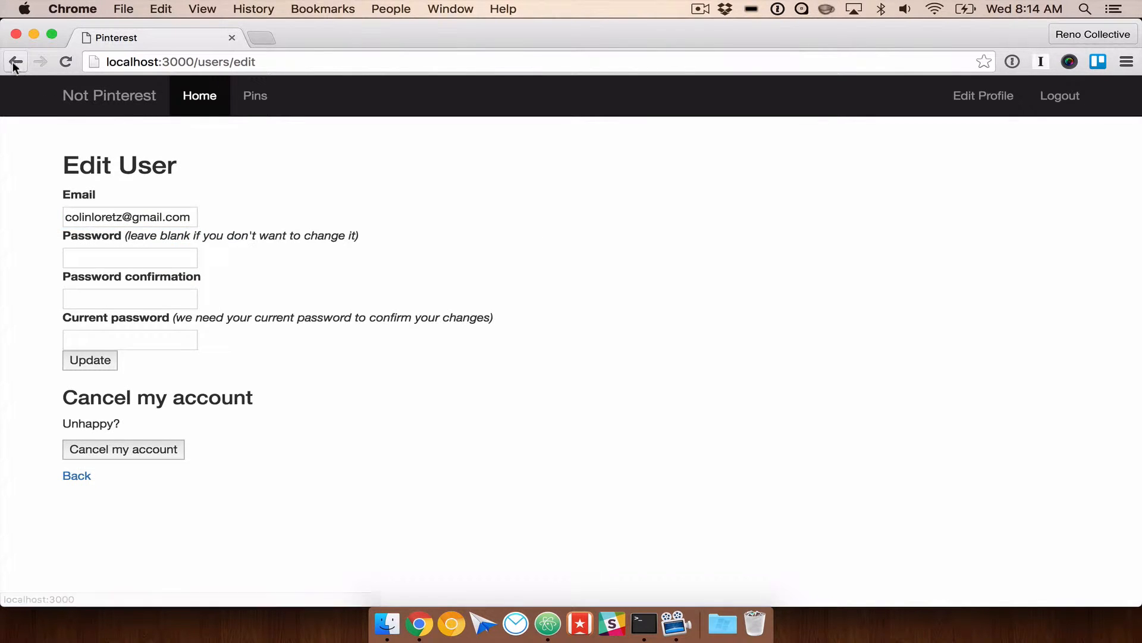
{"action": "left_click", "coordinate": [16, 62]}
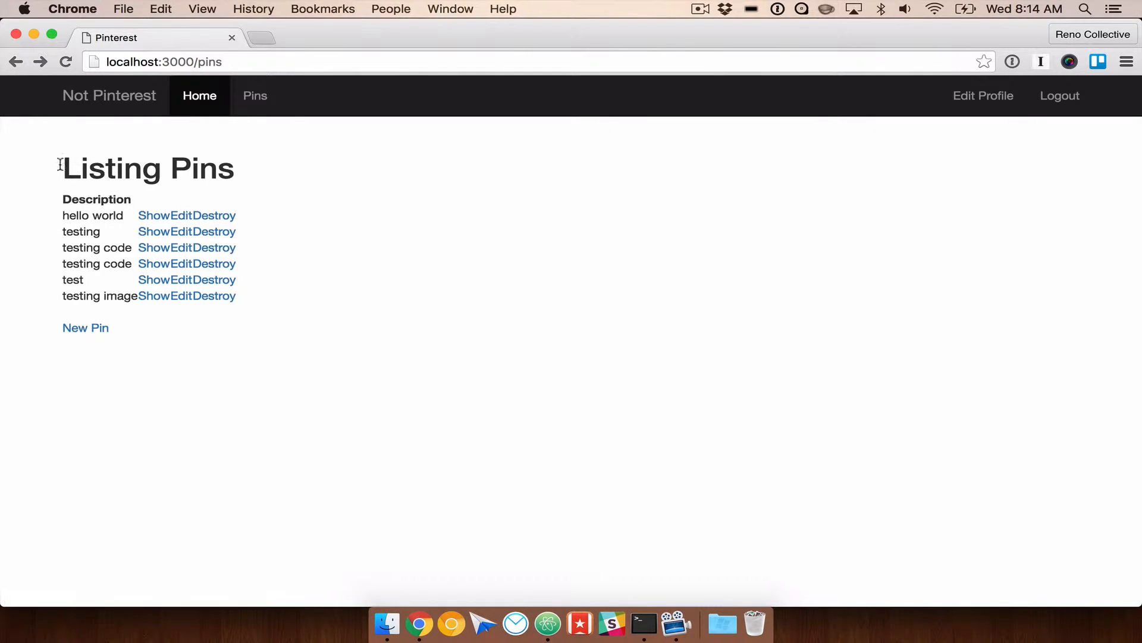
{"action": "mouse_move", "coordinate": [265, 411]}
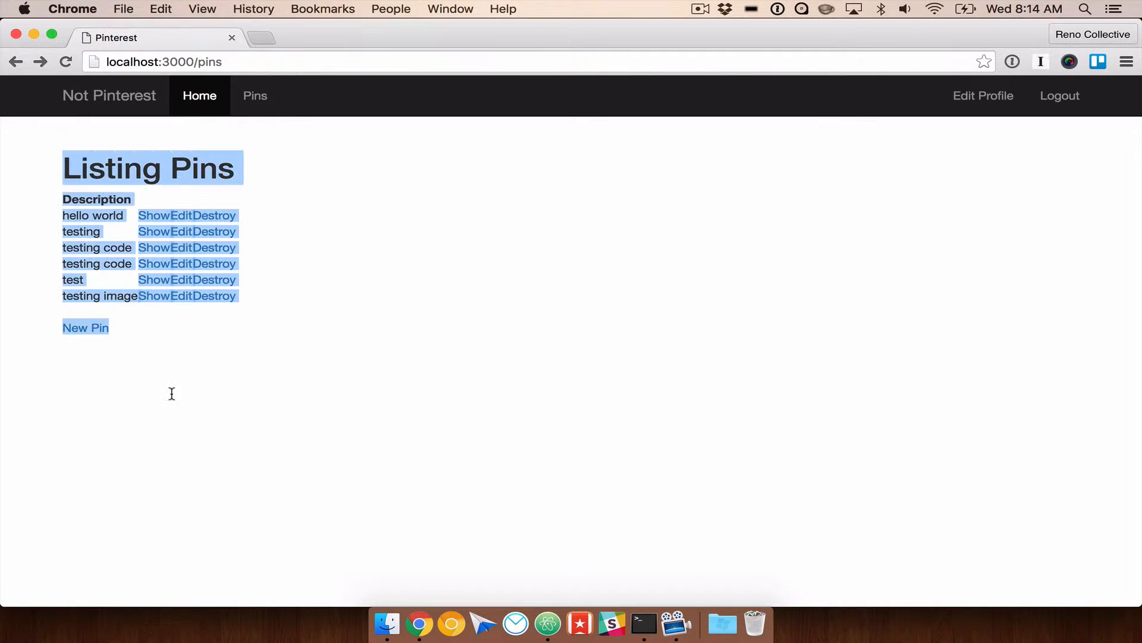
{"action": "left_click", "coordinate": [249, 207]}
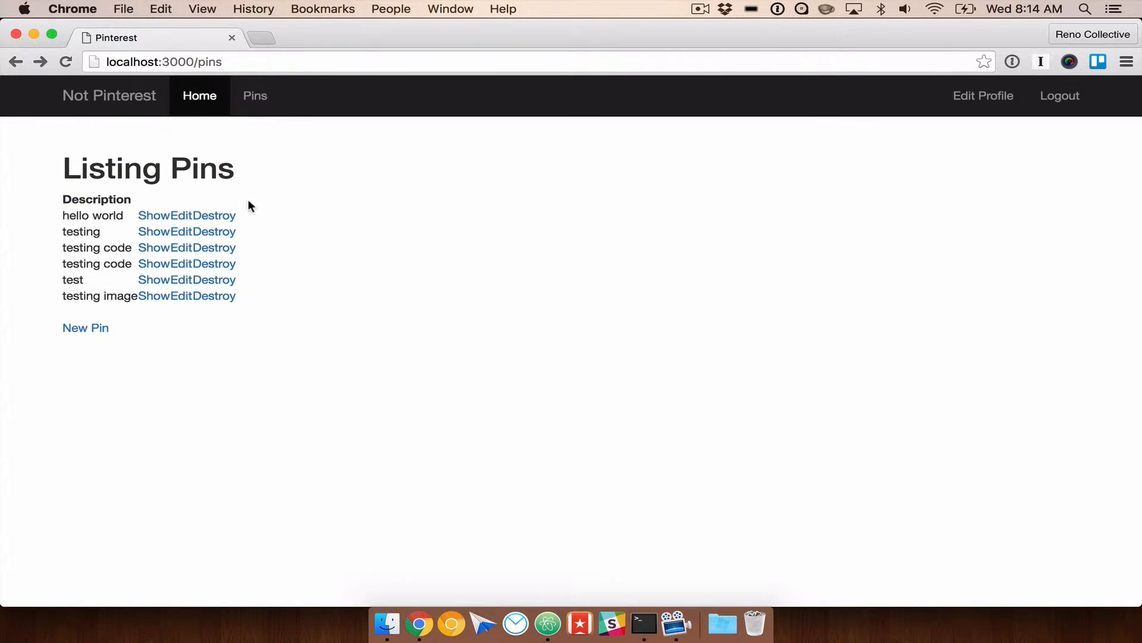
{"action": "left_click", "coordinate": [152, 214]}
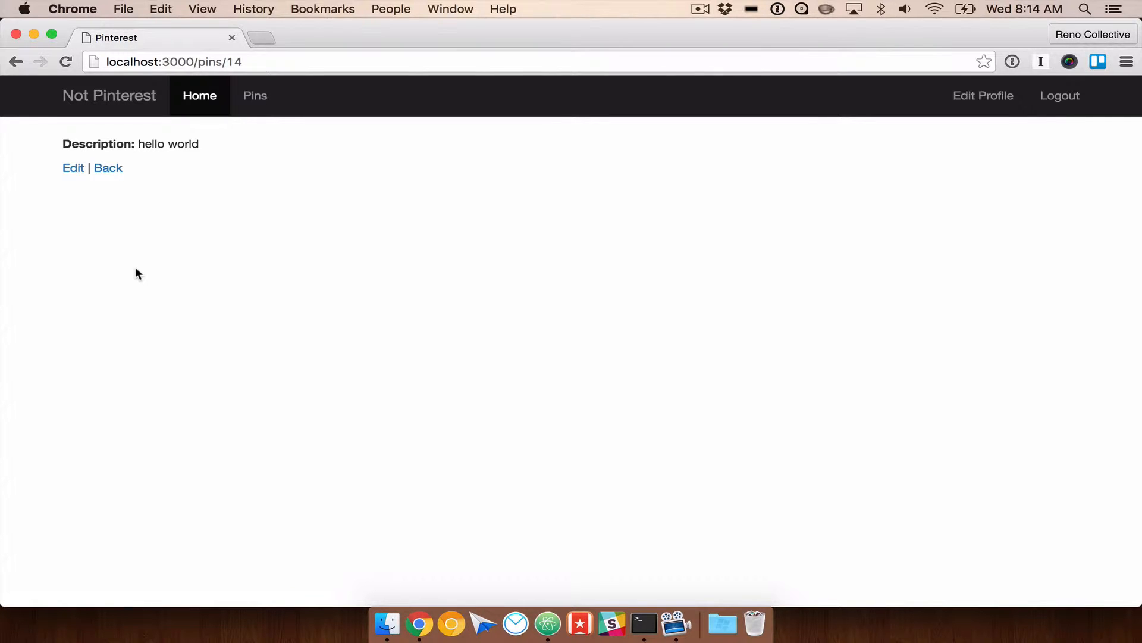
{"action": "mouse_move", "coordinate": [162, 204]}
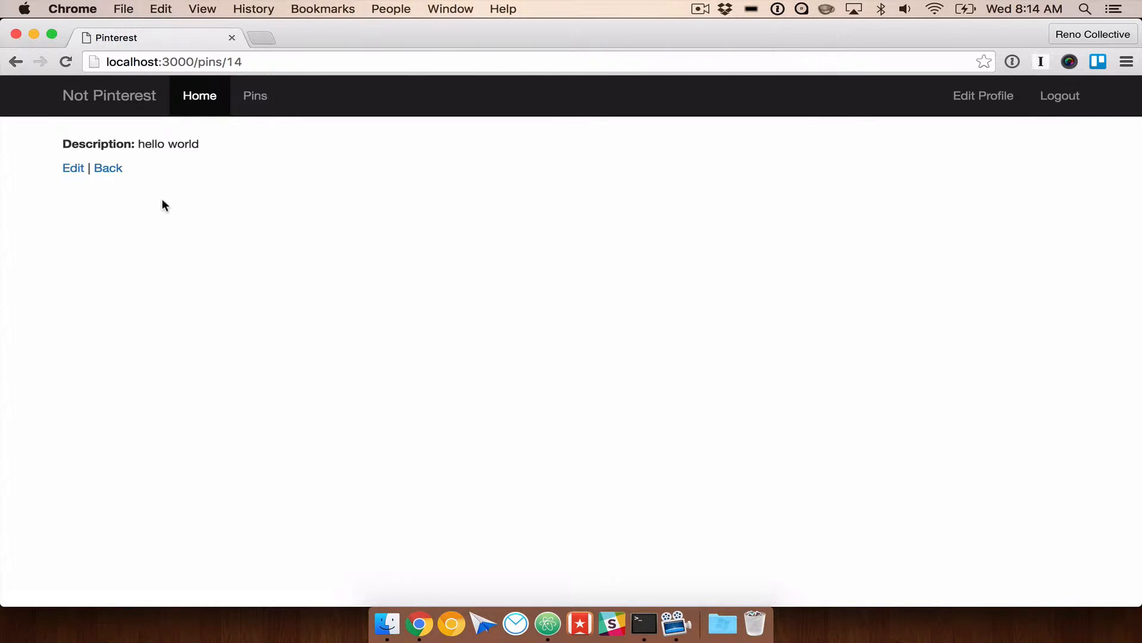
{"action": "mouse_move", "coordinate": [249, 549]}
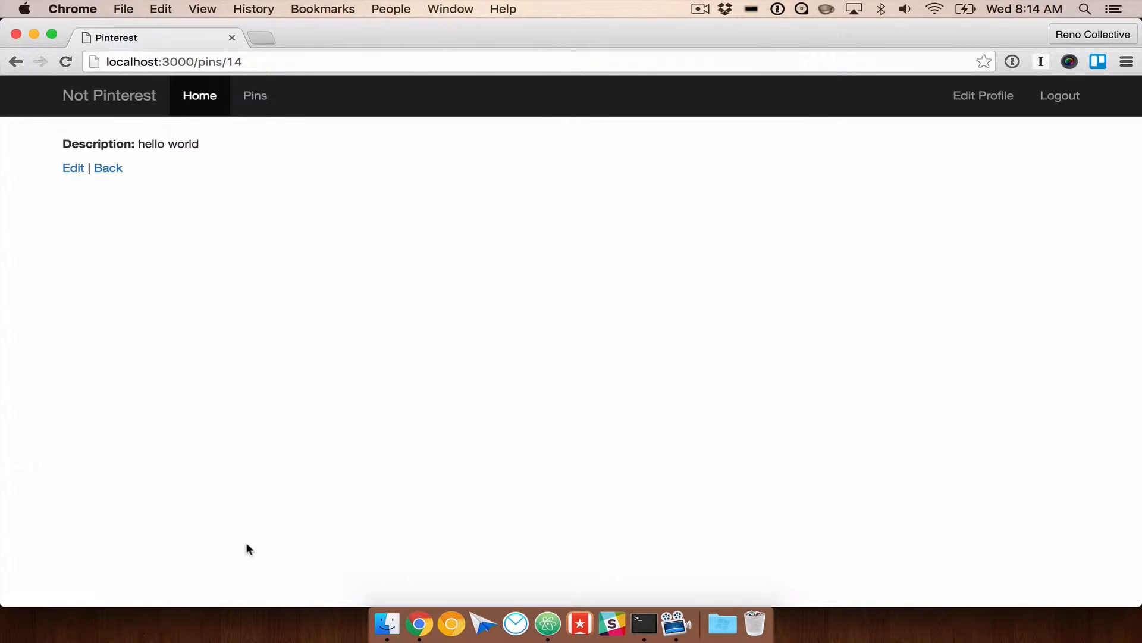
{"action": "mouse_move", "coordinate": [1036, 364]}
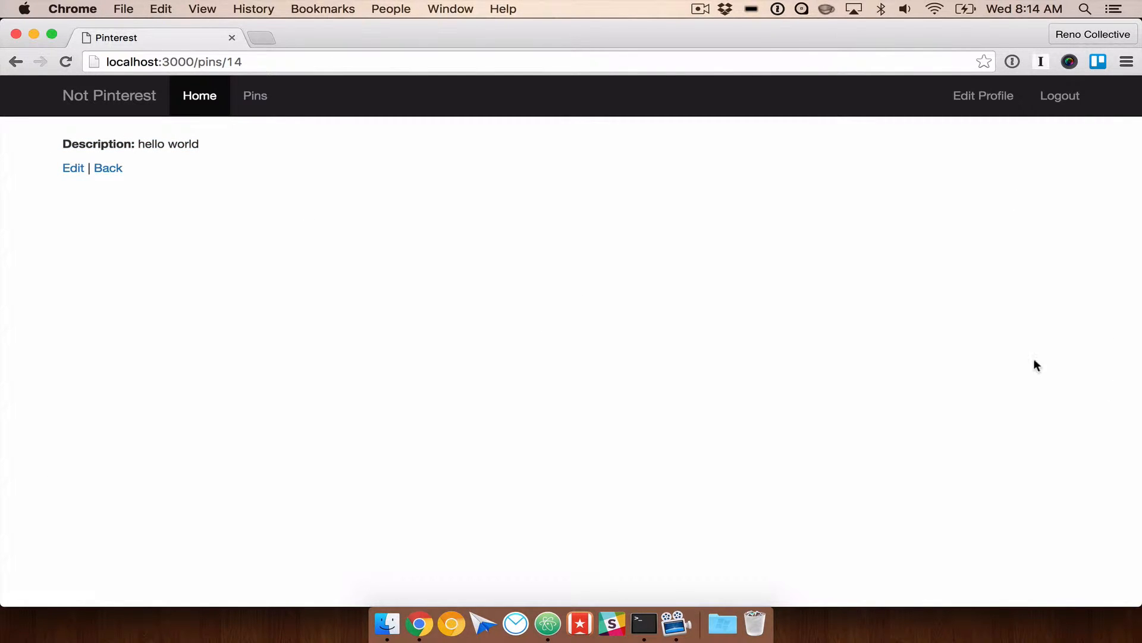
{"action": "mouse_move", "coordinate": [165, 178]}
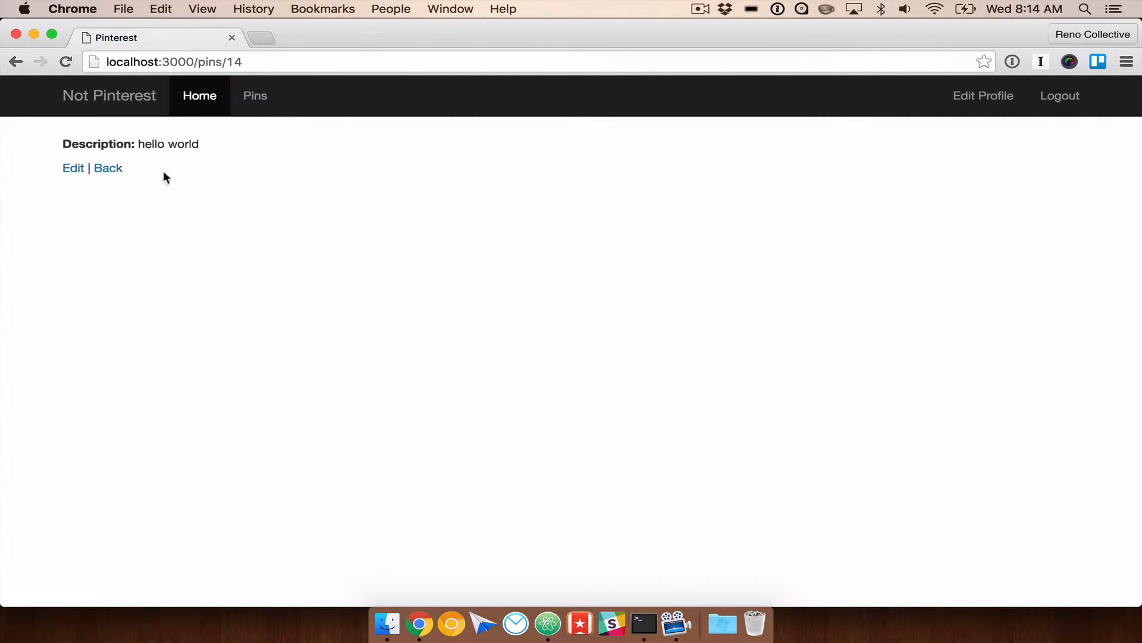
{"action": "left_click", "coordinate": [107, 168]}
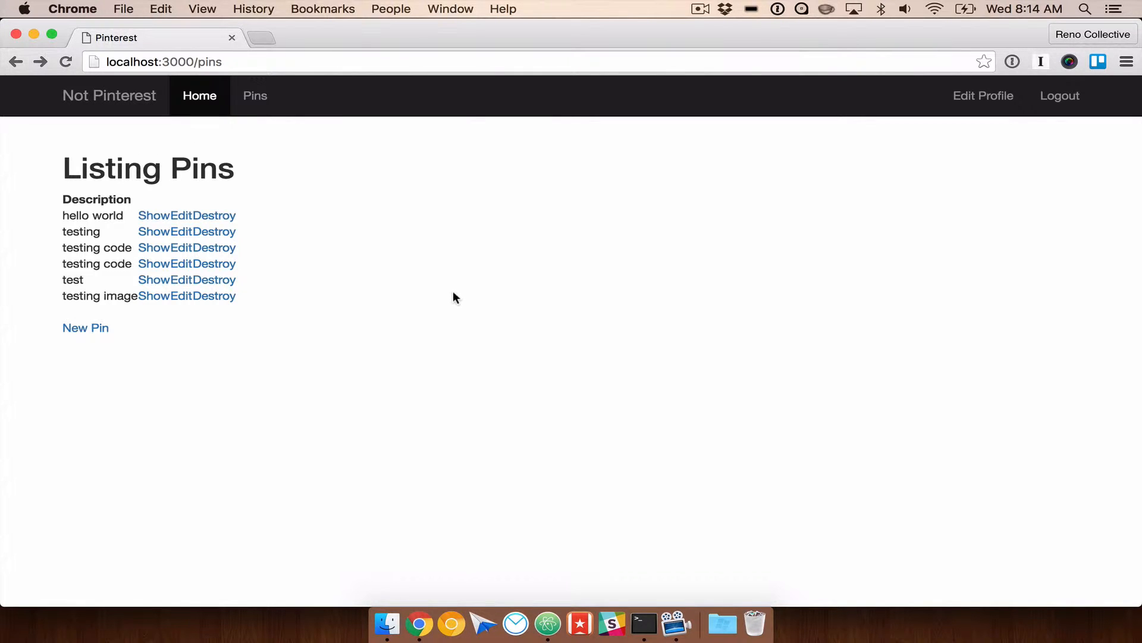
Search 'paperclip gem github' and open the thoughtbot/paperclip README at Installation
{"action": "type", "text": "paperclip gem githu"}
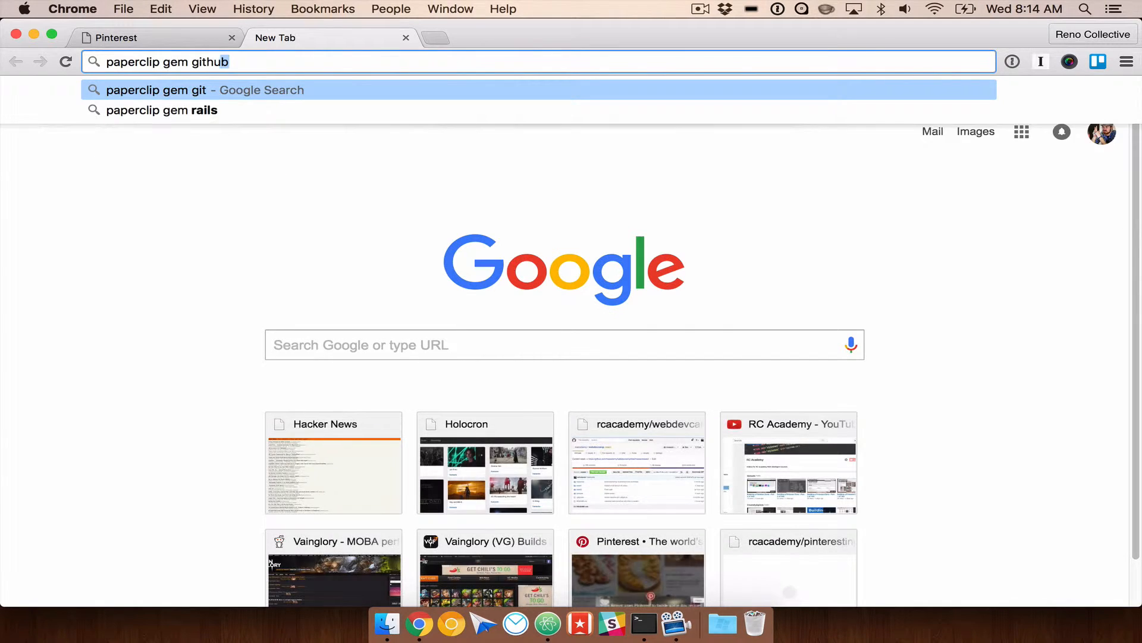
{"action": "key", "text": "Return"}
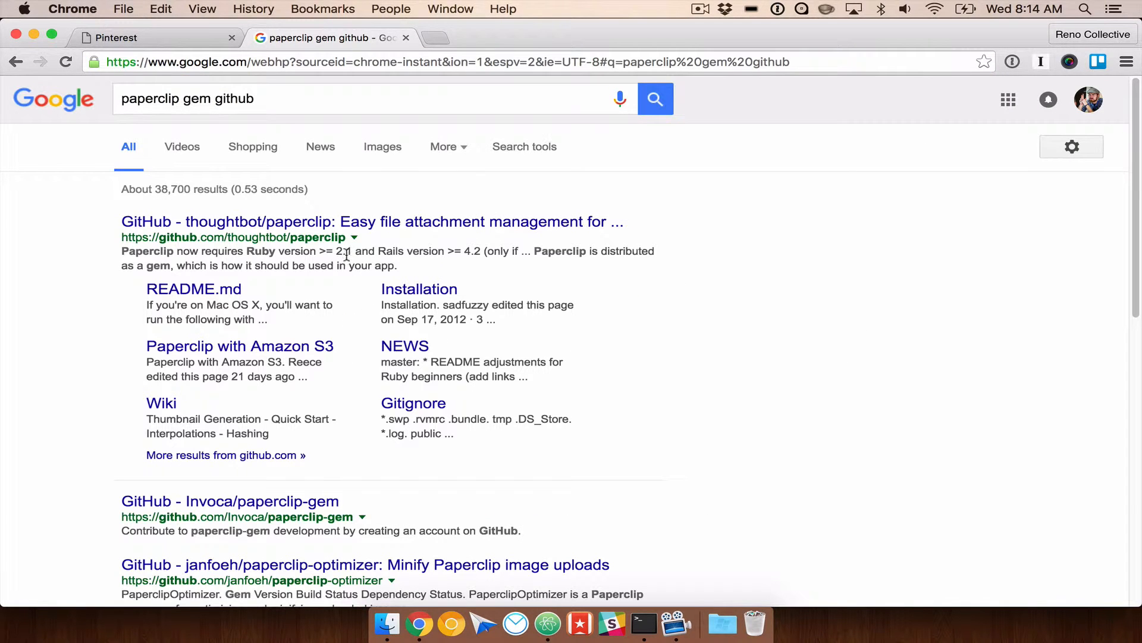
{"action": "left_click", "coordinate": [371, 221]}
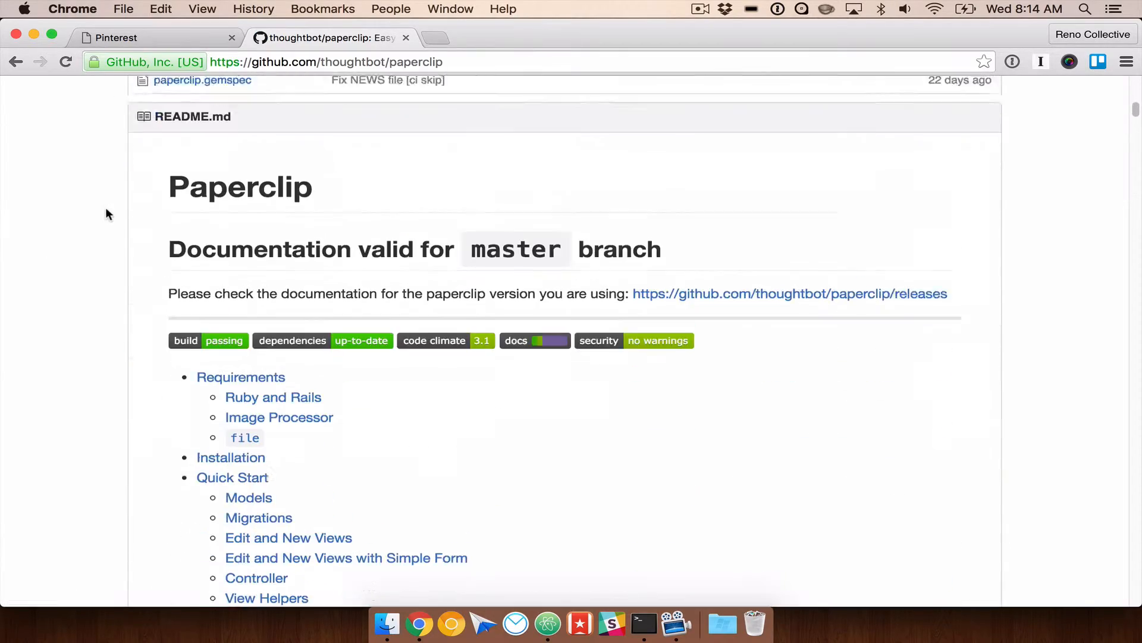
{"action": "scroll", "scroll_direction": "down", "scroll_amount": 3}
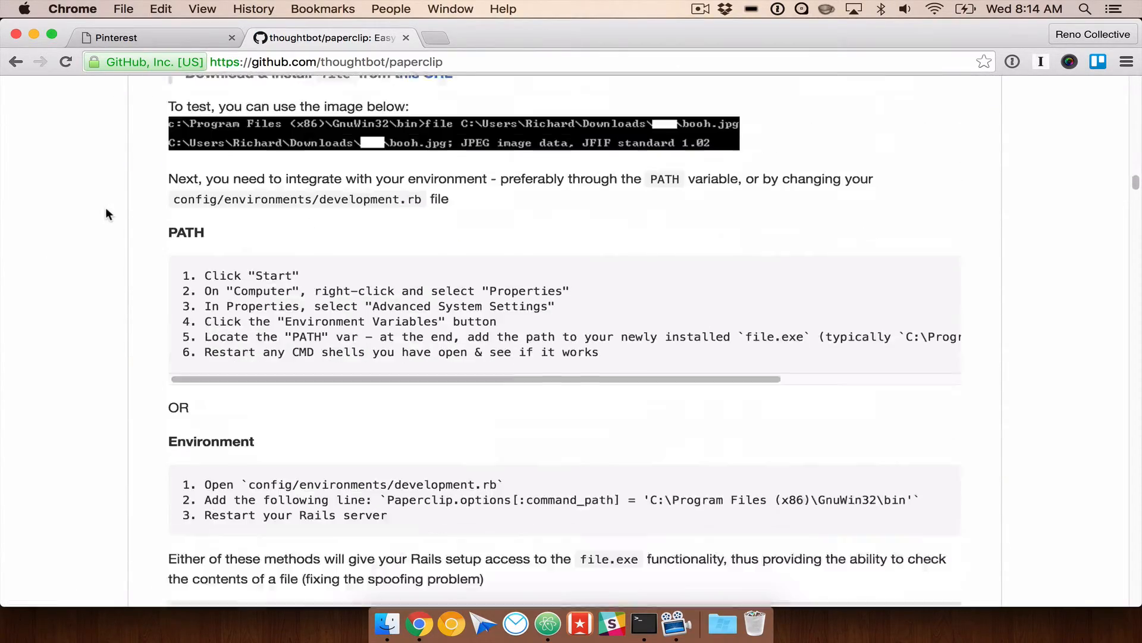
{"action": "scroll", "scroll_direction": "up", "scroll_amount": 3}
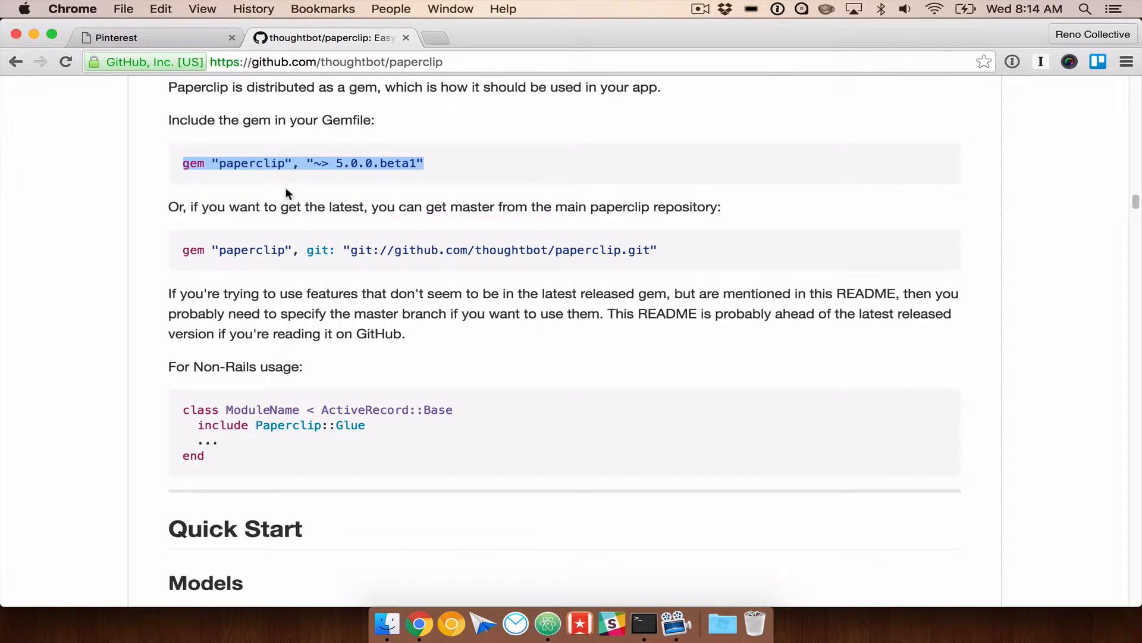
{"action": "mouse_move", "coordinate": [474, 170]}
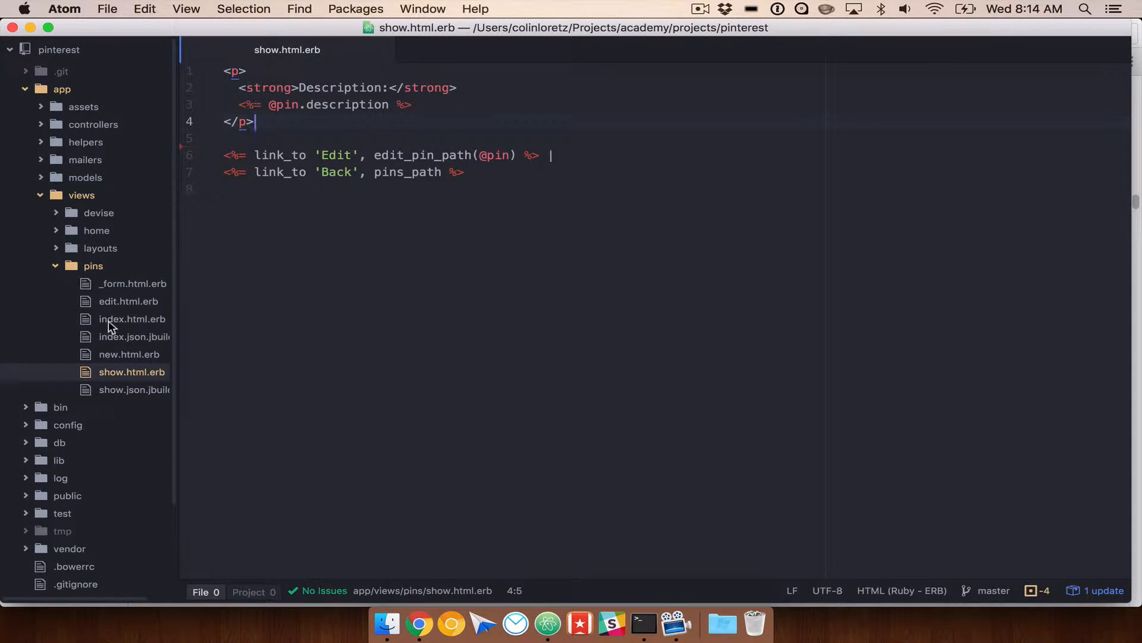
Collapse the pins views folder and open Gemfile at the paperclip gem line
{"action": "left_click", "coordinate": [93, 265]}
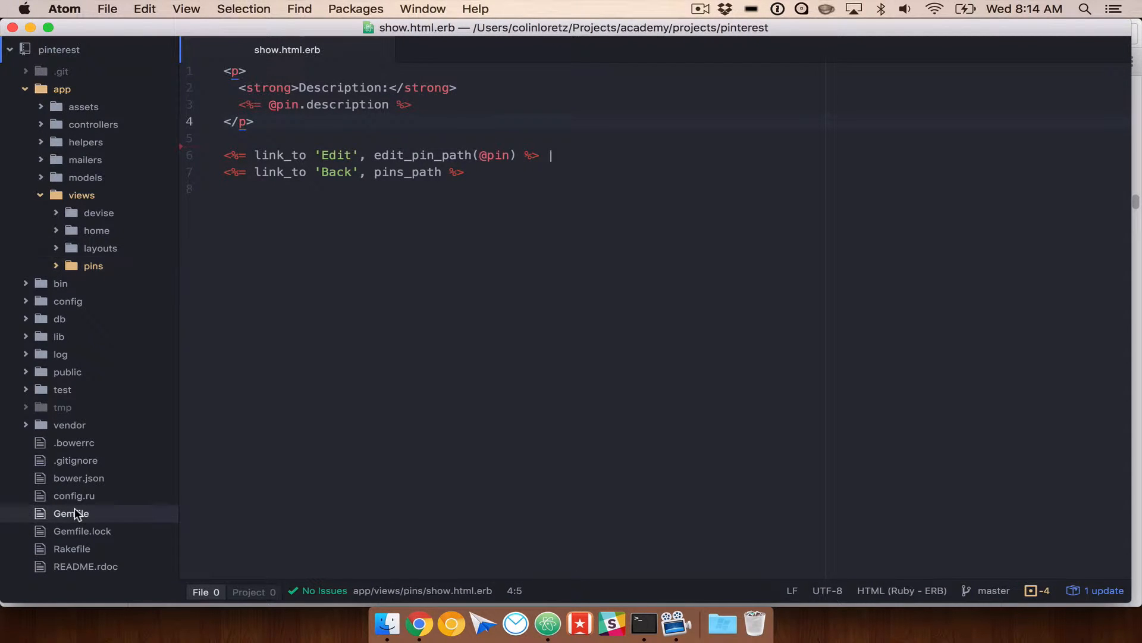
{"action": "left_click", "coordinate": [71, 513]}
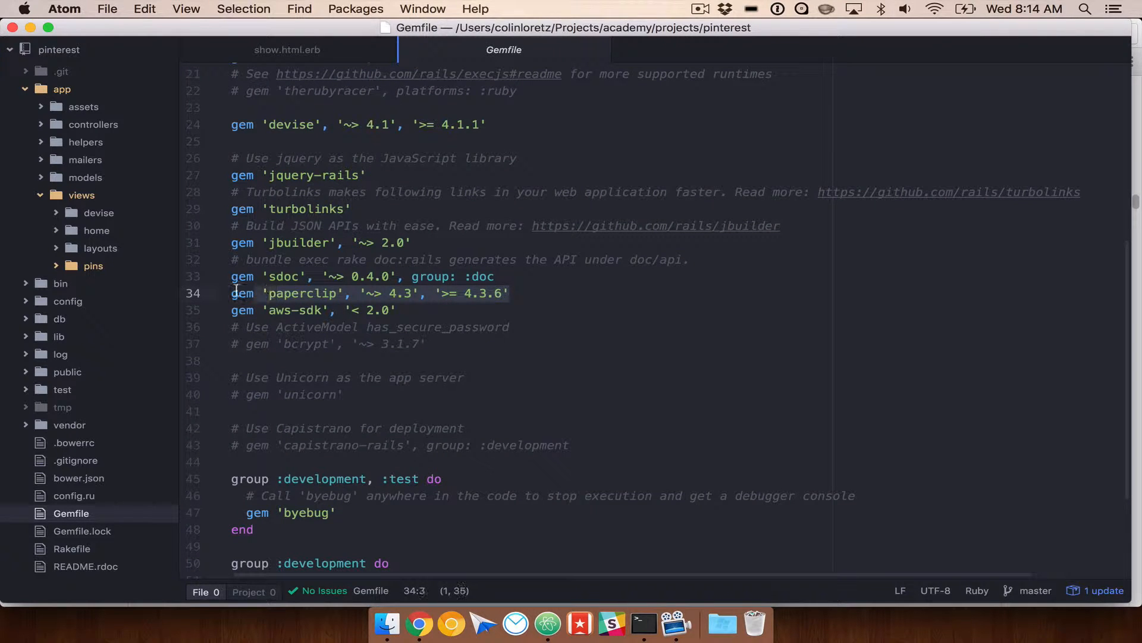
{"action": "left_click", "coordinate": [510, 293]}
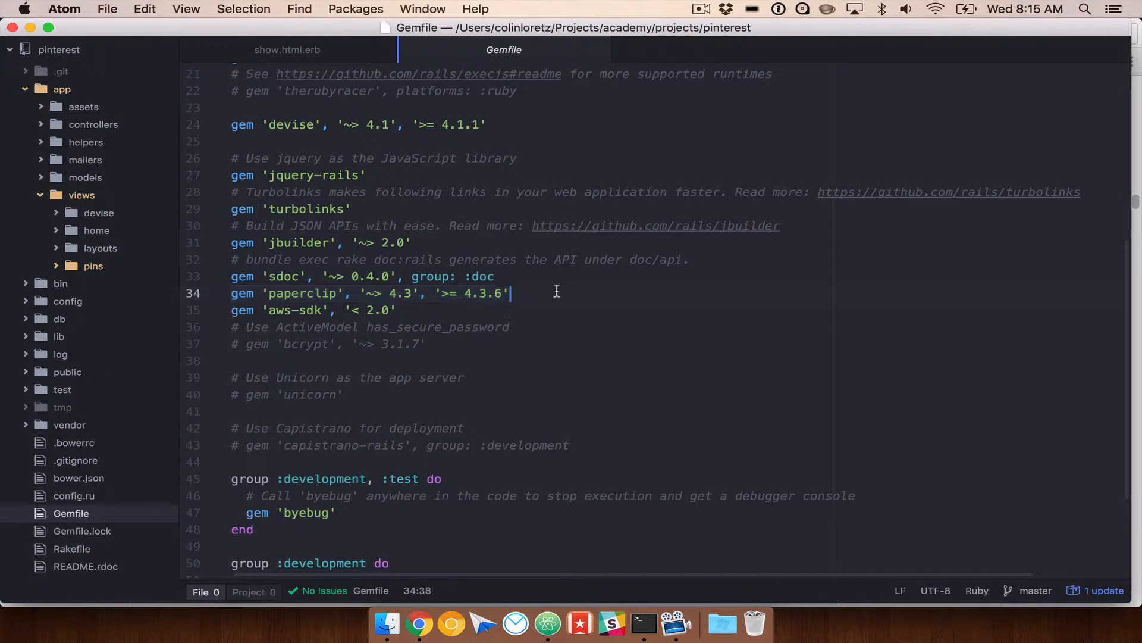
Scroll the Paperclip README to the Quick Start Models example, selecting 'avatar' and 'User'
{"action": "left_click", "coordinate": [419, 623]}
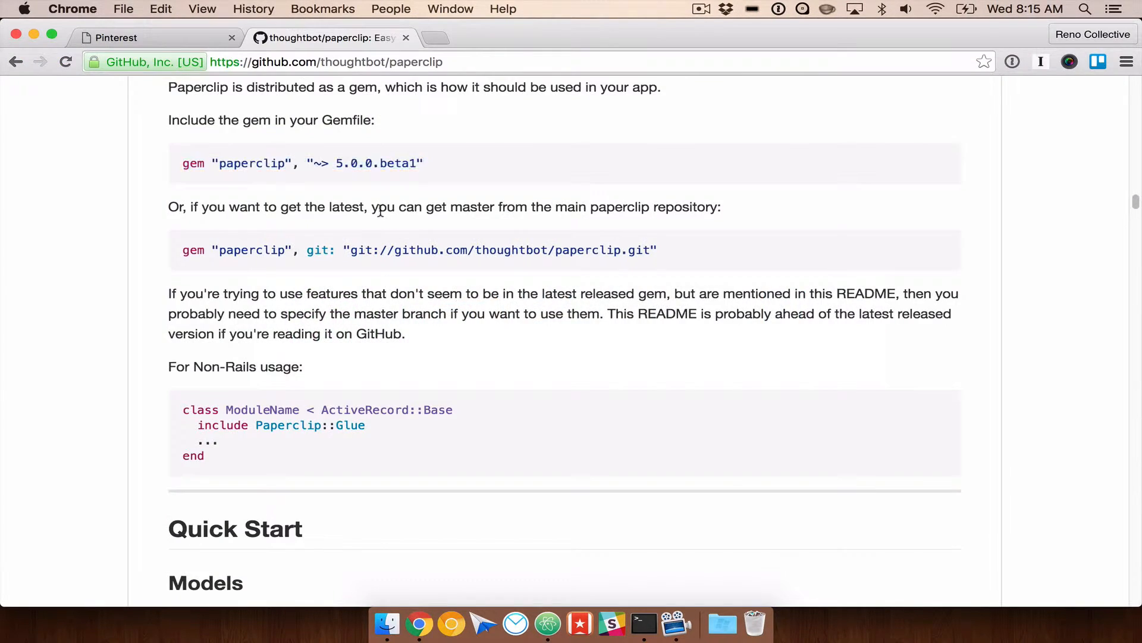
{"action": "scroll", "scroll_direction": "down", "scroll_amount": 3}
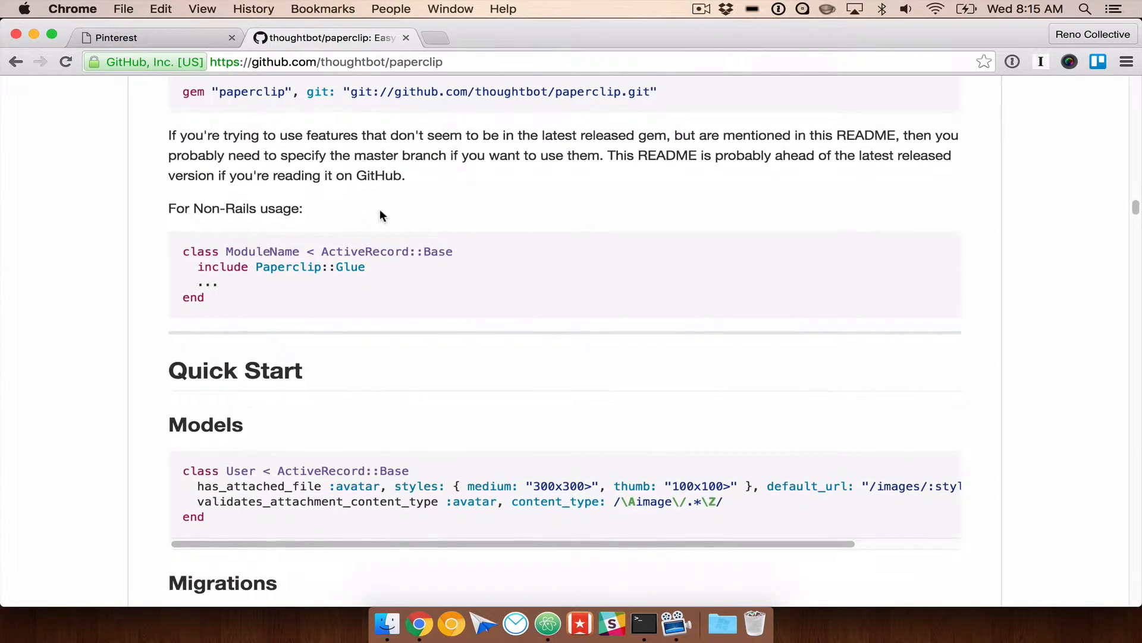
{"action": "scroll", "scroll_direction": "down", "scroll_amount": 3}
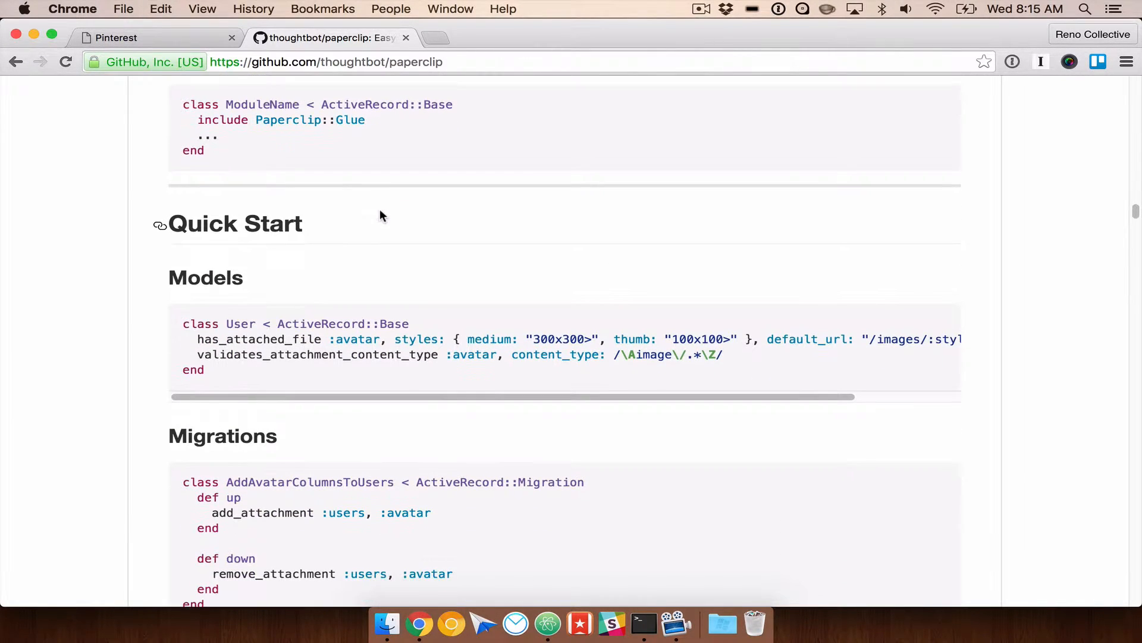
{"action": "scroll", "scroll_direction": "down", "scroll_amount": 3}
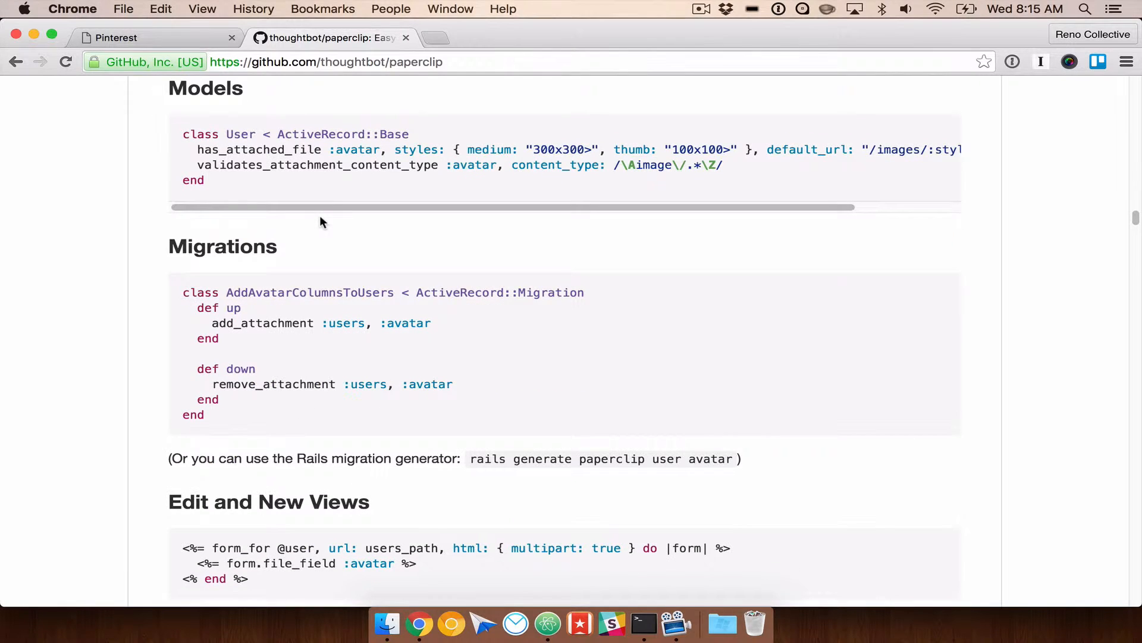
{"action": "mouse_move", "coordinate": [96, 266]}
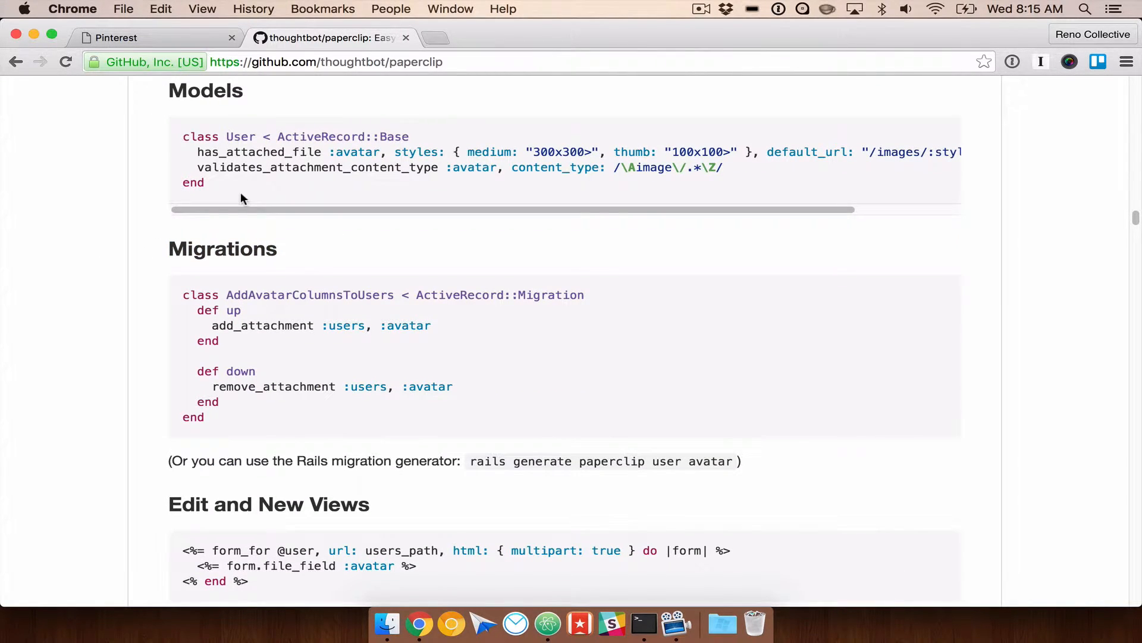
{"action": "scroll", "scroll_direction": "up", "scroll_amount": 3}
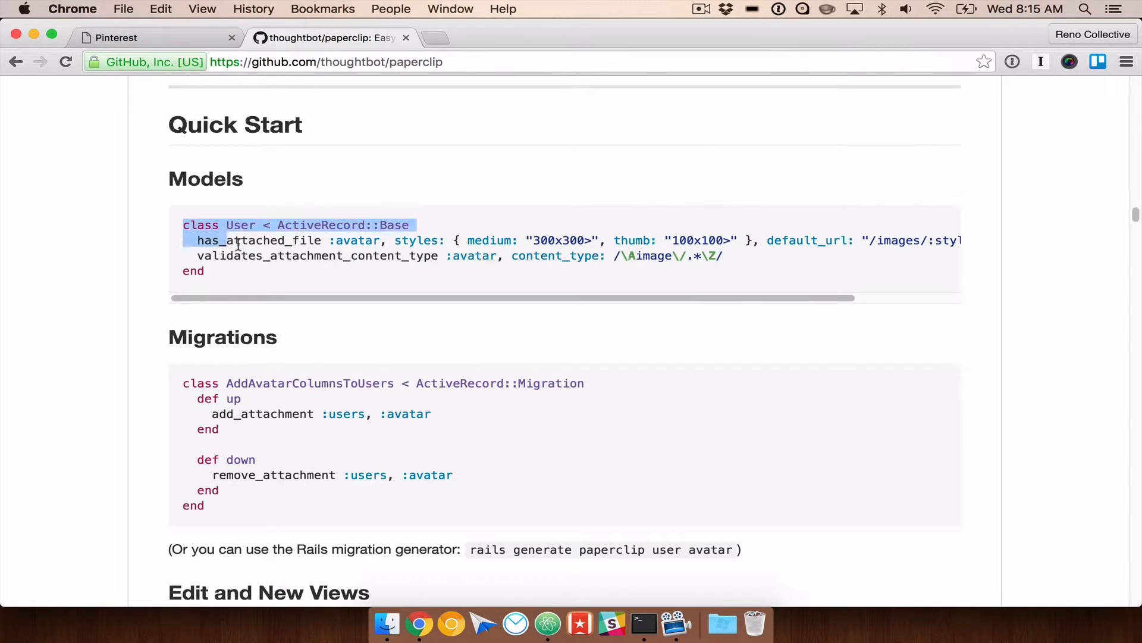
{"action": "left_click", "coordinate": [246, 285]}
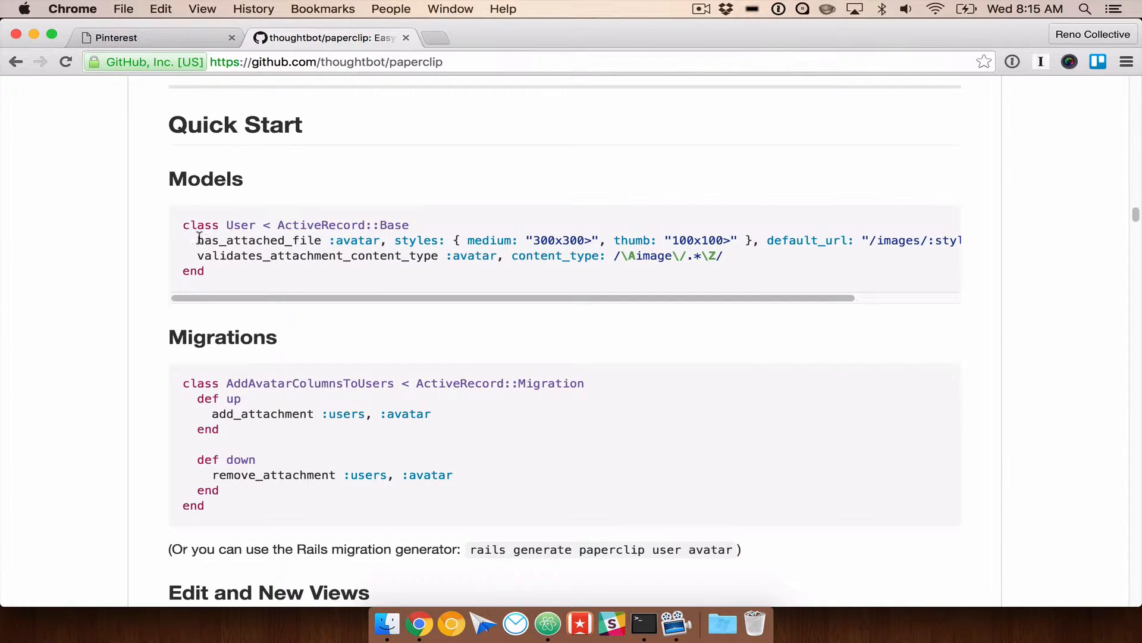
{"action": "mouse_move", "coordinate": [472, 256]}
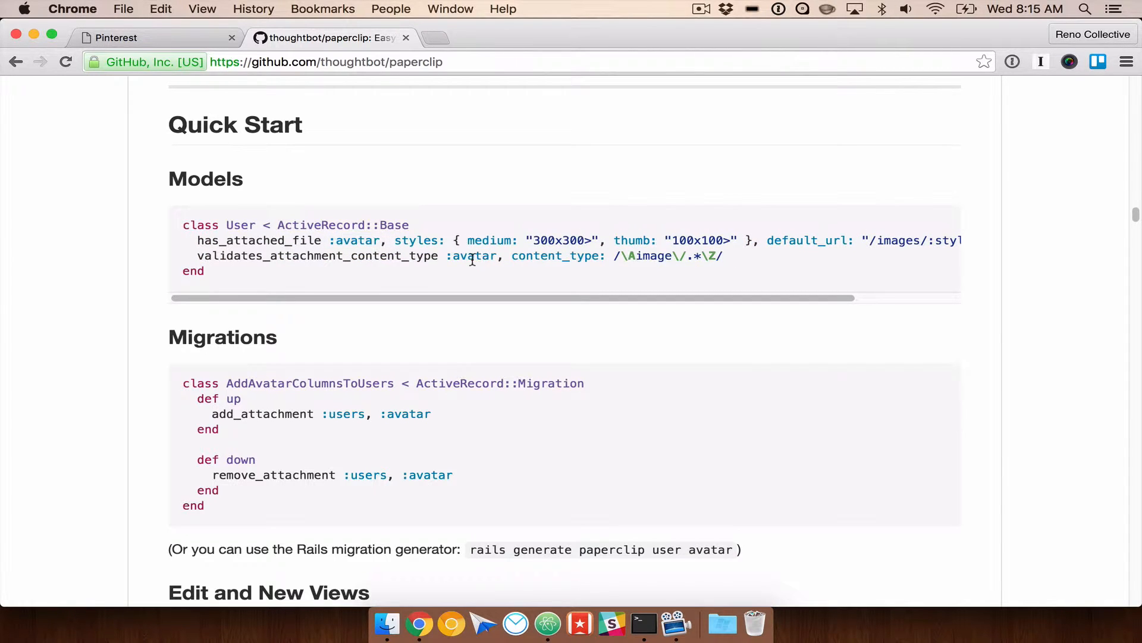
{"action": "double_click", "coordinate": [241, 225]}
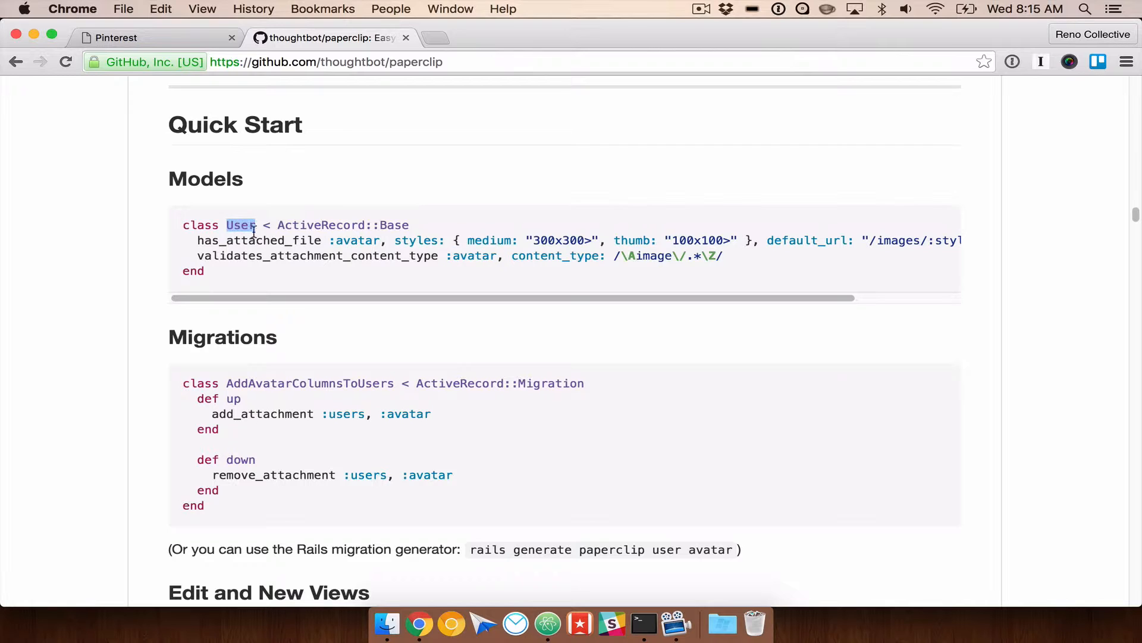
{"action": "double_click", "coordinate": [356, 241]}
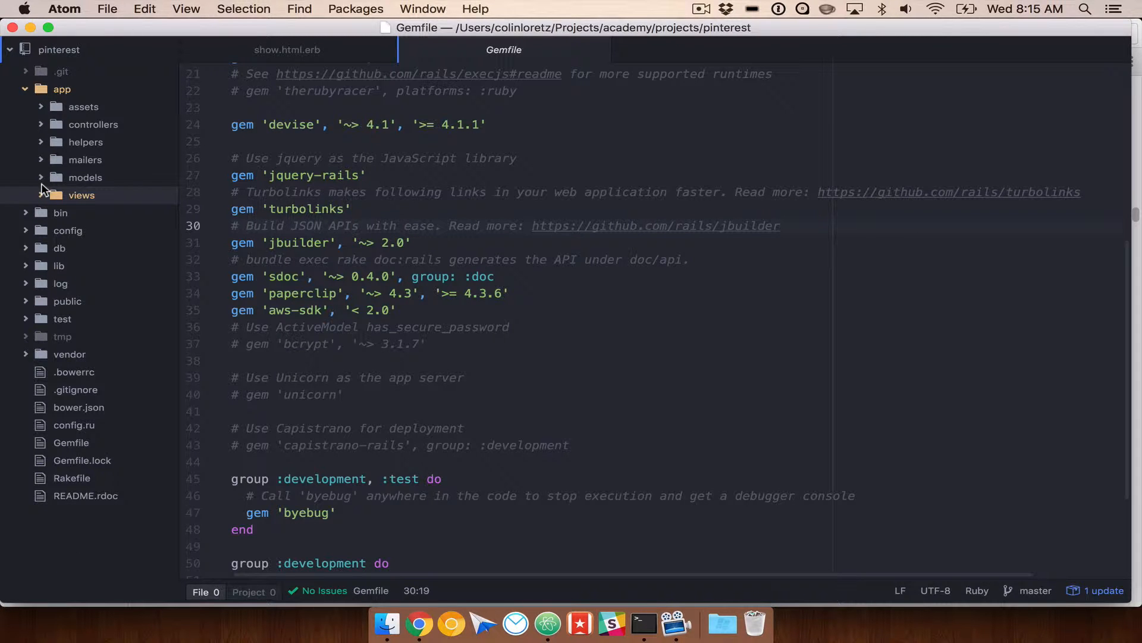
{"action": "mouse_move", "coordinate": [45, 163]}
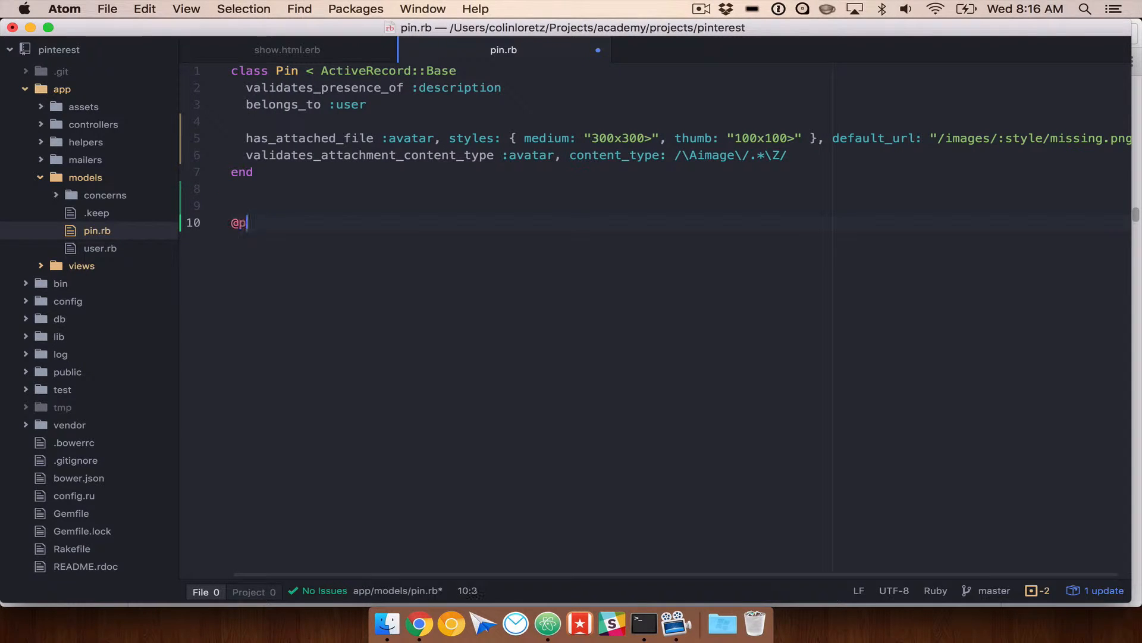
Add has_attached_file :pin_image with medium and thumb styles plus content-type validation to pin.rb
{"action": "type", "text": "in.avatar"}
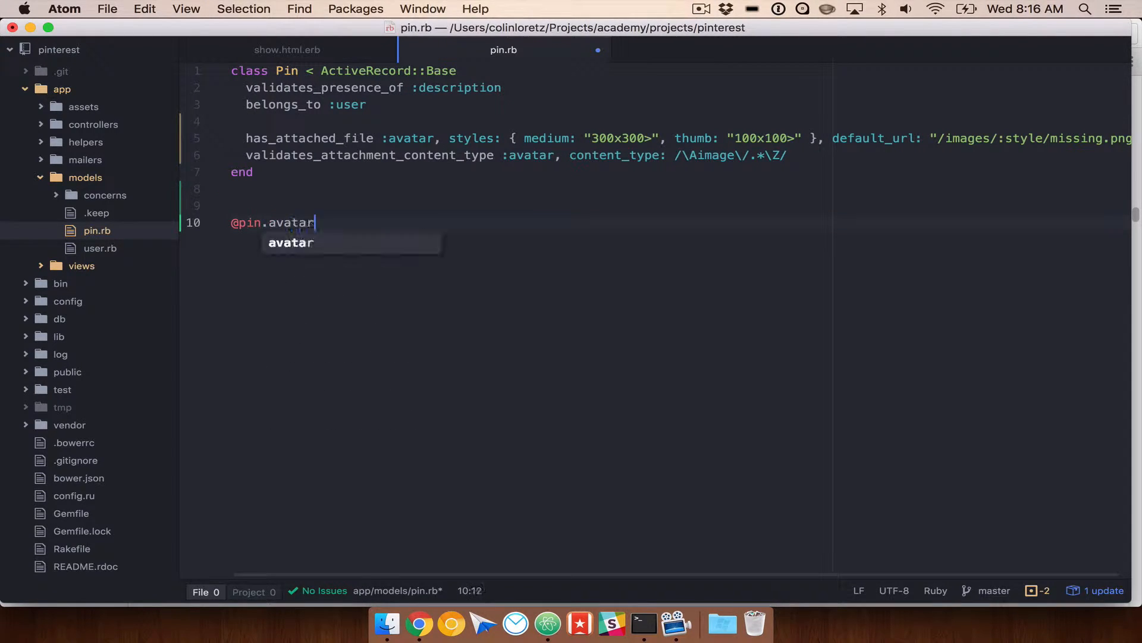
{"action": "type", "text": ".url"}
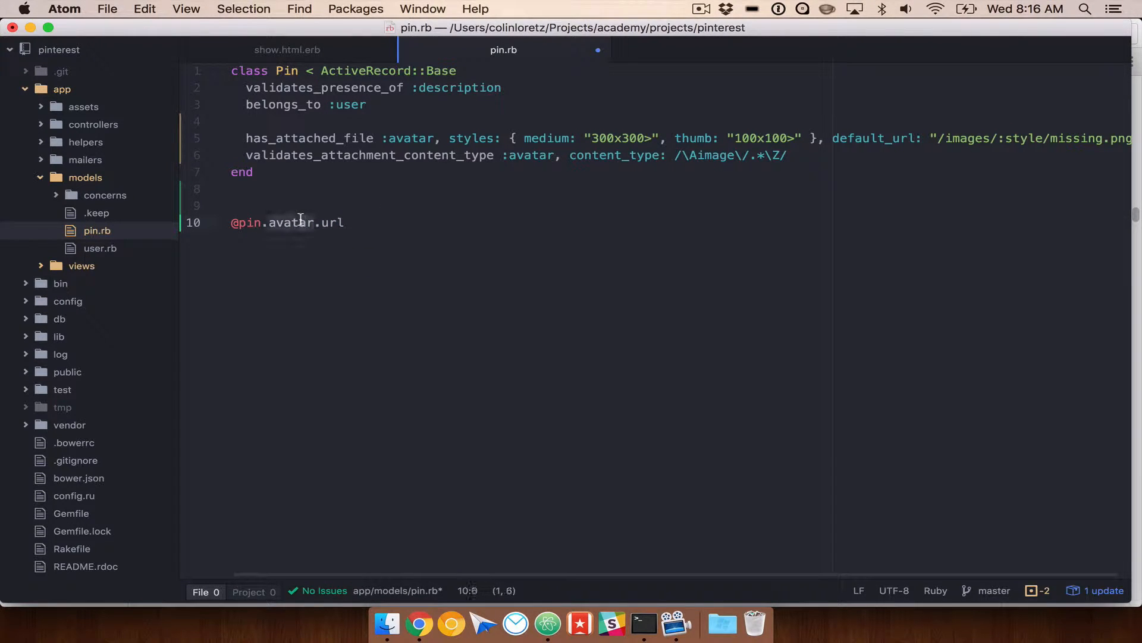
{"action": "type", "text": "pin_image"}
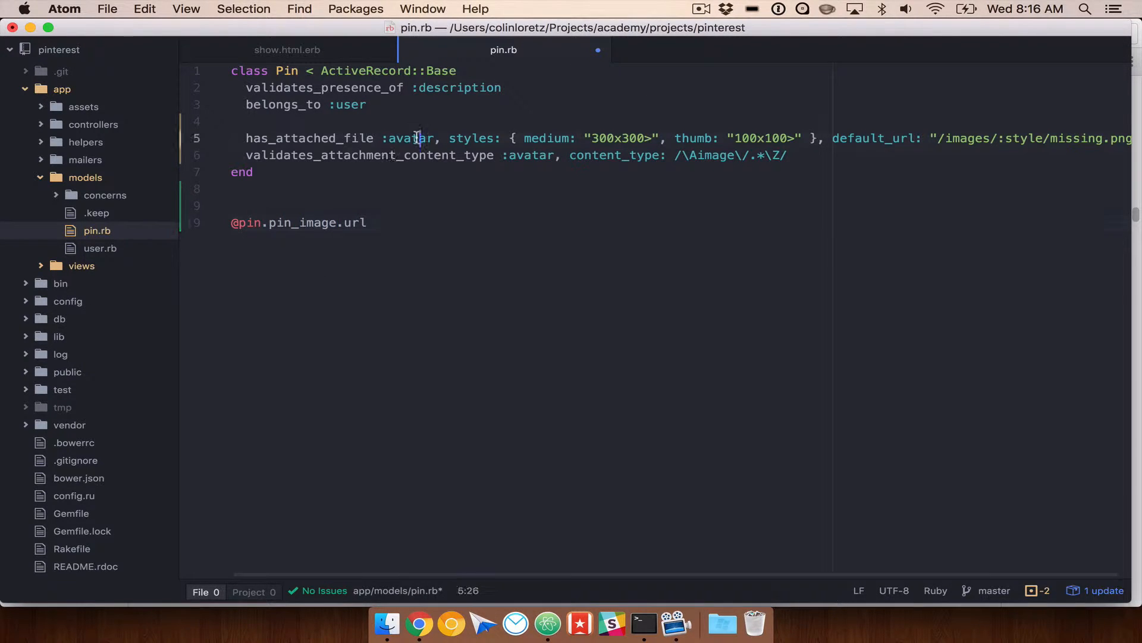
{"action": "type", "text": "pin_image"}
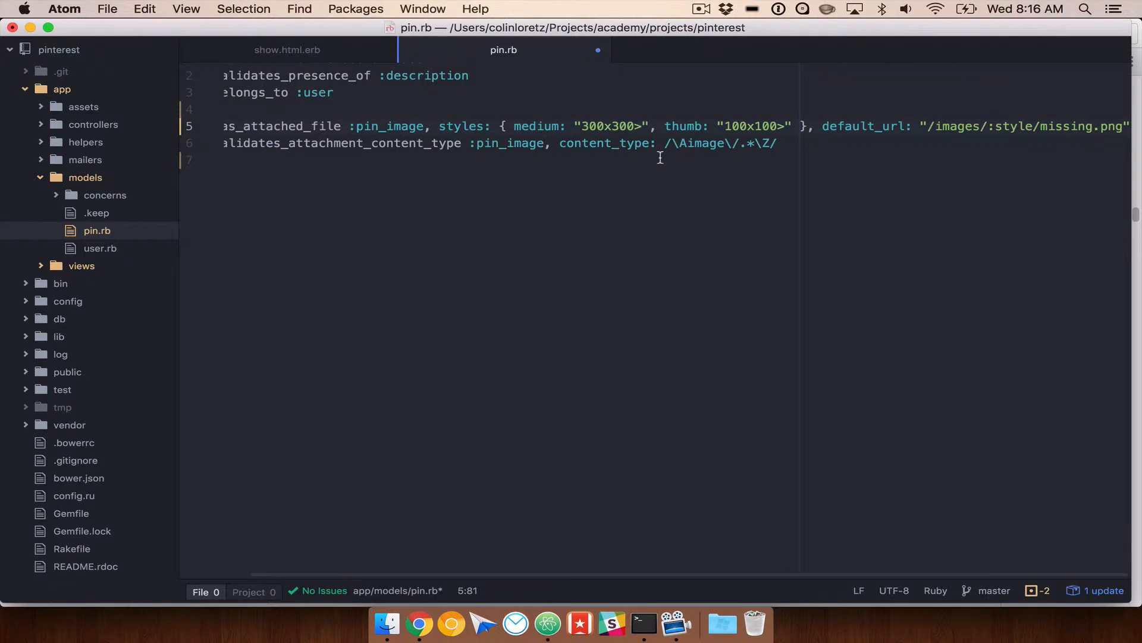
{"action": "left_click", "coordinate": [500, 126]}
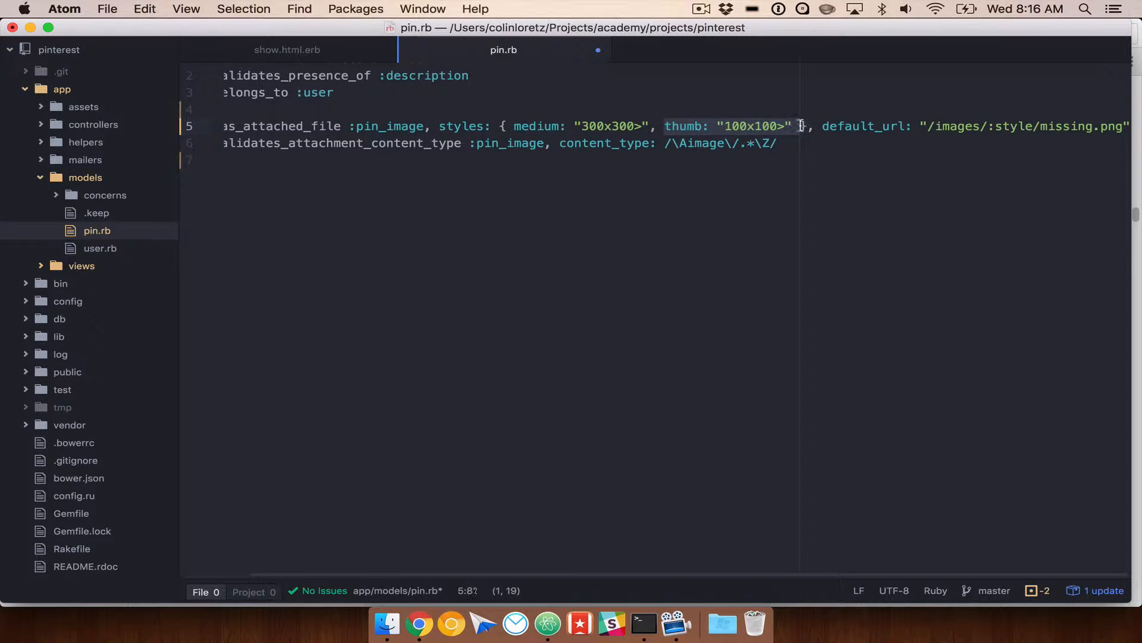
{"action": "left_click", "coordinate": [639, 126]}
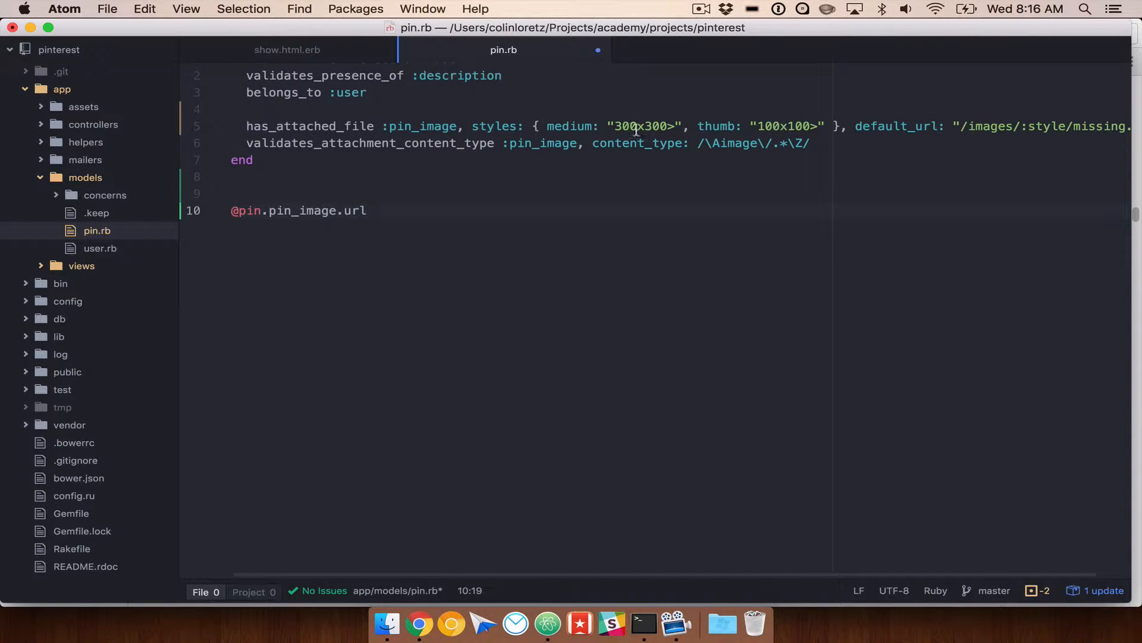
{"action": "type", "text": "(:thumb"}
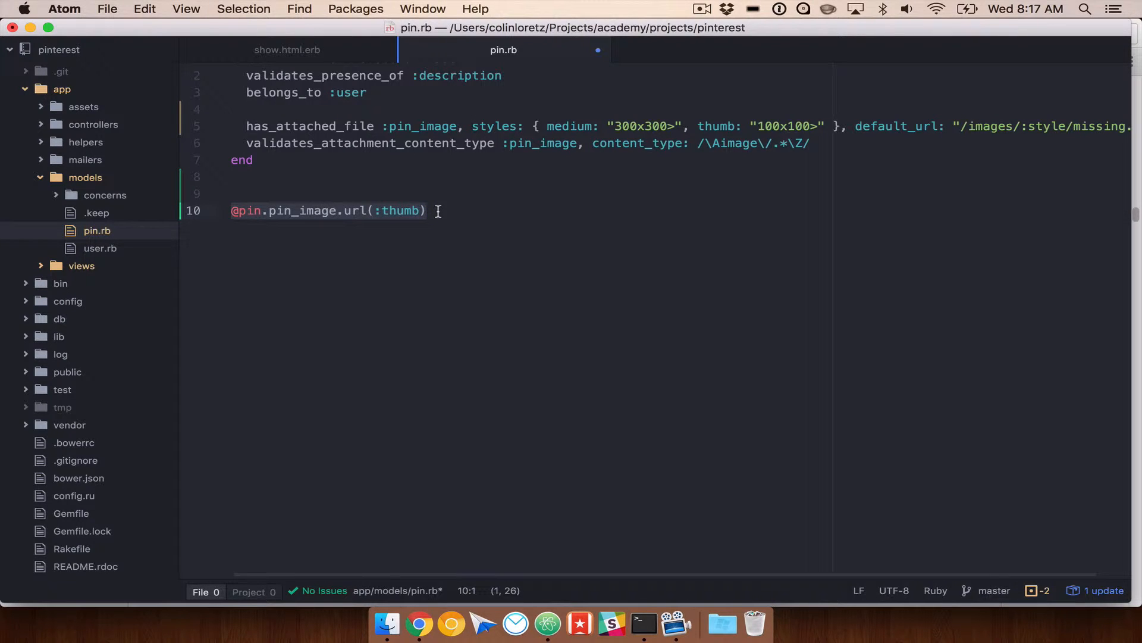
{"action": "type", "text": "@pin.pin_image.url(:m"}
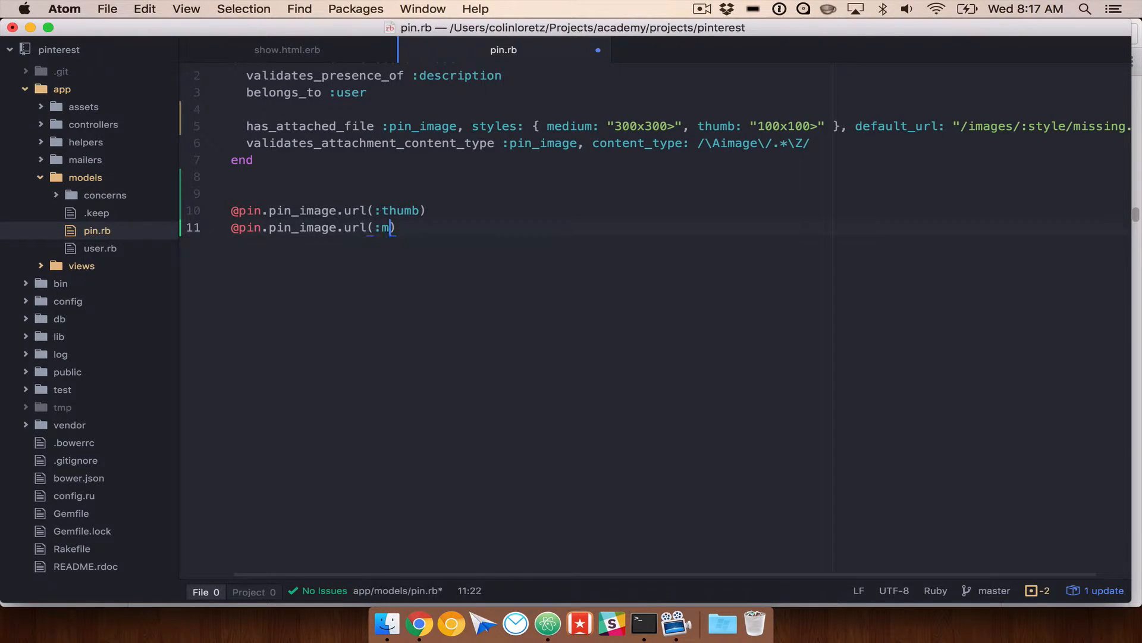
{"action": "type", "text": "edium"}
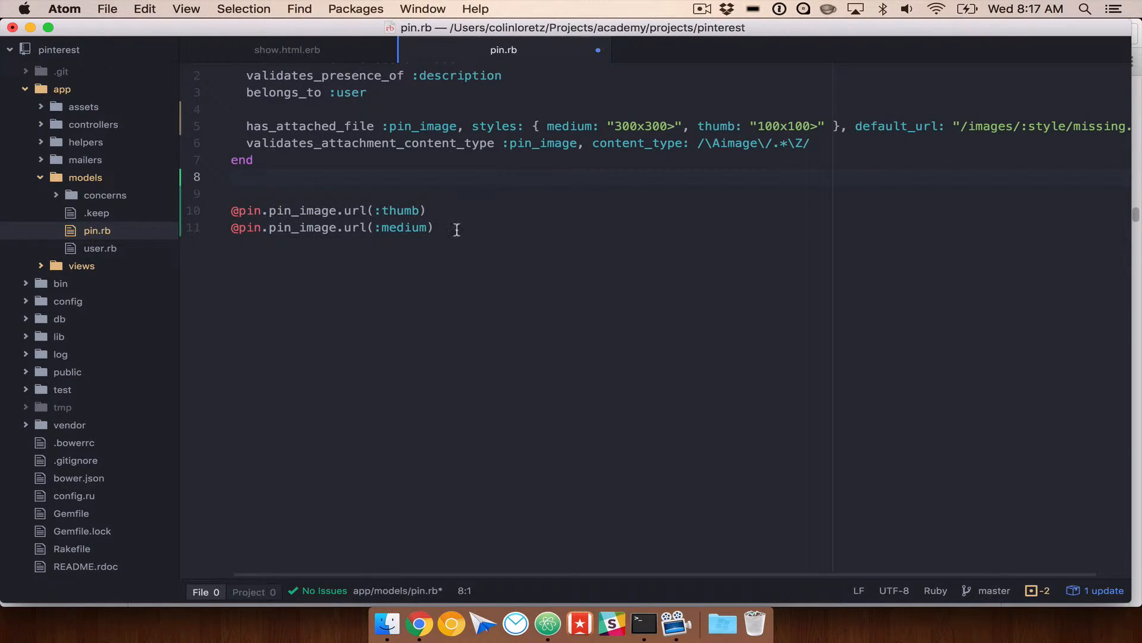
{"action": "left_click", "coordinate": [377, 227]}
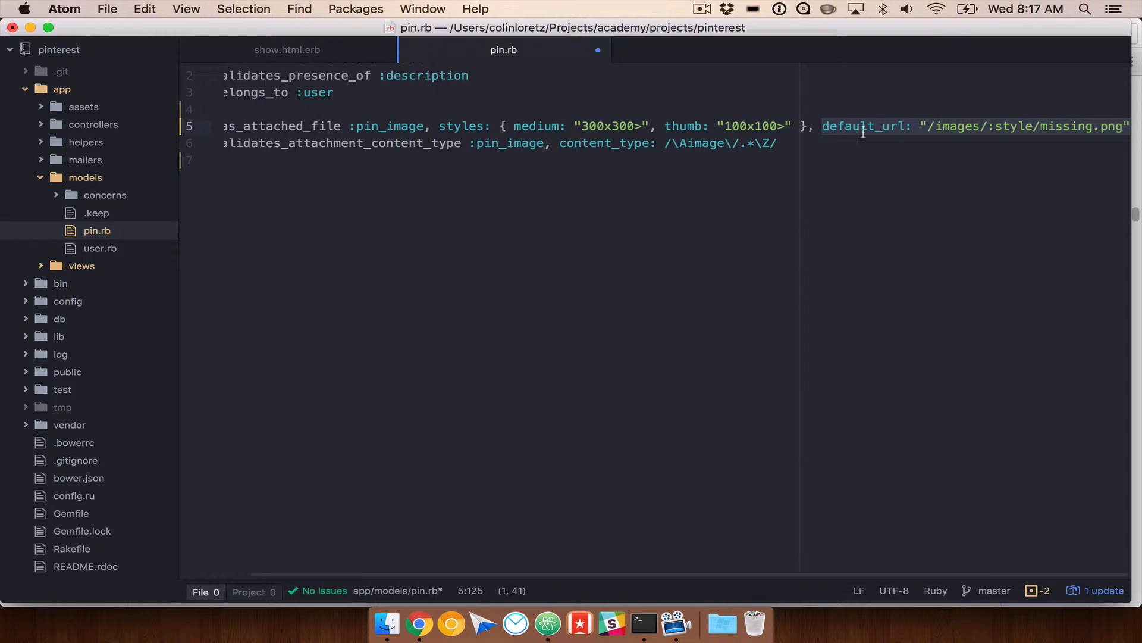
{"action": "mouse_move", "coordinate": [1032, 136]}
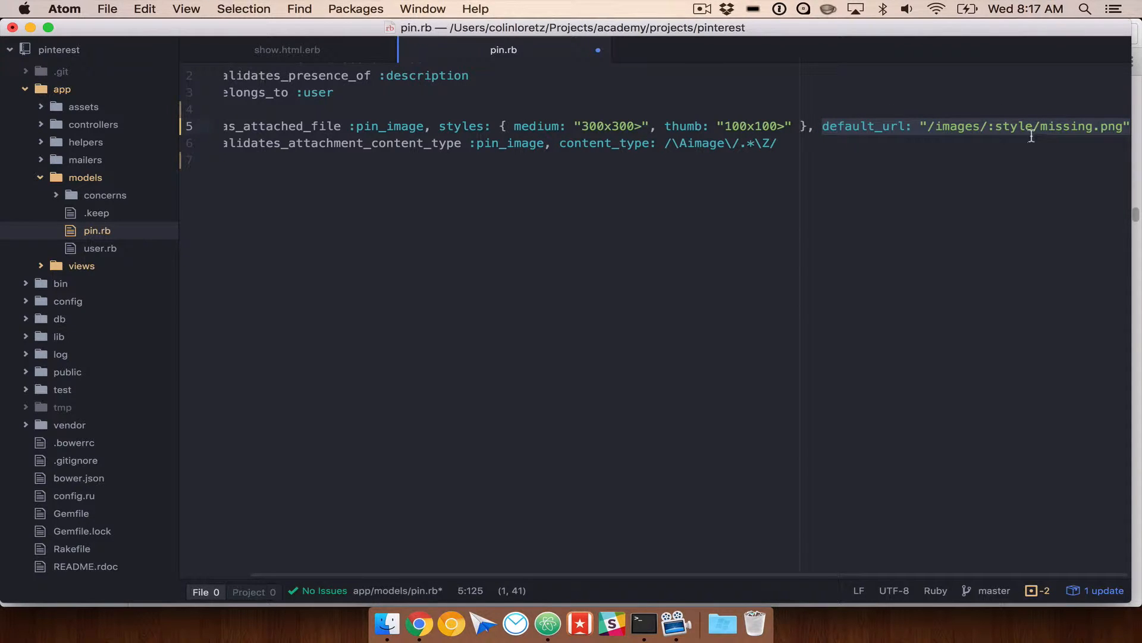
{"action": "mouse_move", "coordinate": [84, 142]}
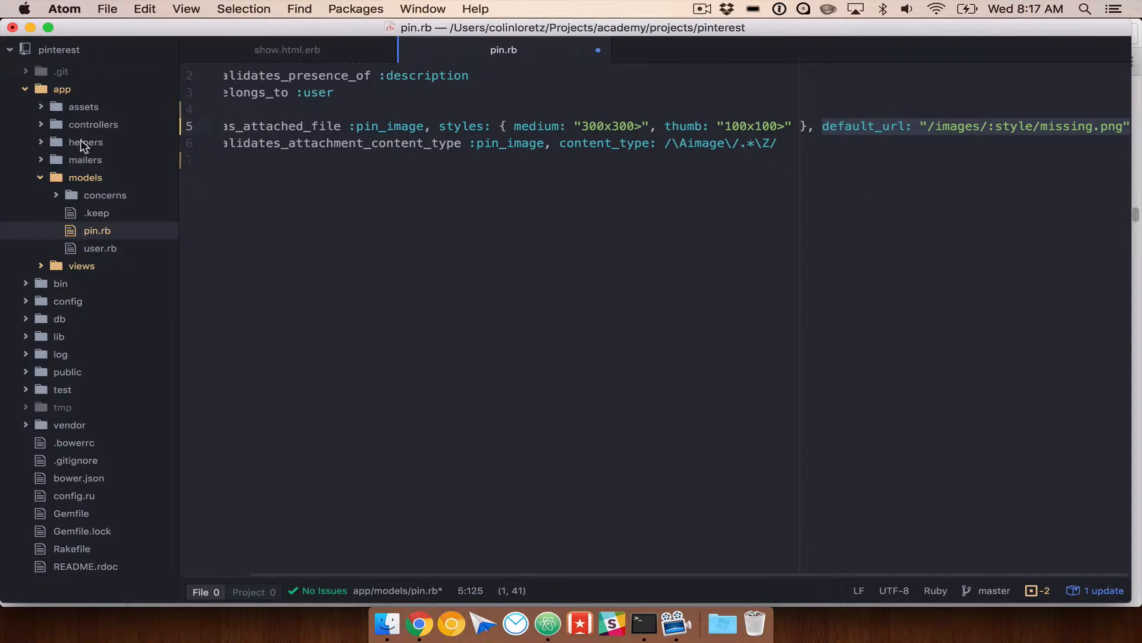
{"action": "mouse_move", "coordinate": [1024, 130]}
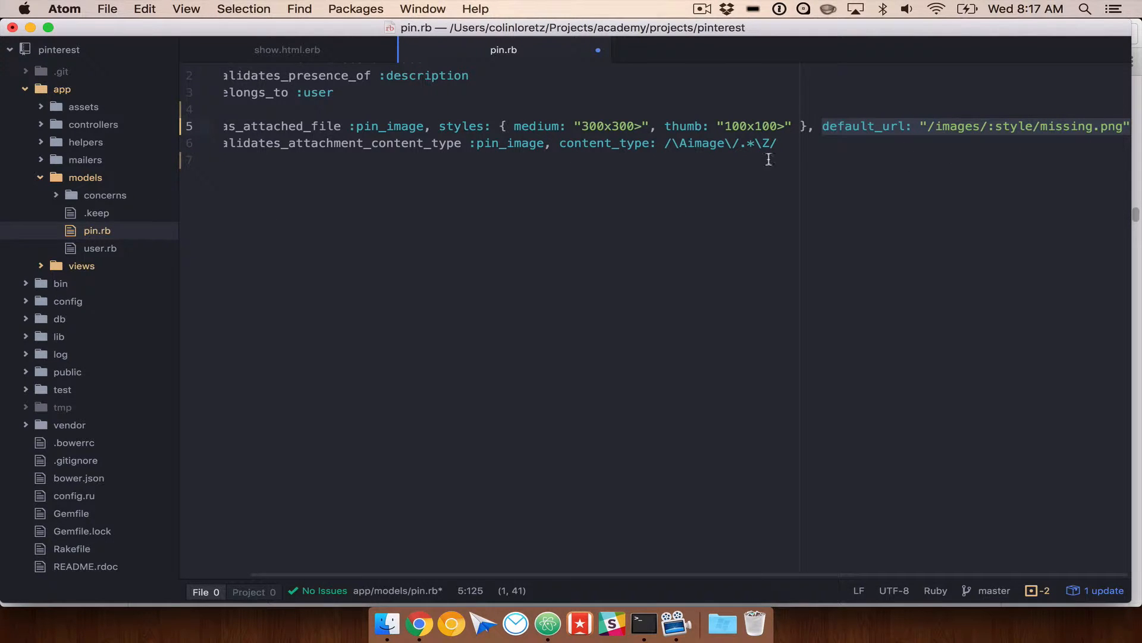
{"action": "mouse_move", "coordinate": [979, 163]}
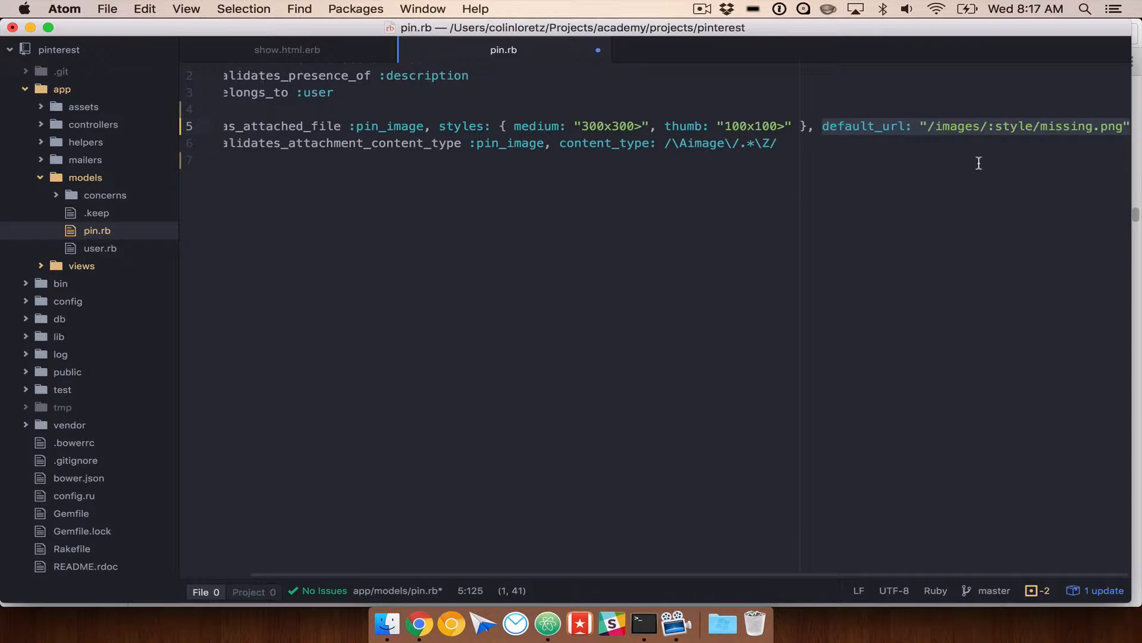
{"action": "scroll", "scroll_direction": "left", "scroll_amount": 3}
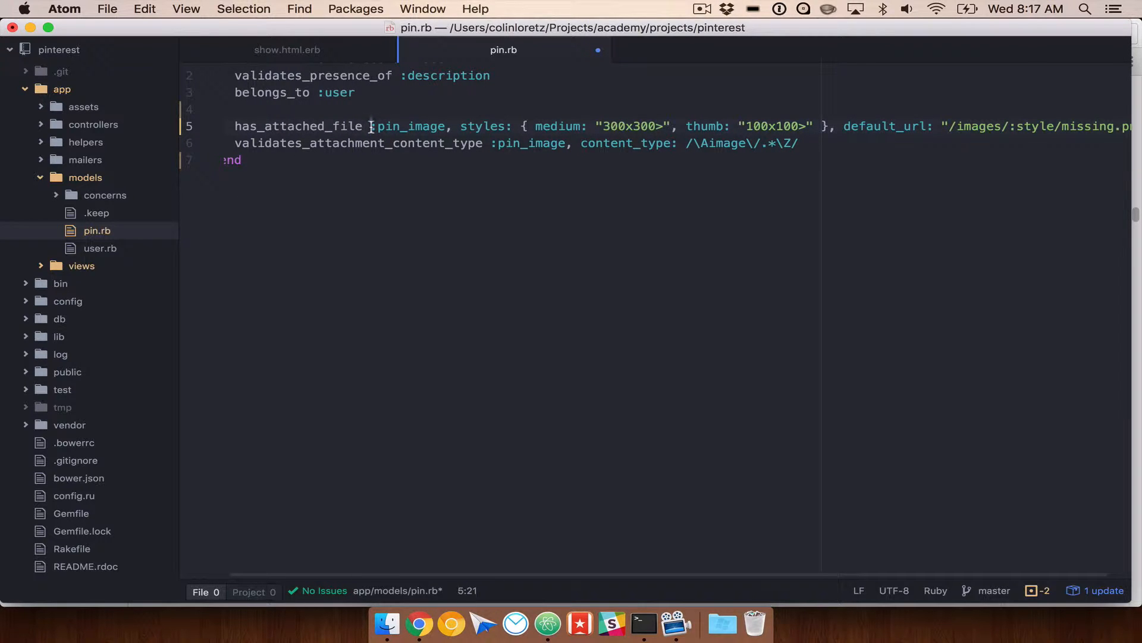
{"action": "left_click", "coordinate": [664, 126]}
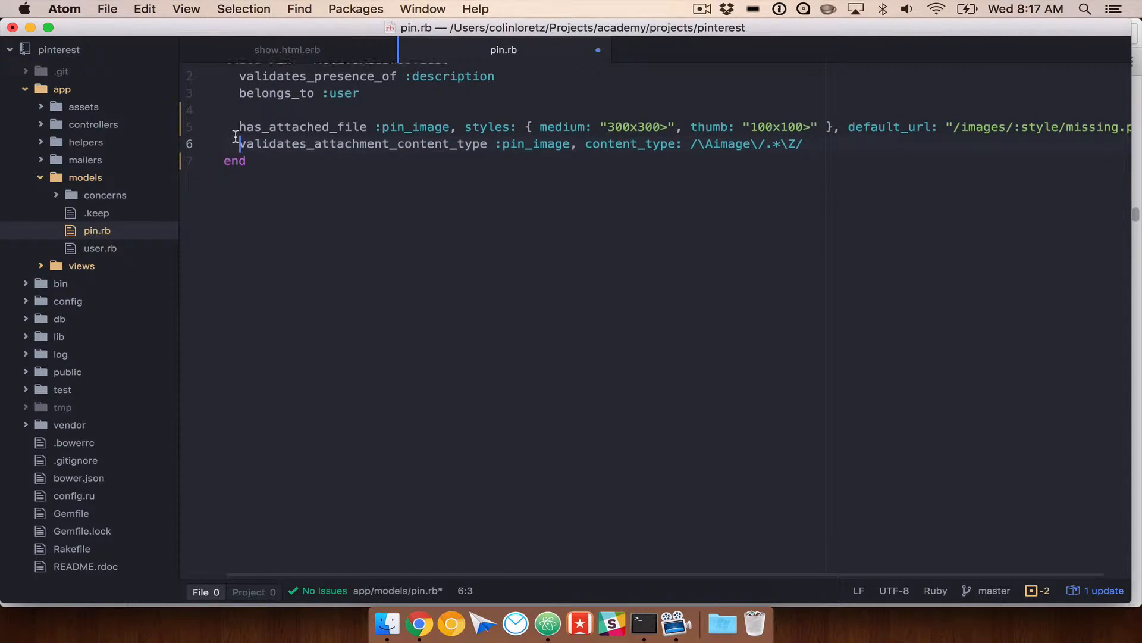
{"action": "scroll", "scroll_direction": "up", "scroll_amount": 3}
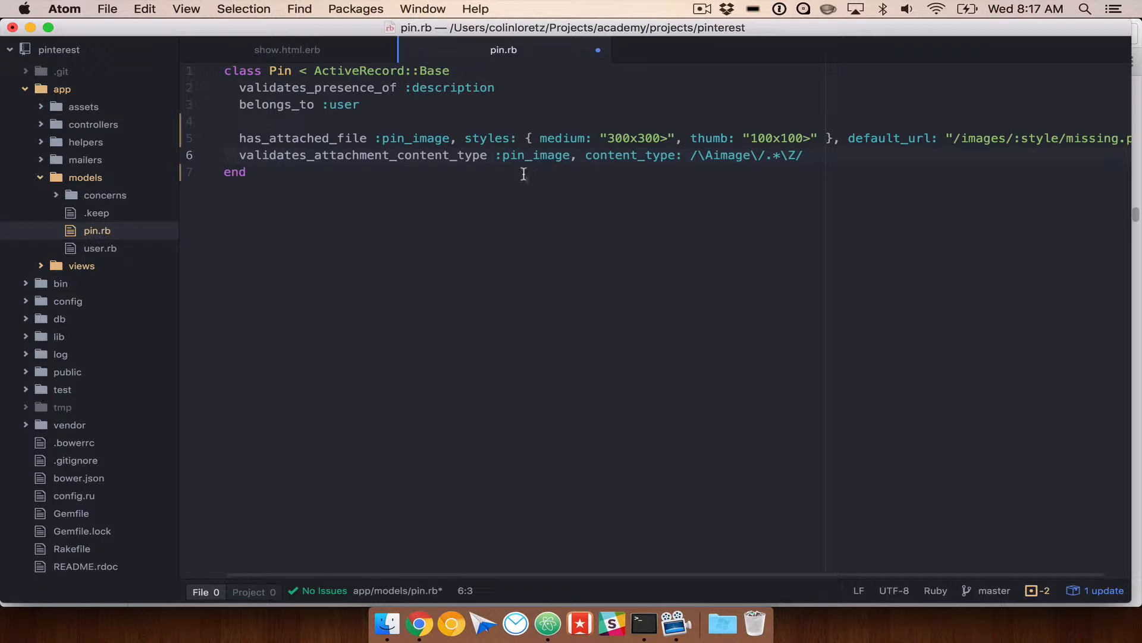
{"action": "left_click", "coordinate": [804, 155]}
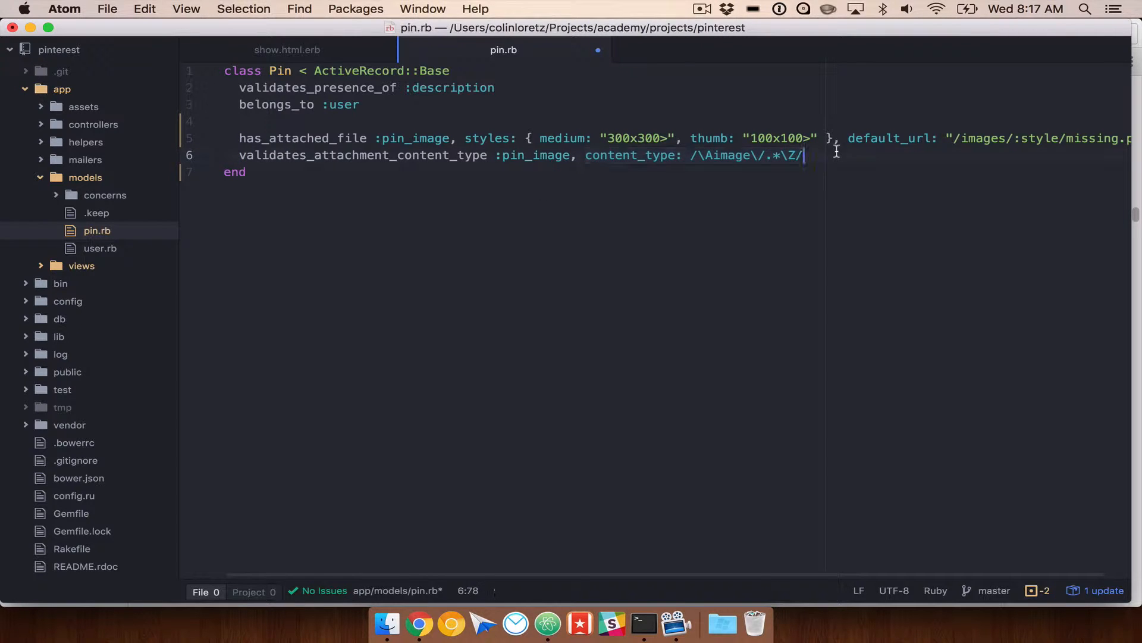
{"action": "left_click", "coordinate": [664, 138]}
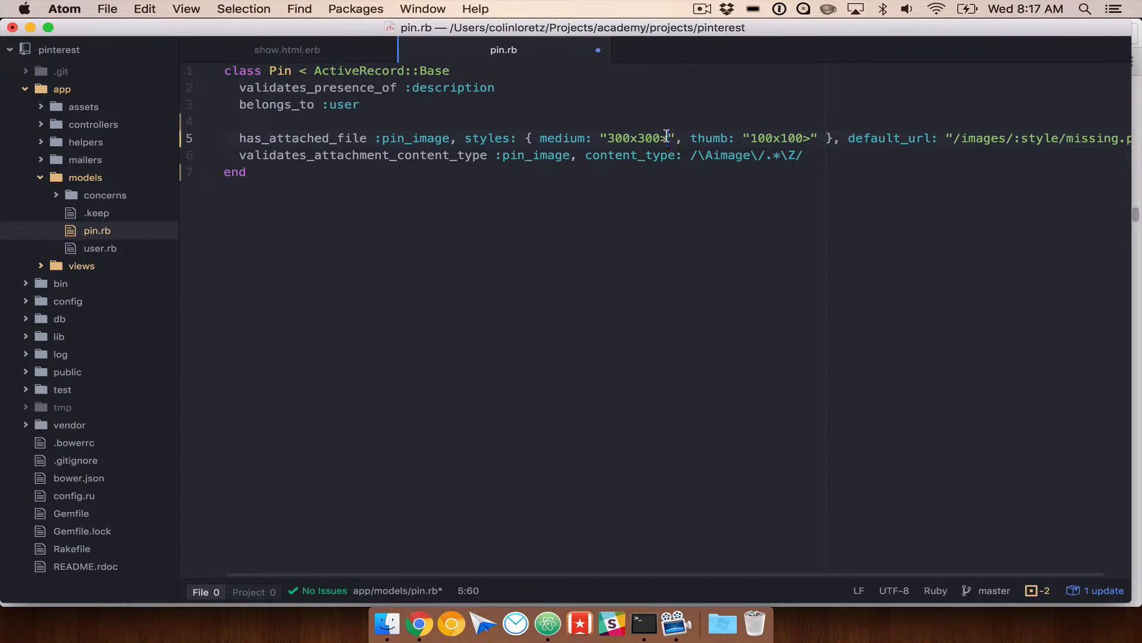
{"action": "left_click", "coordinate": [248, 172]}
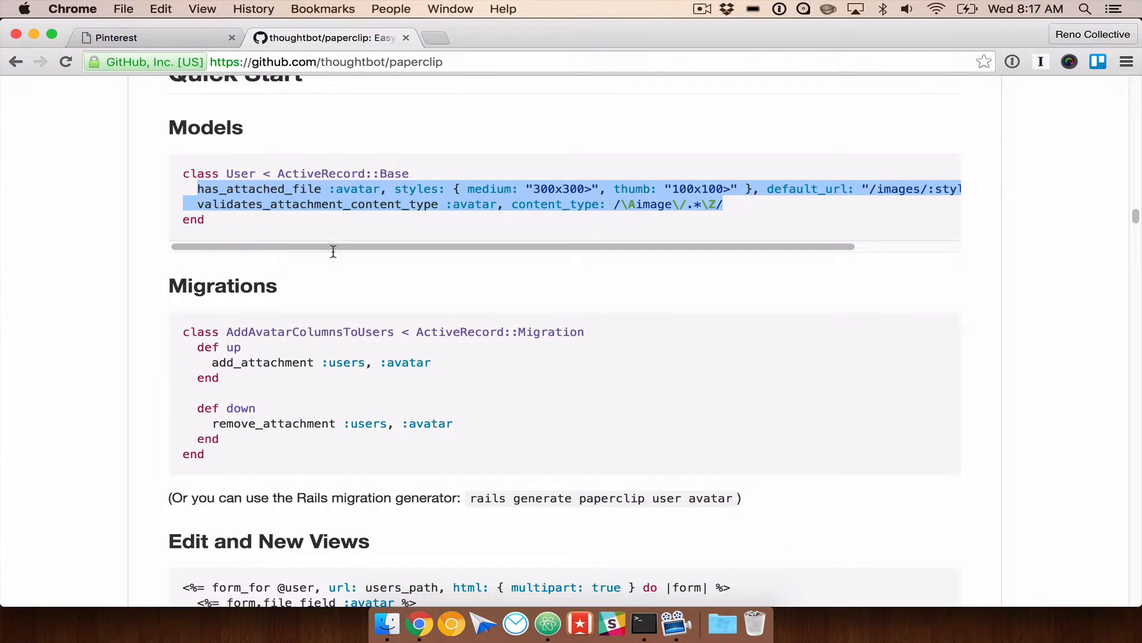
{"action": "mouse_move", "coordinate": [275, 195]}
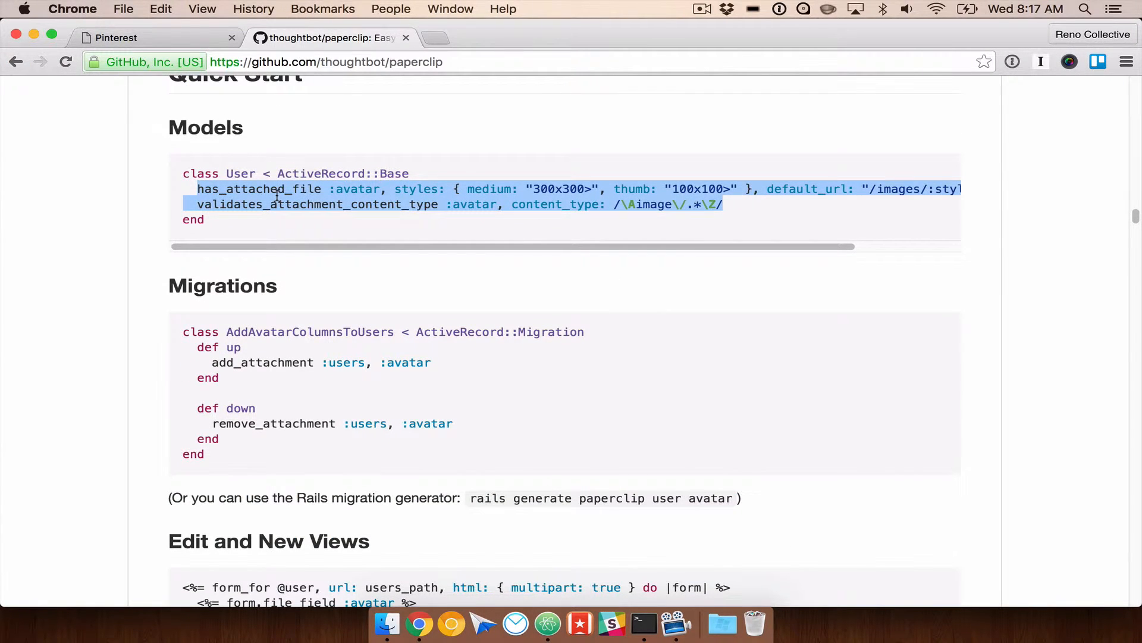
Scroll the README to Migrations and select 'avatar' in the generator command
{"action": "scroll", "scroll_direction": "down", "scroll_amount": 3}
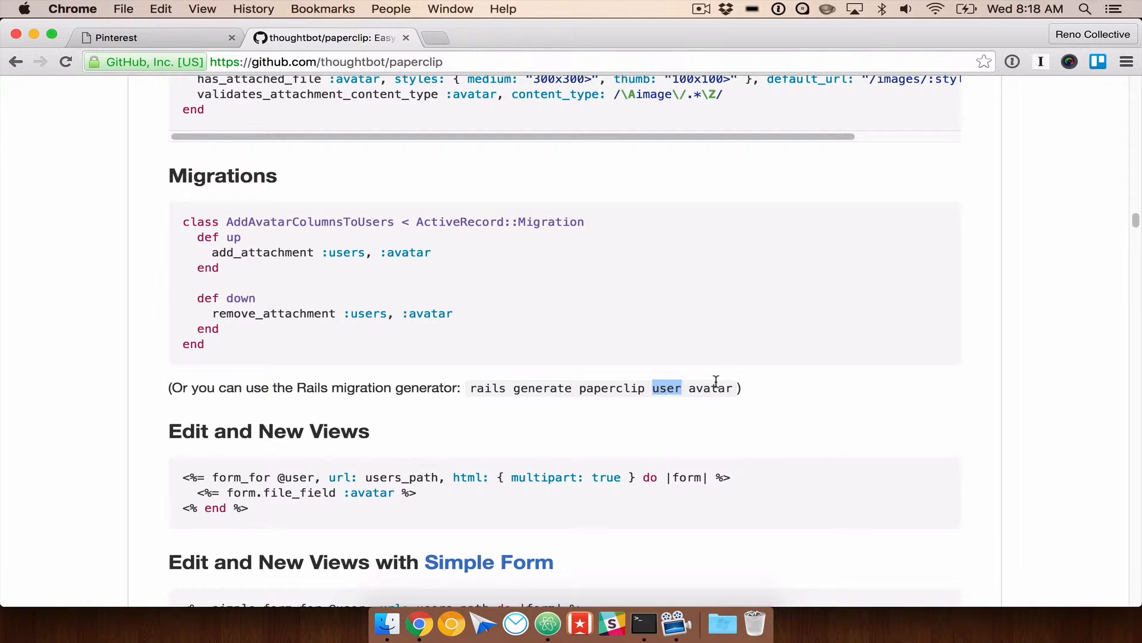
{"action": "double_click", "coordinate": [710, 388]}
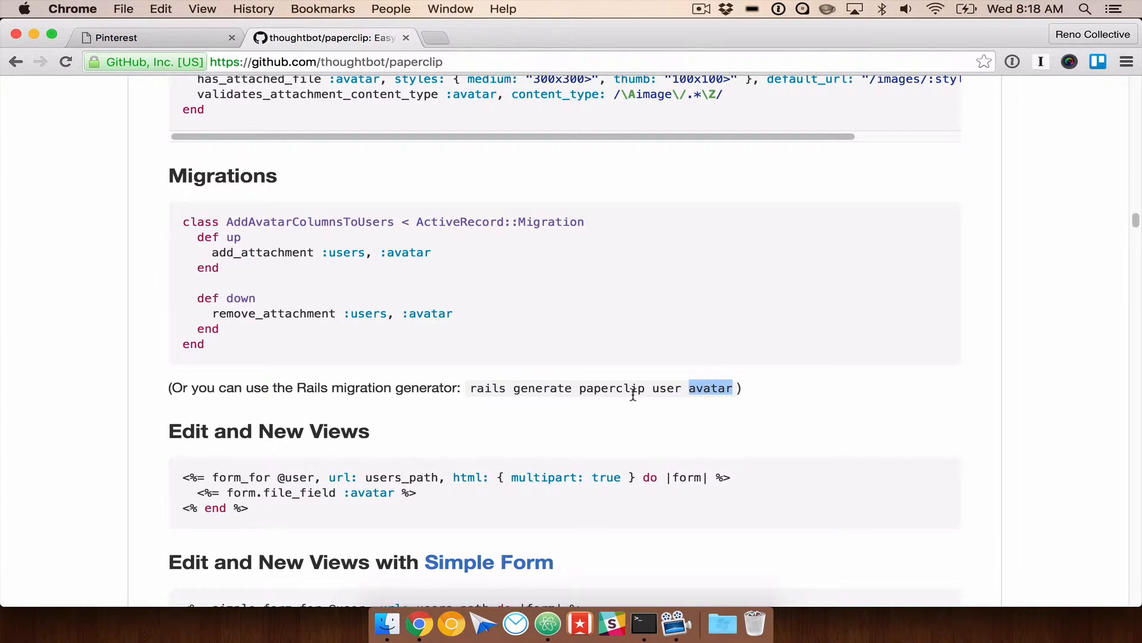
{"action": "mouse_move", "coordinate": [516, 375]}
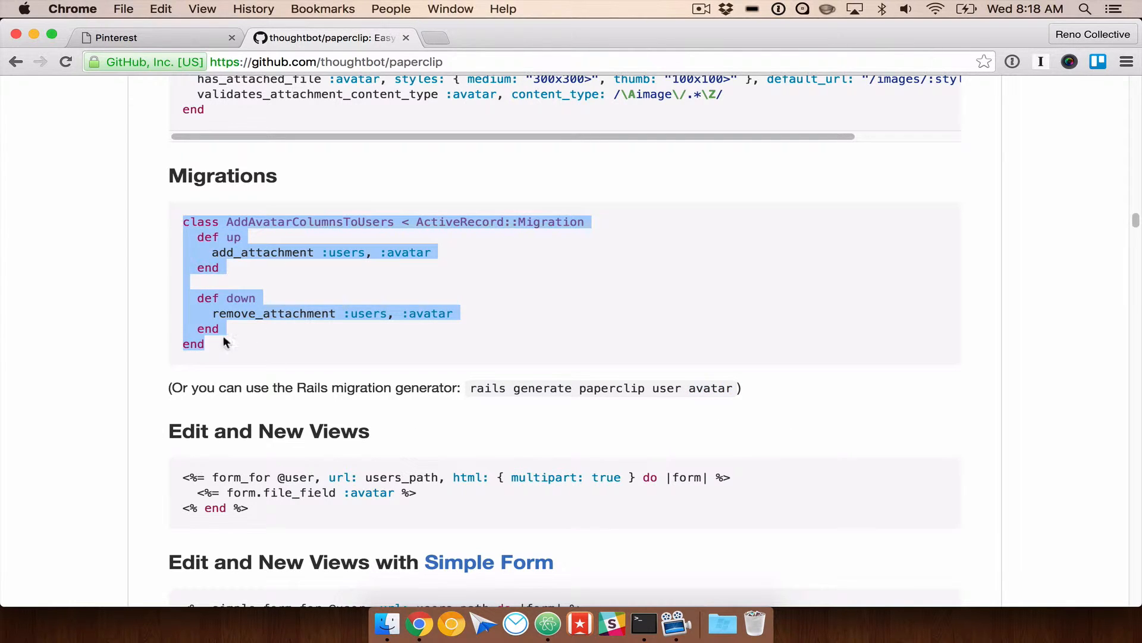
{"action": "mouse_move", "coordinate": [643, 623]}
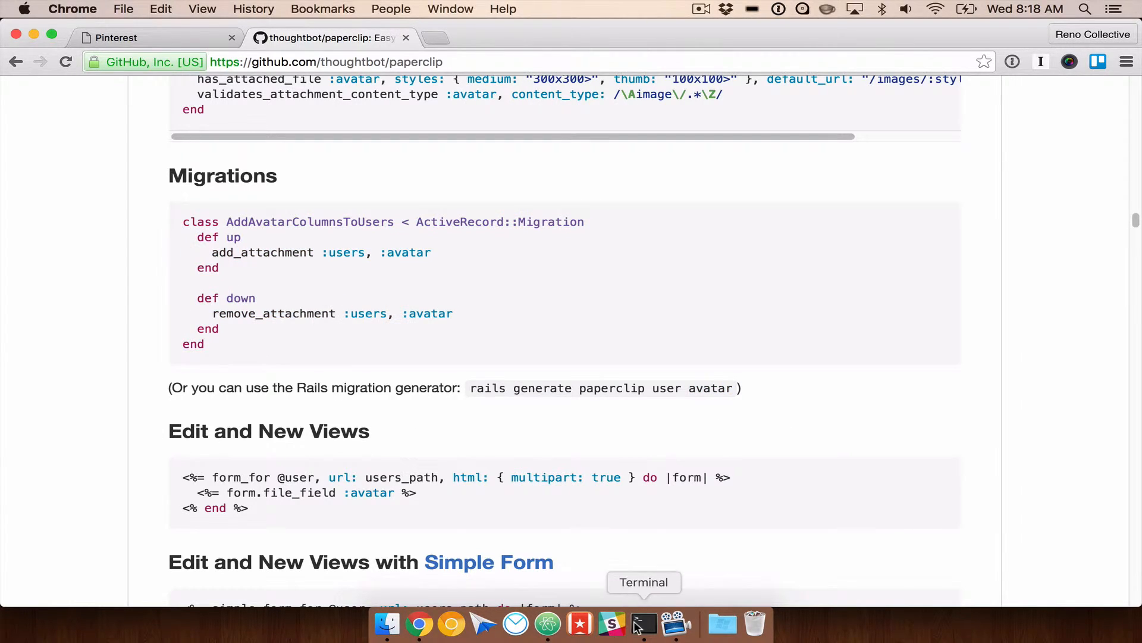
Run 'rails generate paperclip pin pin_image' in Terminal
{"action": "left_click", "coordinate": [643, 624]}
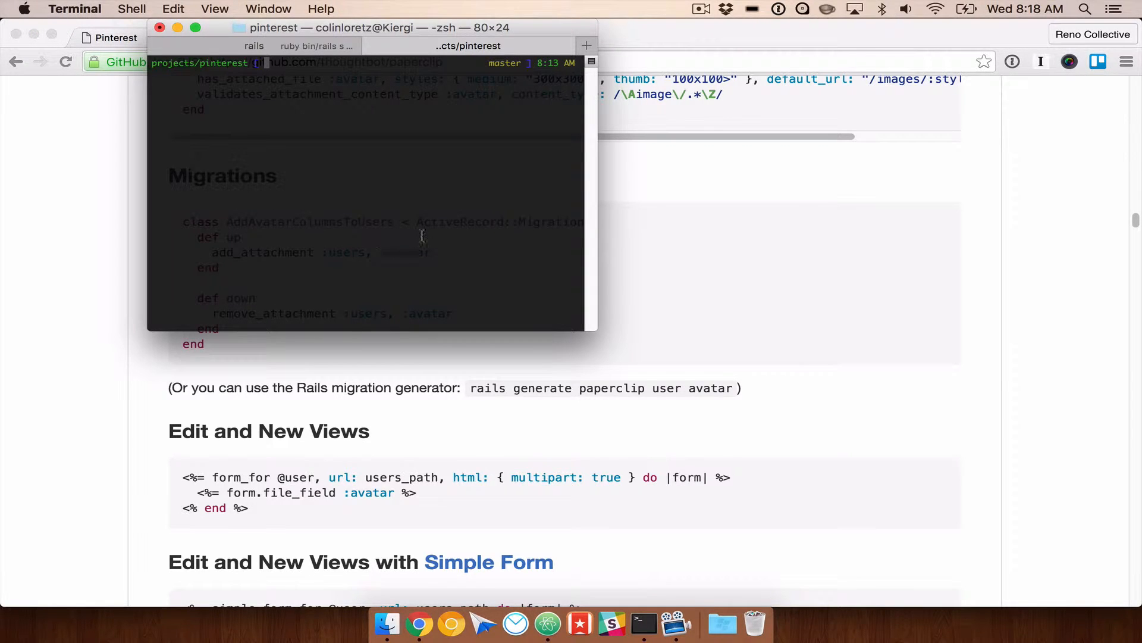
{"action": "type", "text": "rails generate"}
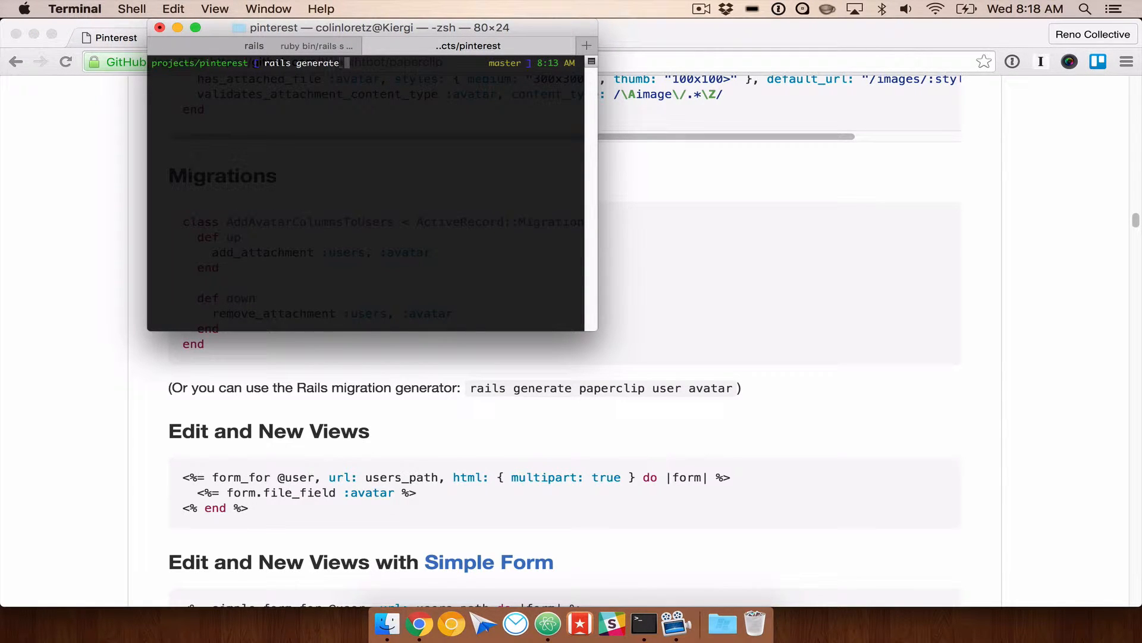
{"action": "type", "text": "paperclip pin pin_i"}
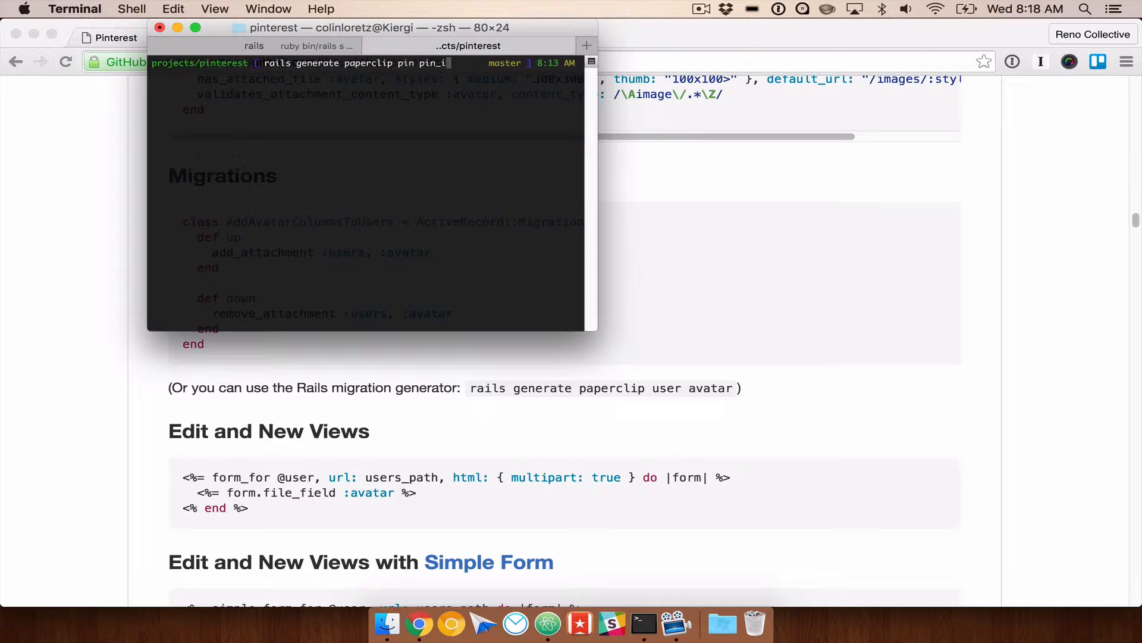
{"action": "key", "text": "Return"}
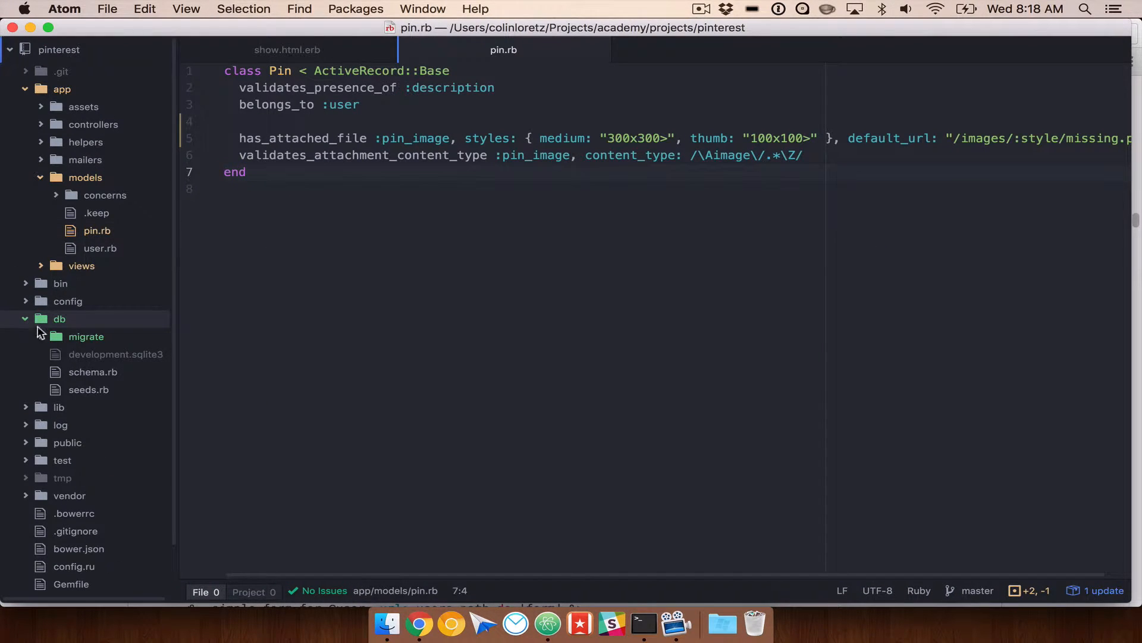
Expand db/migrate and open the AddAttachmentPinImageToPins migration file
{"action": "left_click", "coordinate": [85, 336]}
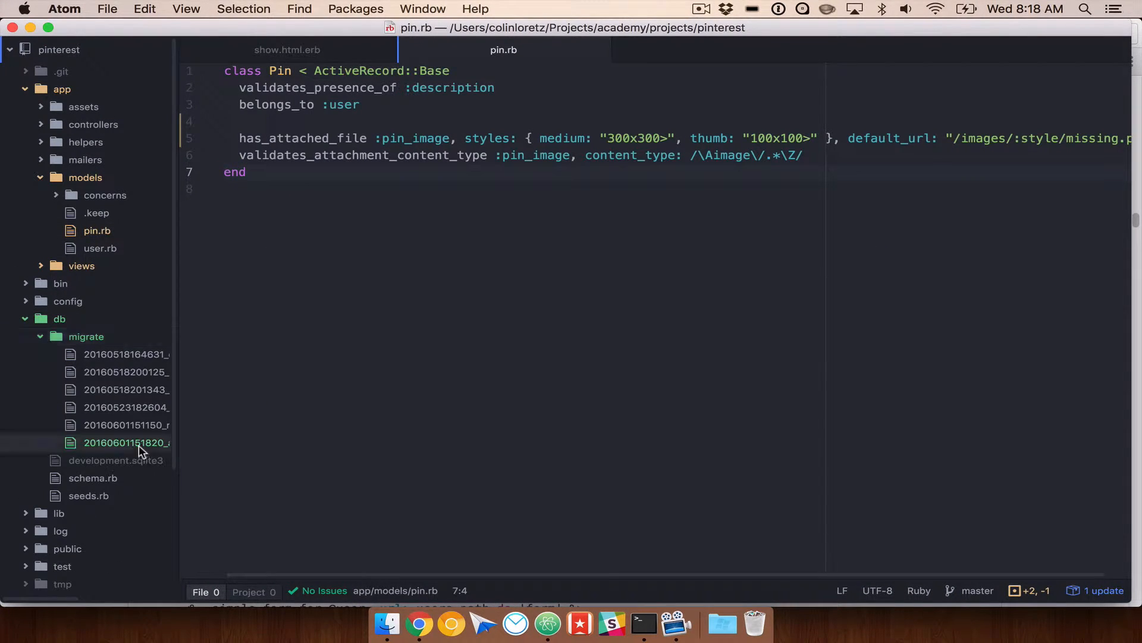
{"action": "left_click", "coordinate": [126, 442]}
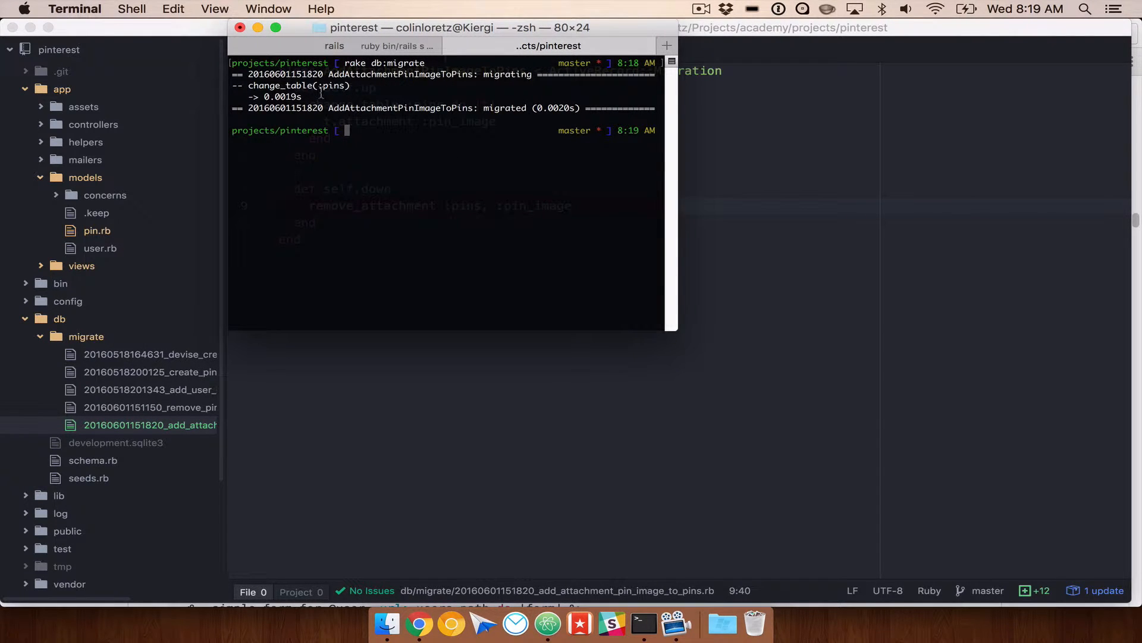
Open db/schema.rb to confirm the pins table's four new pin_image columns
{"action": "left_click", "coordinate": [546, 623]}
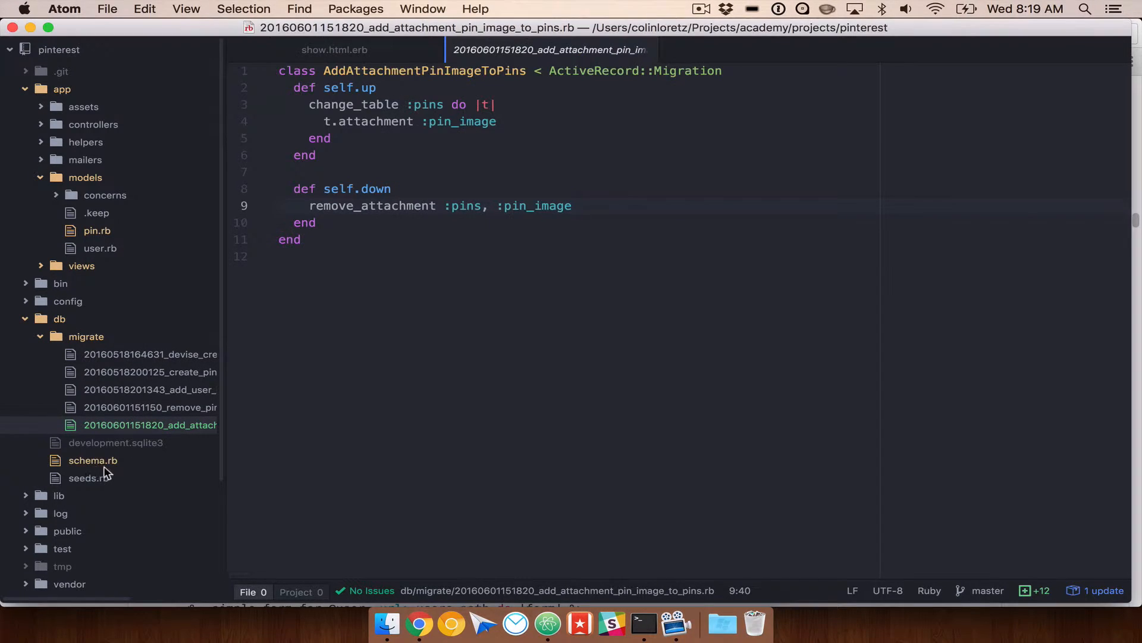
{"action": "left_click", "coordinate": [92, 460]}
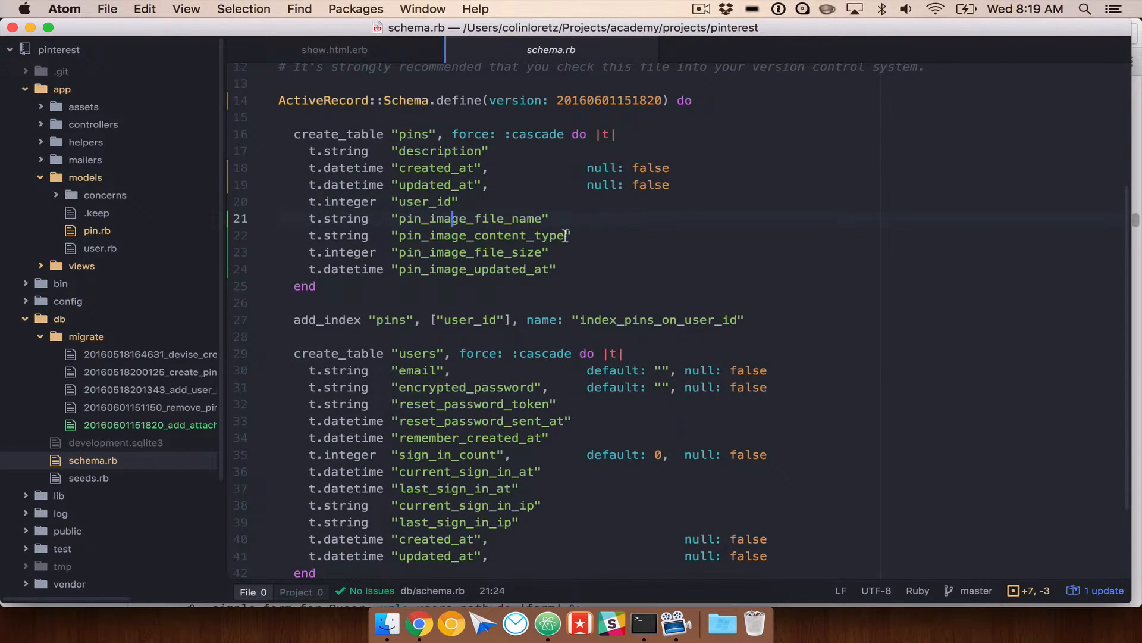
{"action": "left_click", "coordinate": [505, 235]}
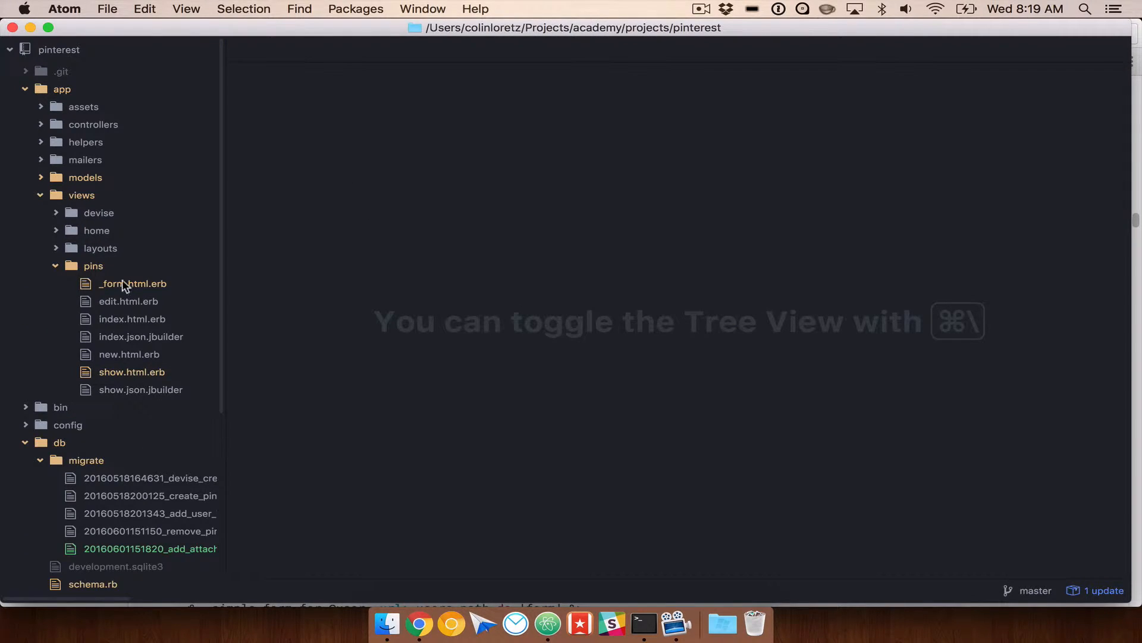
{"action": "mouse_move", "coordinate": [120, 350]}
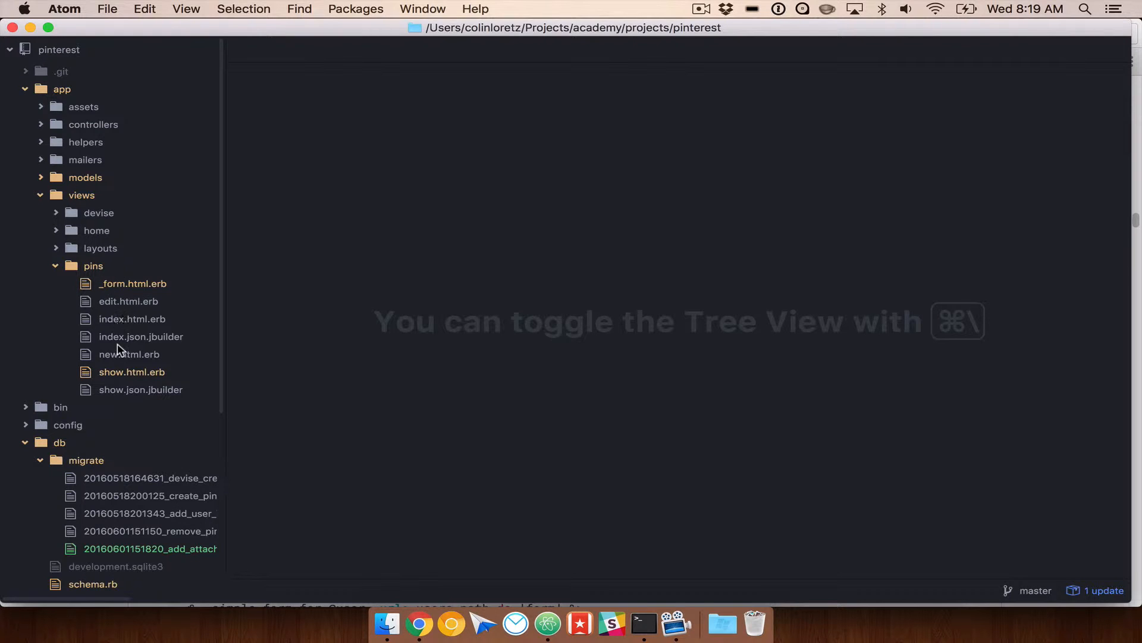
Open app/views/pins/new.html.erb, which renders the form partial and a Back link
{"action": "left_click", "coordinate": [130, 354]}
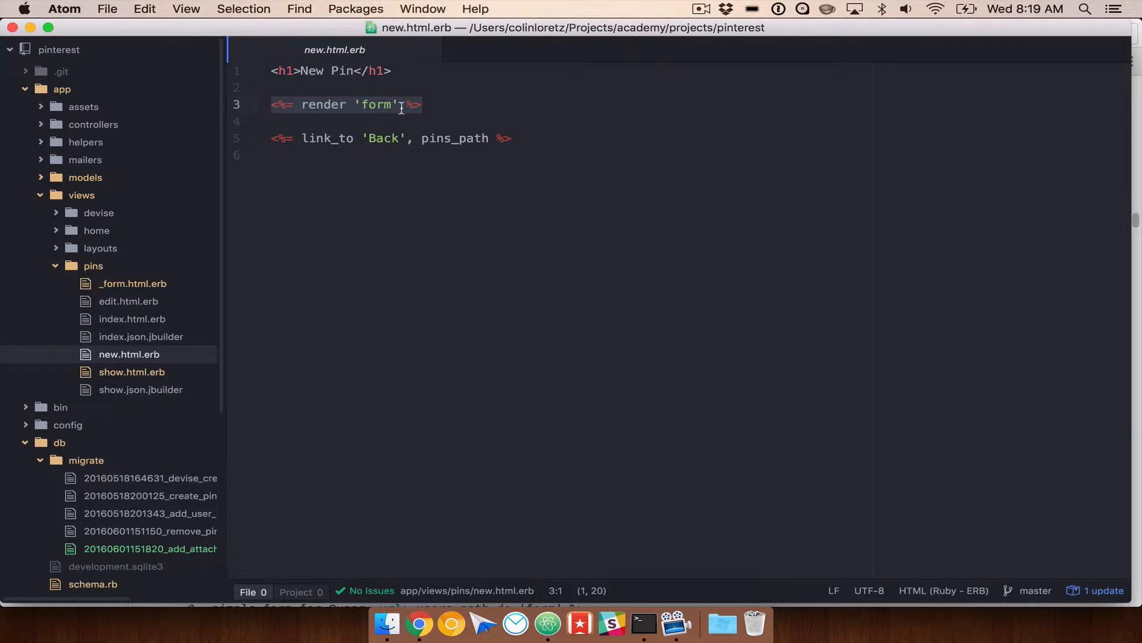
{"action": "mouse_move", "coordinate": [102, 298]}
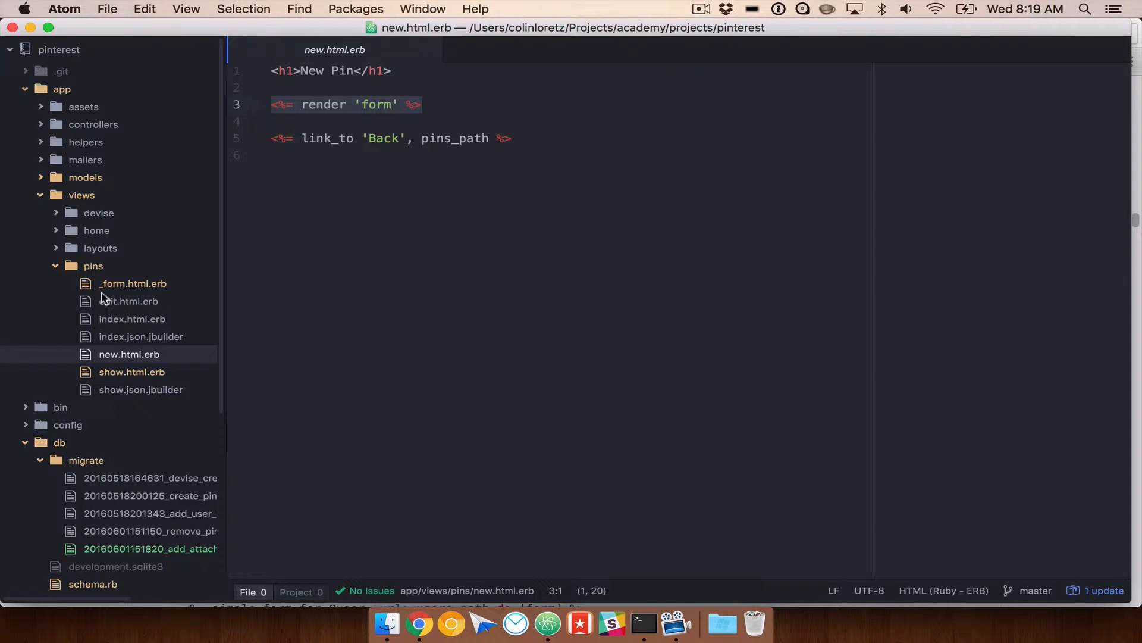
Add a field div with f.label :pin_image and f.file_field :pin_image below description, and save
{"action": "left_click", "coordinate": [133, 283]}
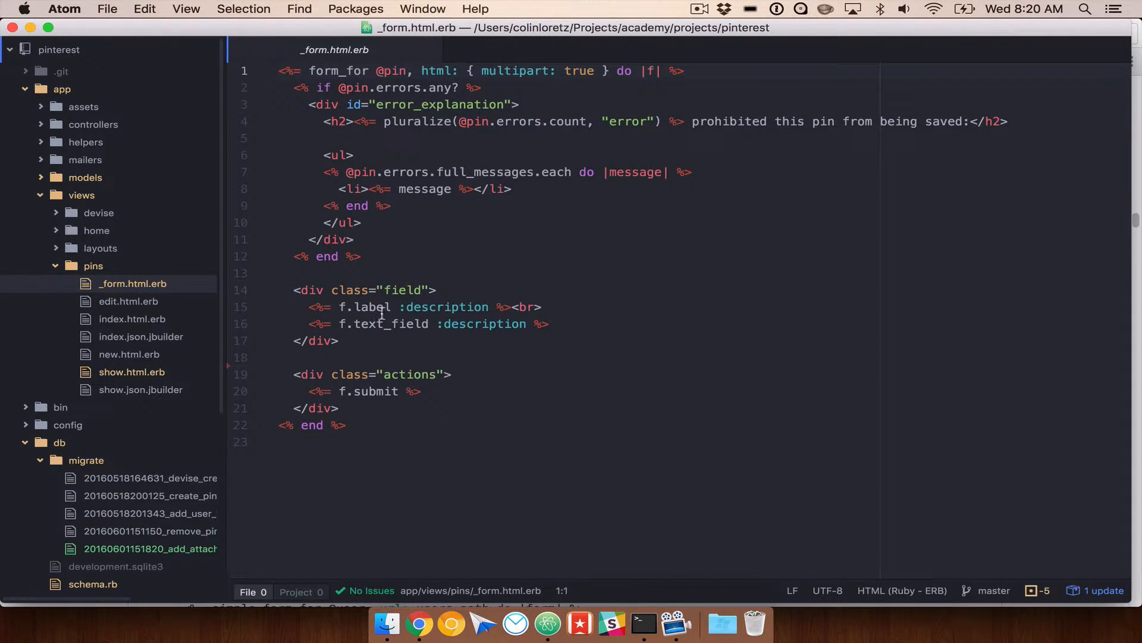
{"action": "mouse_move", "coordinate": [398, 165]}
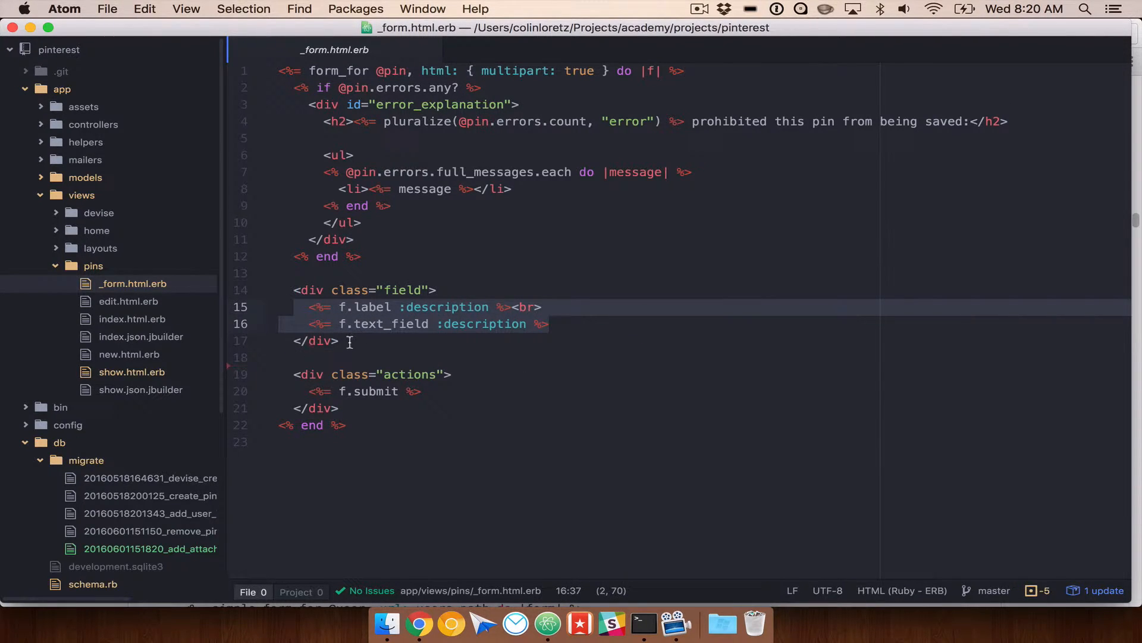
{"action": "left_click", "coordinate": [343, 341]}
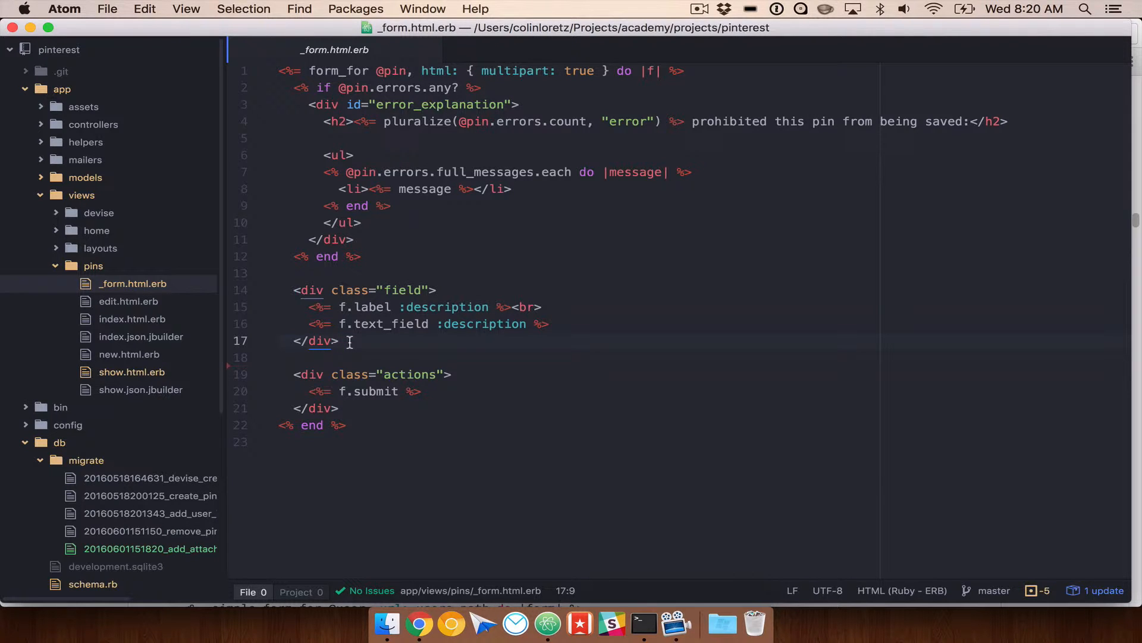
{"action": "type", "text": "<div class = \"field\">"}
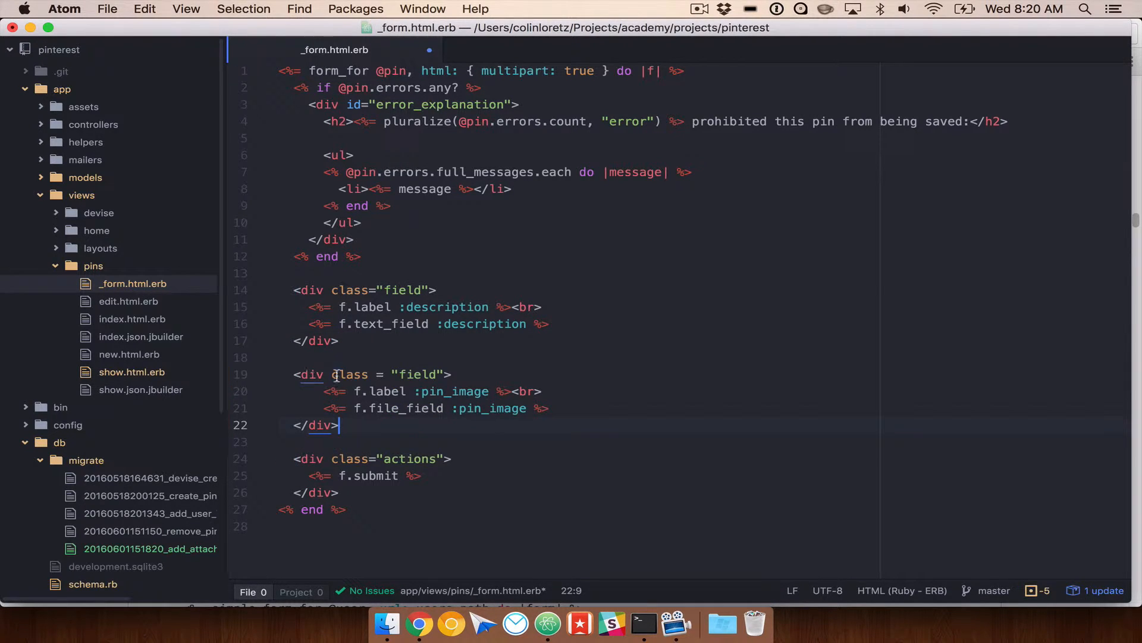
{"action": "left_click", "coordinate": [326, 392]}
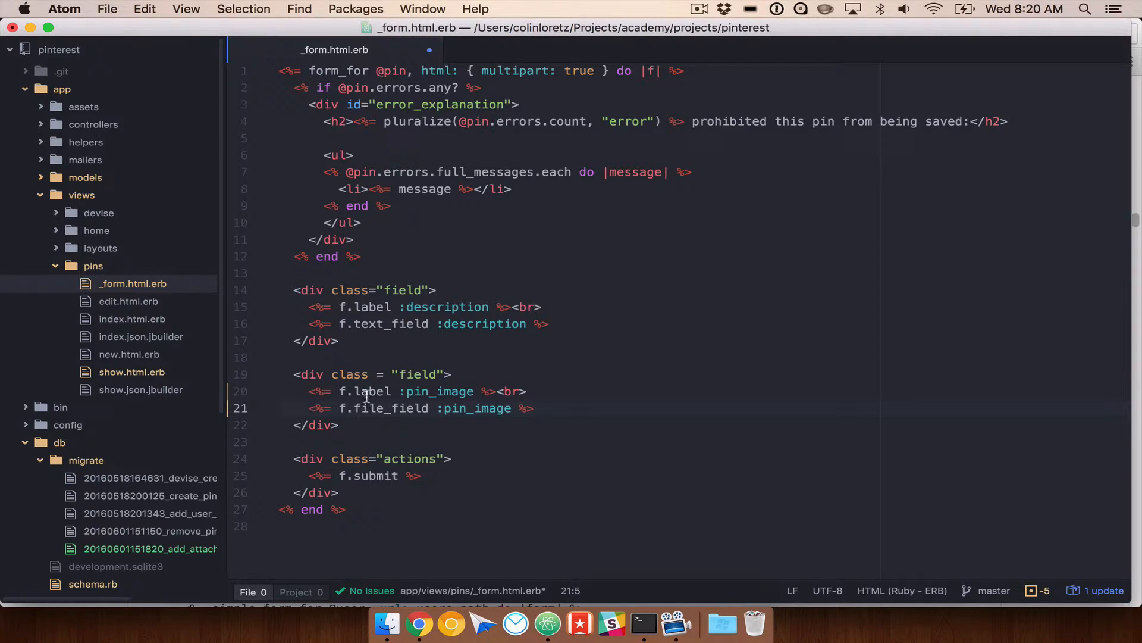
{"action": "left_click", "coordinate": [340, 408]}
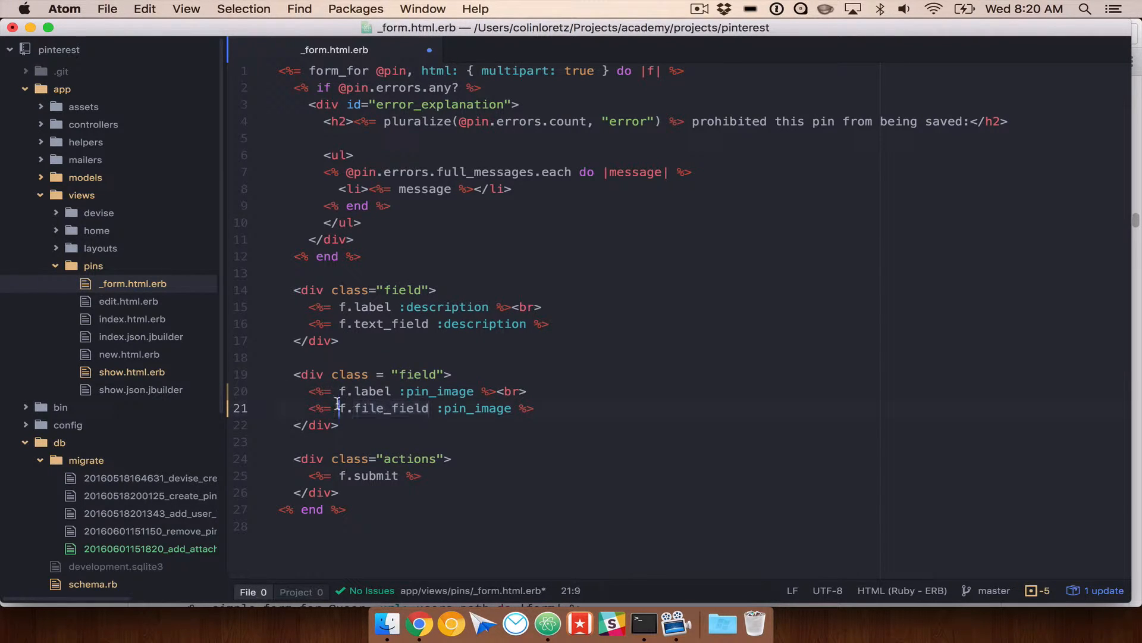
{"action": "left_click", "coordinate": [492, 408]}
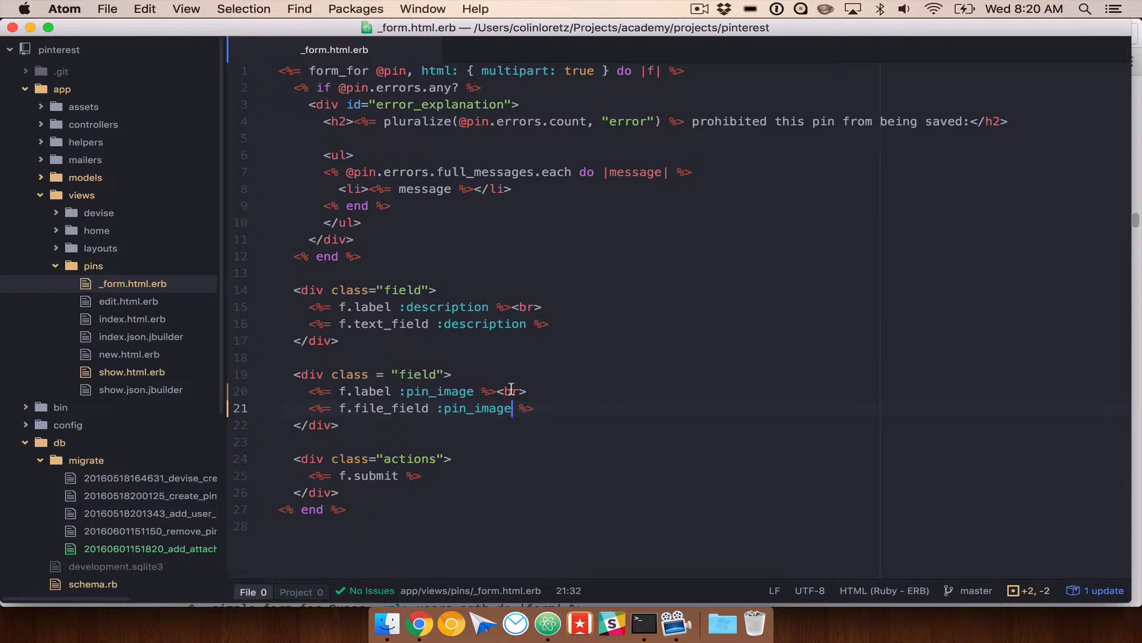
{"action": "left_click", "coordinate": [92, 124]}
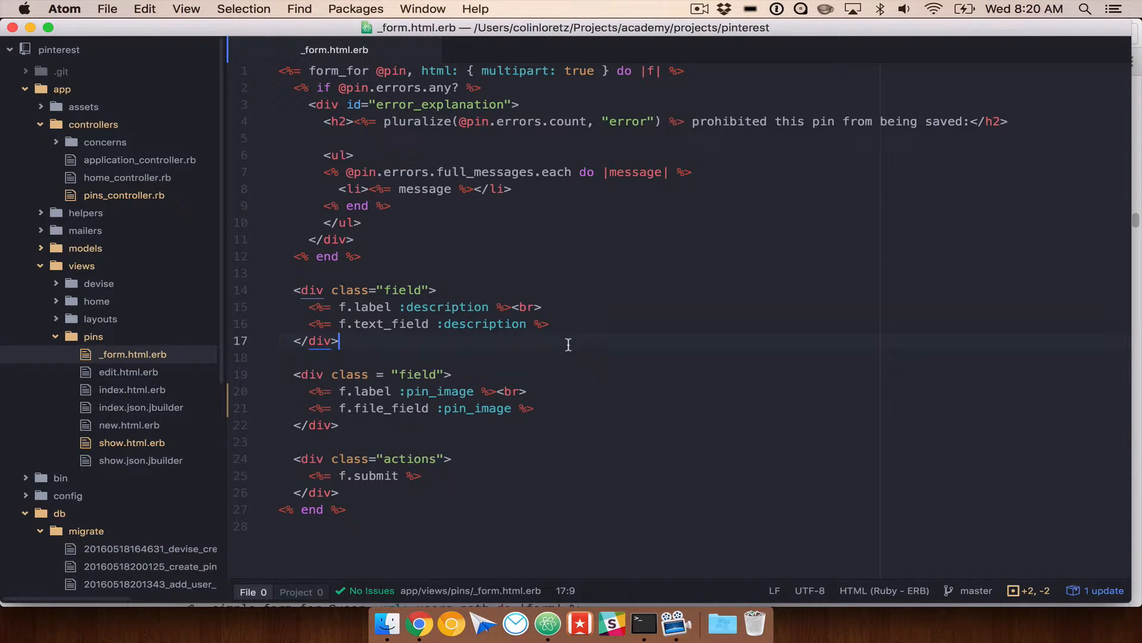
{"action": "left_click", "coordinate": [535, 408]}
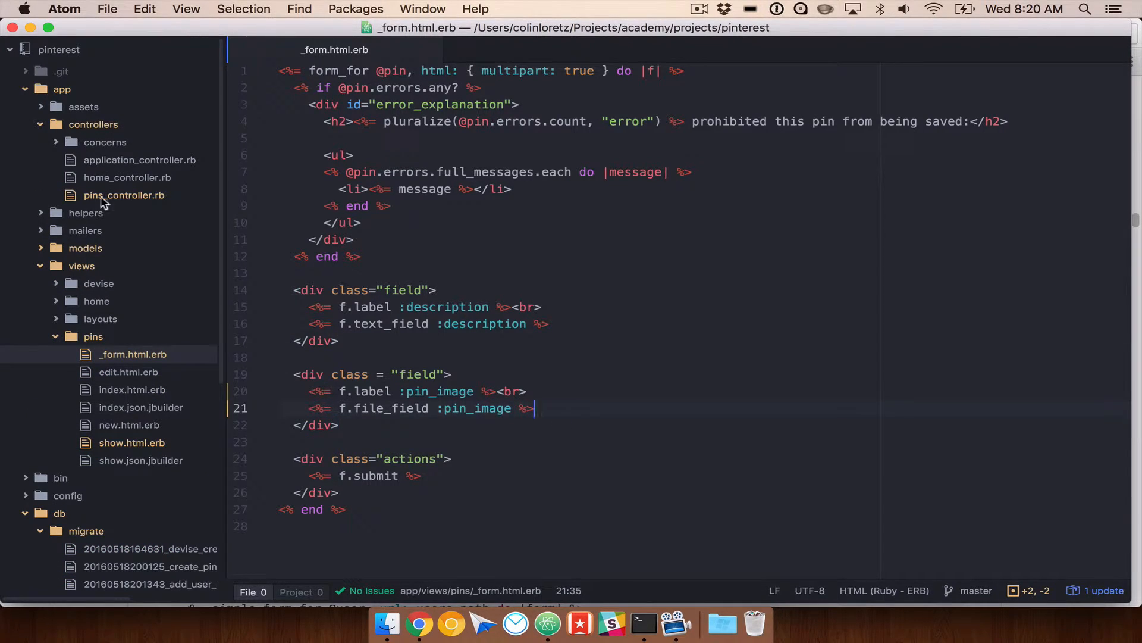
Append :pin_image after :description in pin_params' permit call in pins_controller.rb
{"action": "left_click", "coordinate": [124, 194]}
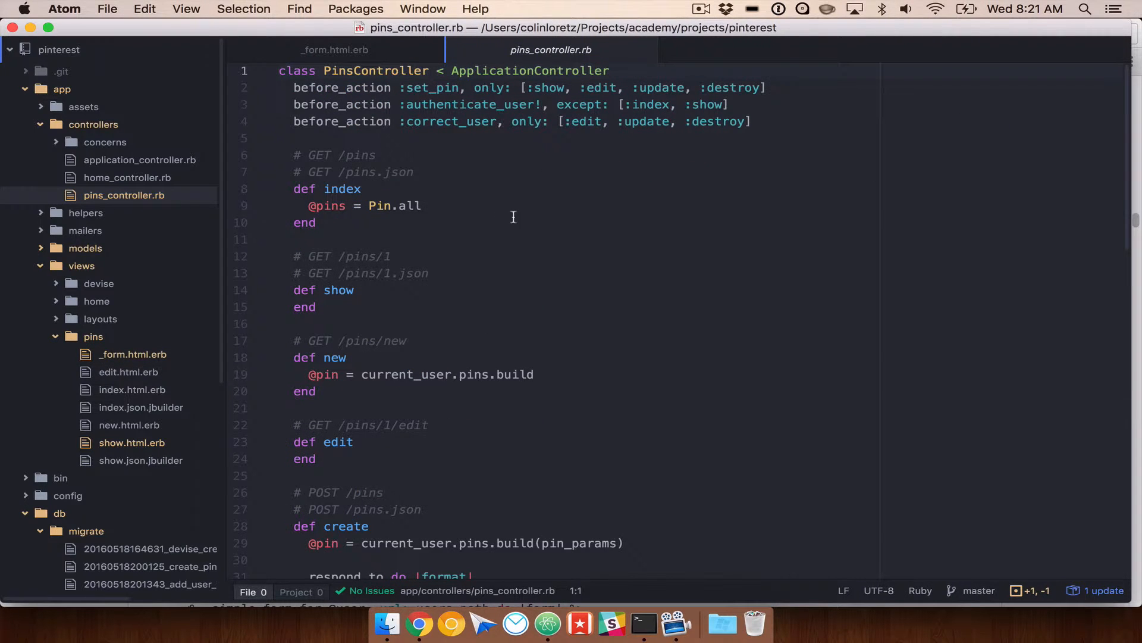
{"action": "mouse_move", "coordinate": [413, 194]}
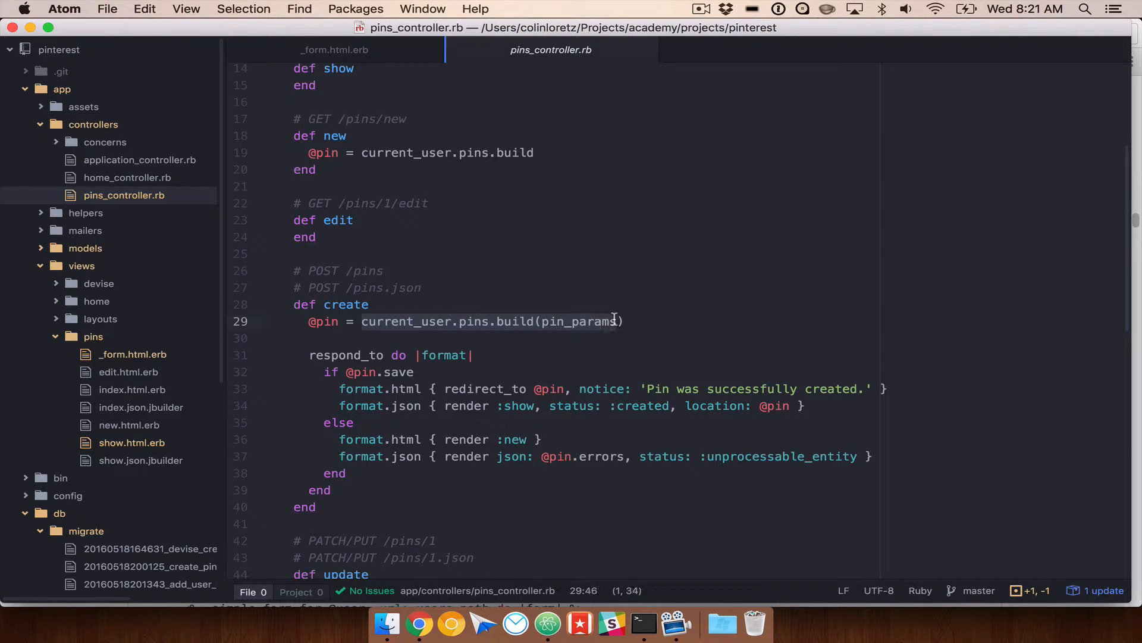
{"action": "scroll", "scroll_direction": "down", "scroll_amount": 3}
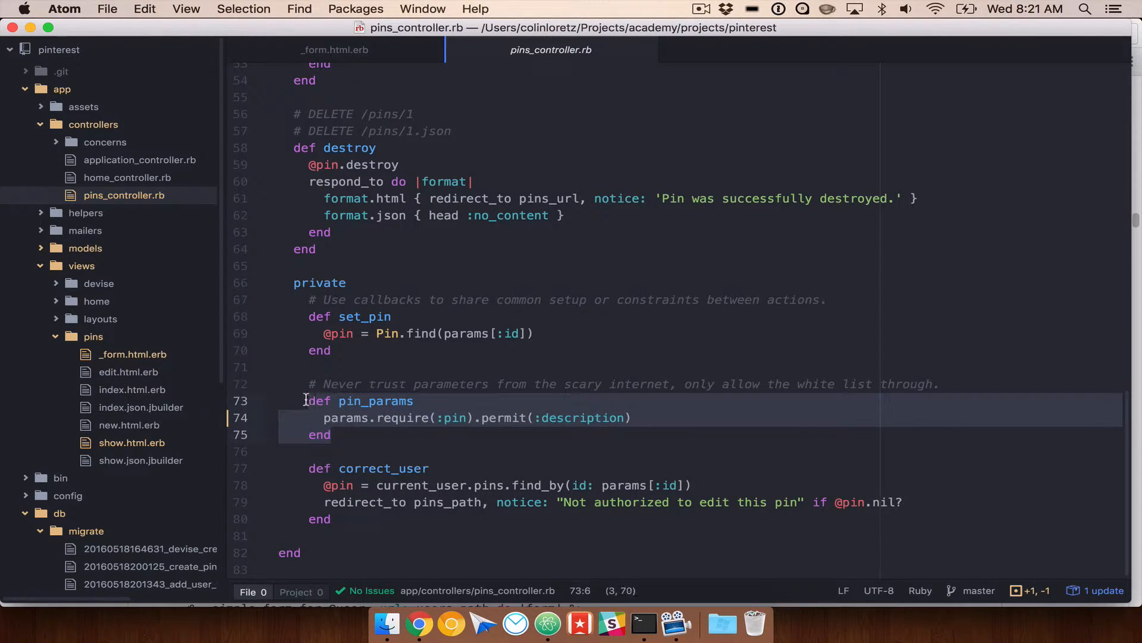
{"action": "left_click", "coordinate": [486, 401]}
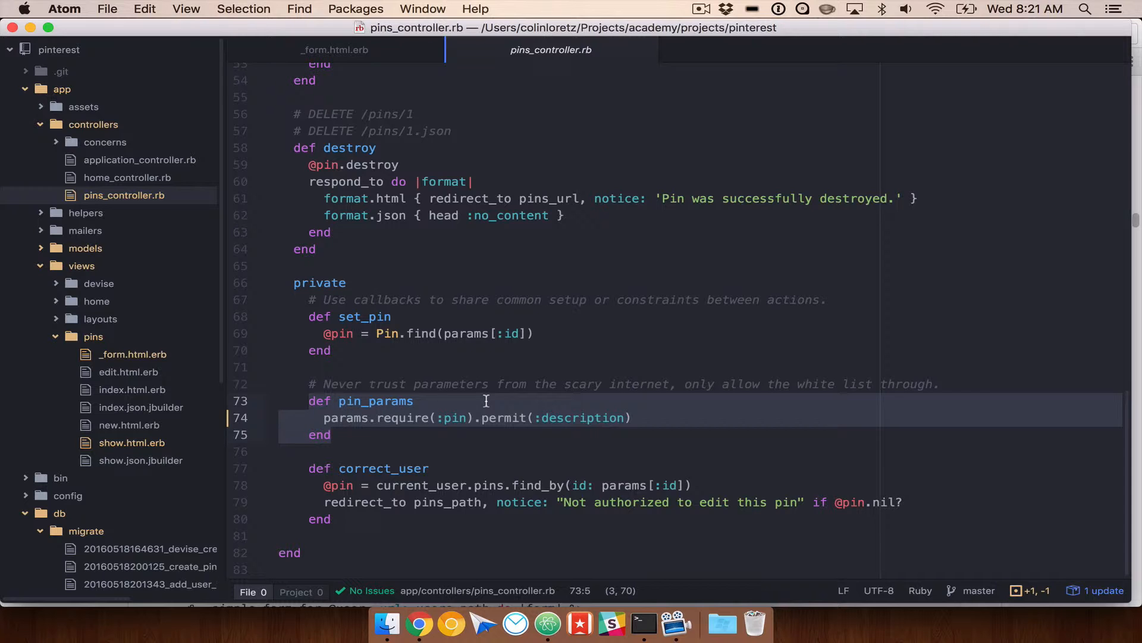
{"action": "left_click", "coordinate": [624, 418]}
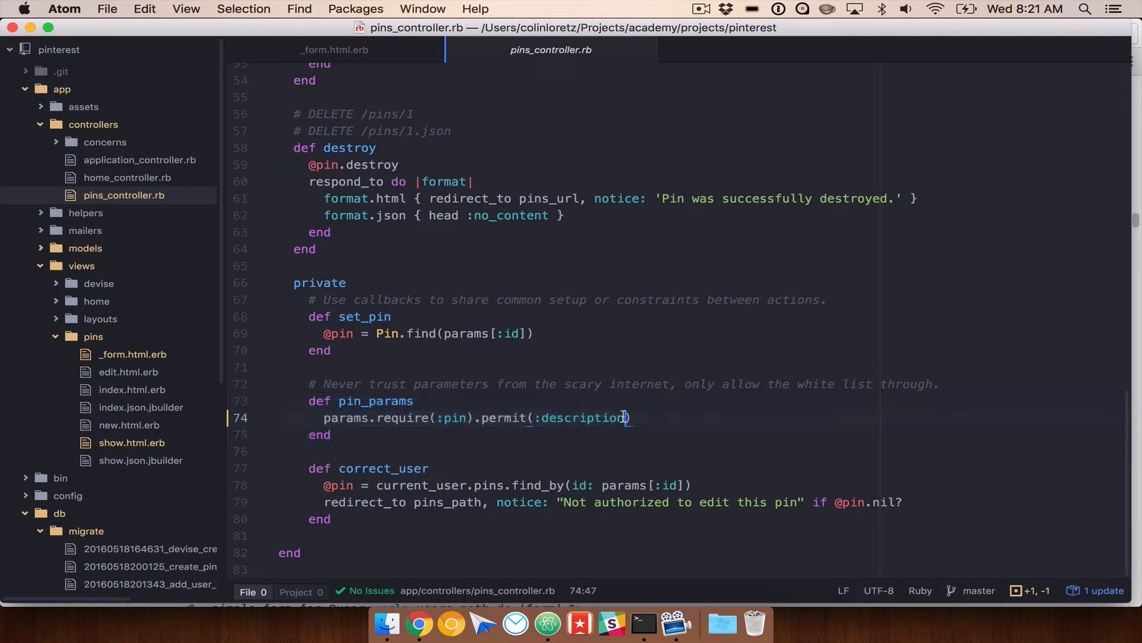
{"action": "type", "text": ", :pin_image"}
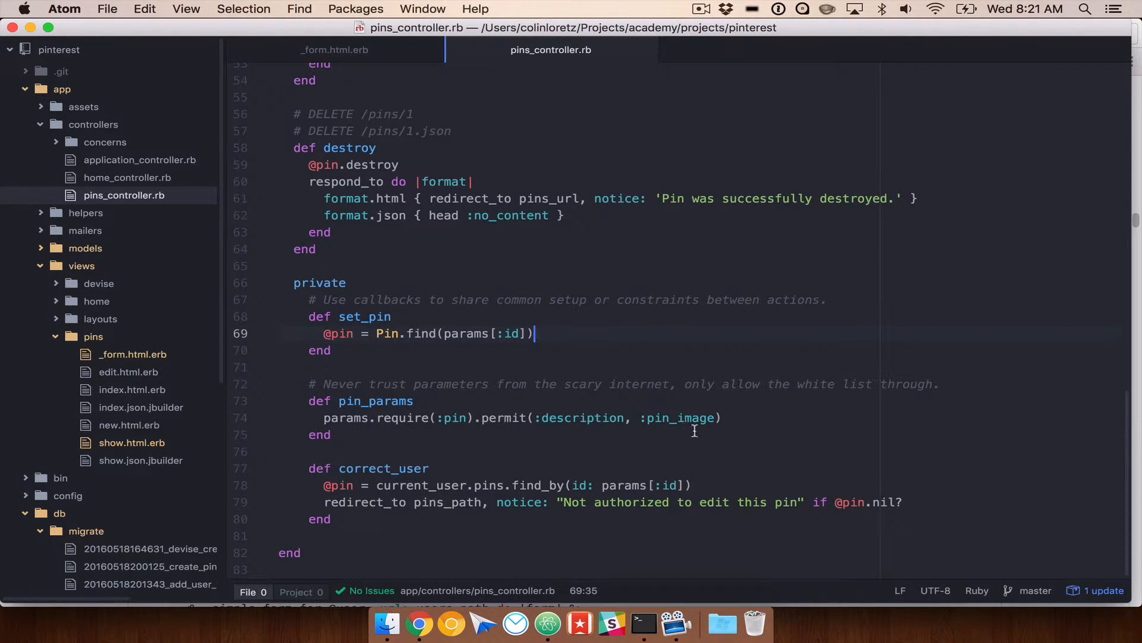
{"action": "left_click", "coordinate": [684, 418]}
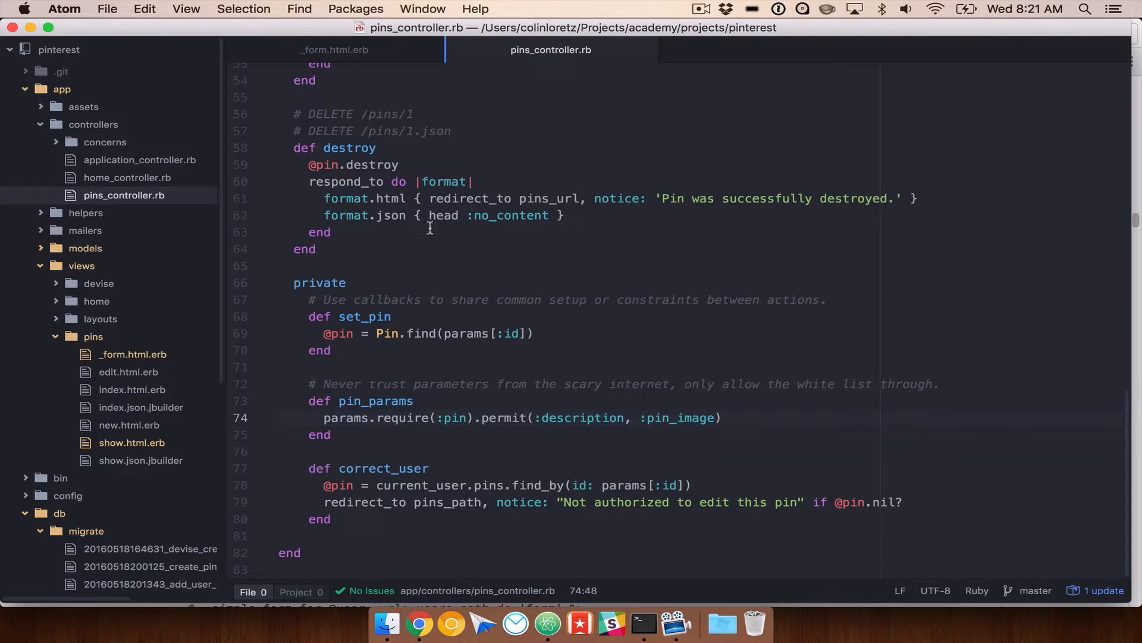
Add html: { multipart: true } to the form_for call in _form.html.erb
{"action": "left_click", "coordinate": [334, 49]}
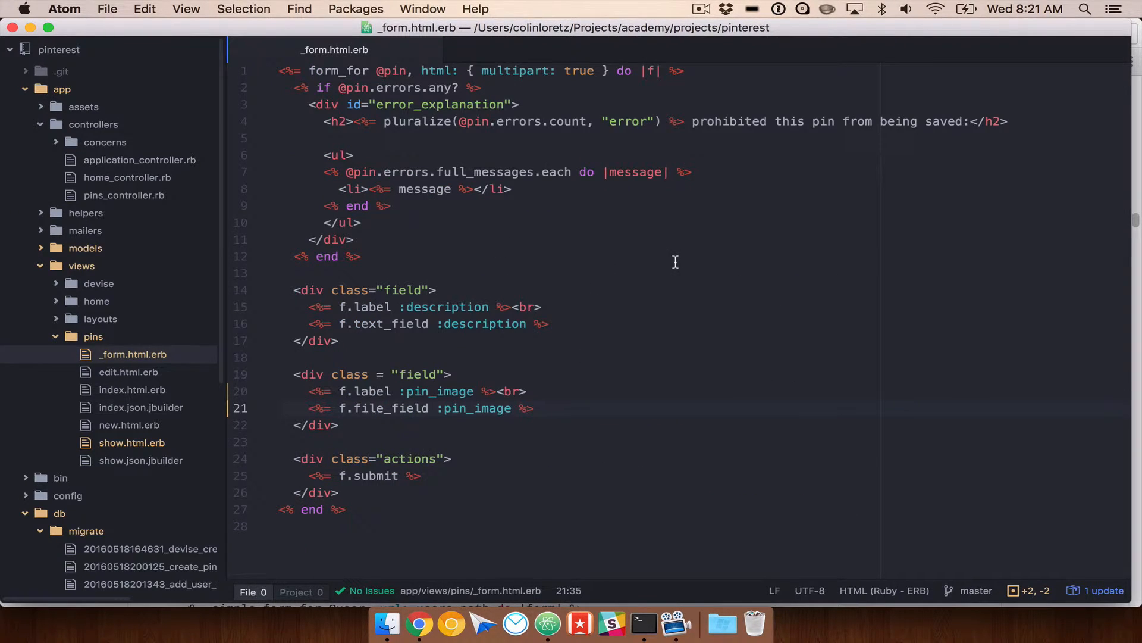
{"action": "left_click", "coordinate": [406, 71]}
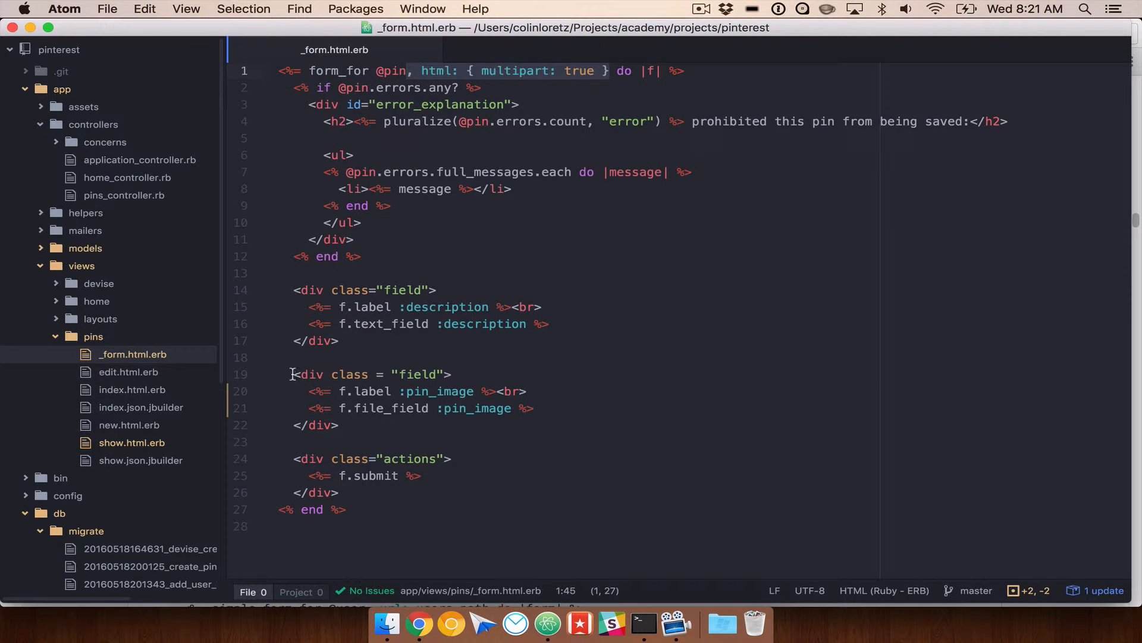
{"action": "left_click", "coordinate": [350, 425]}
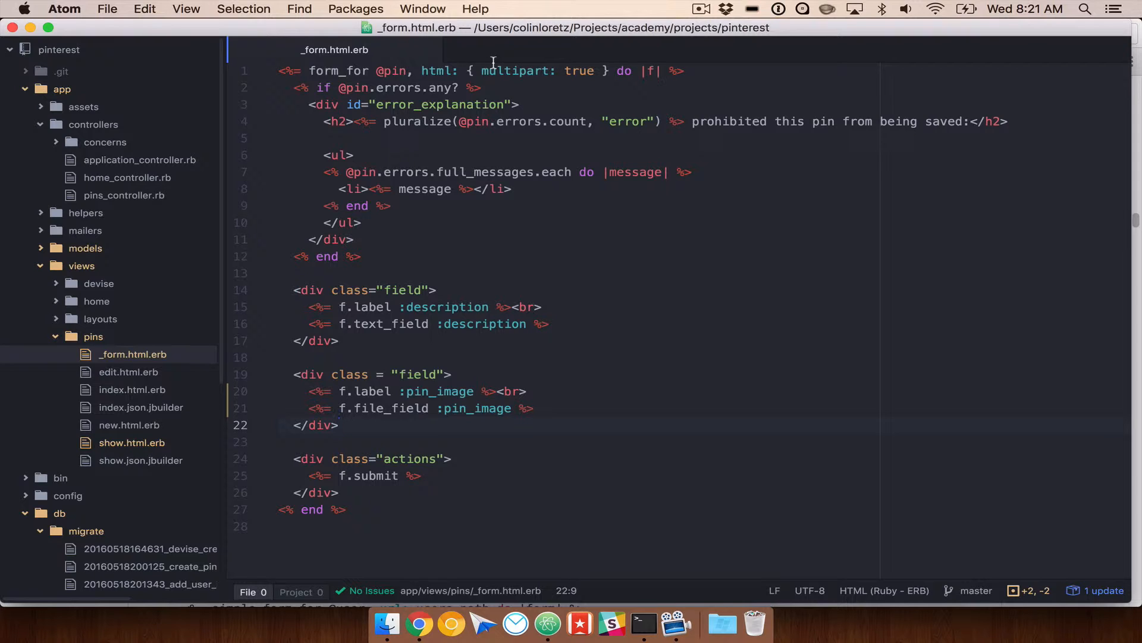
{"action": "left_click", "coordinate": [339, 425]}
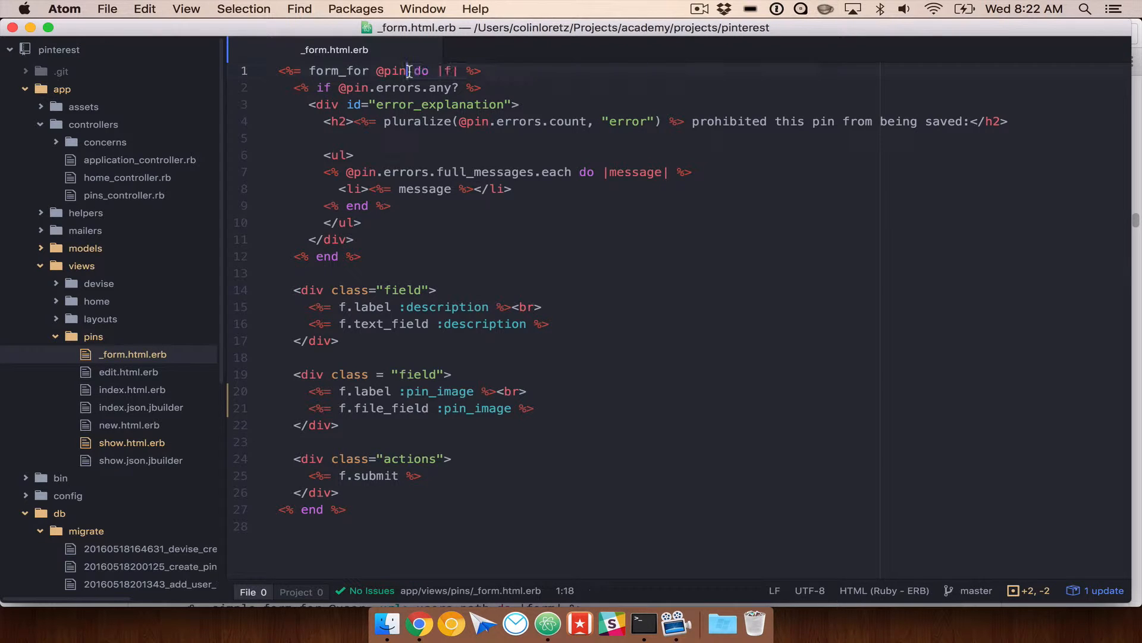
{"action": "type", "text": ", html: { multipart: true }"}
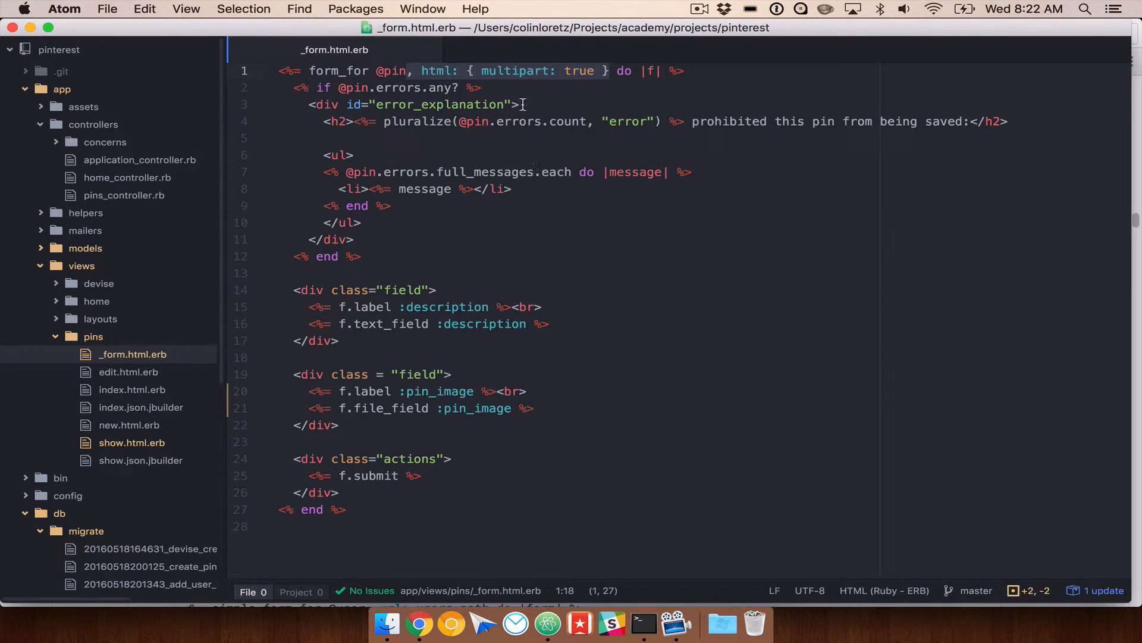
{"action": "left_click", "coordinate": [518, 104]}
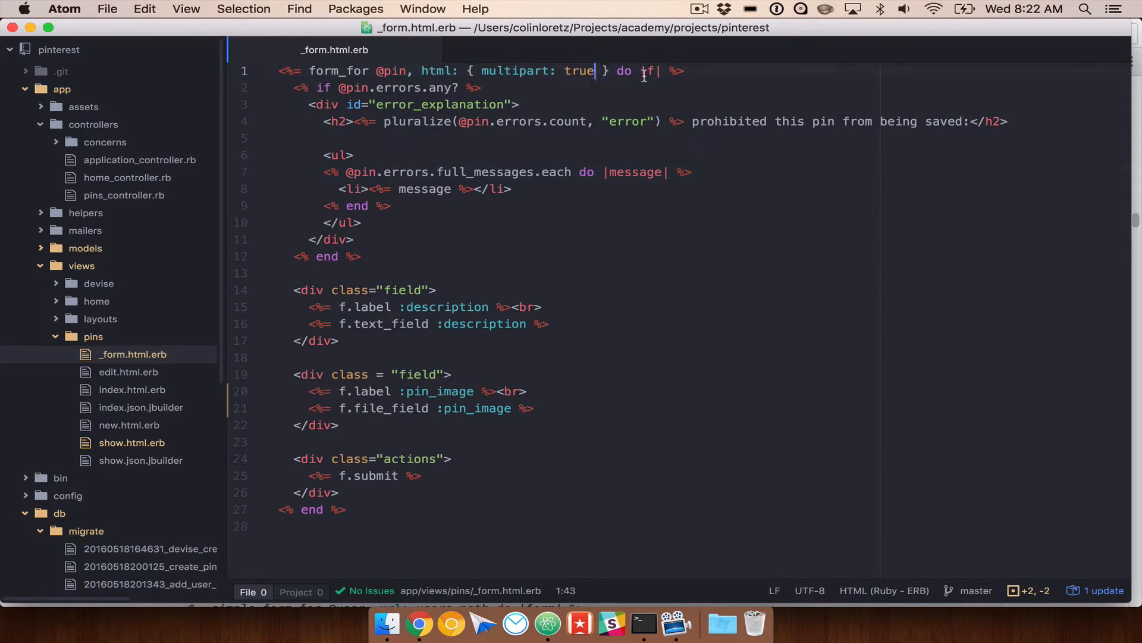
Try adding method: :put to the form options, then remove it and save
{"action": "type", "text": ","}
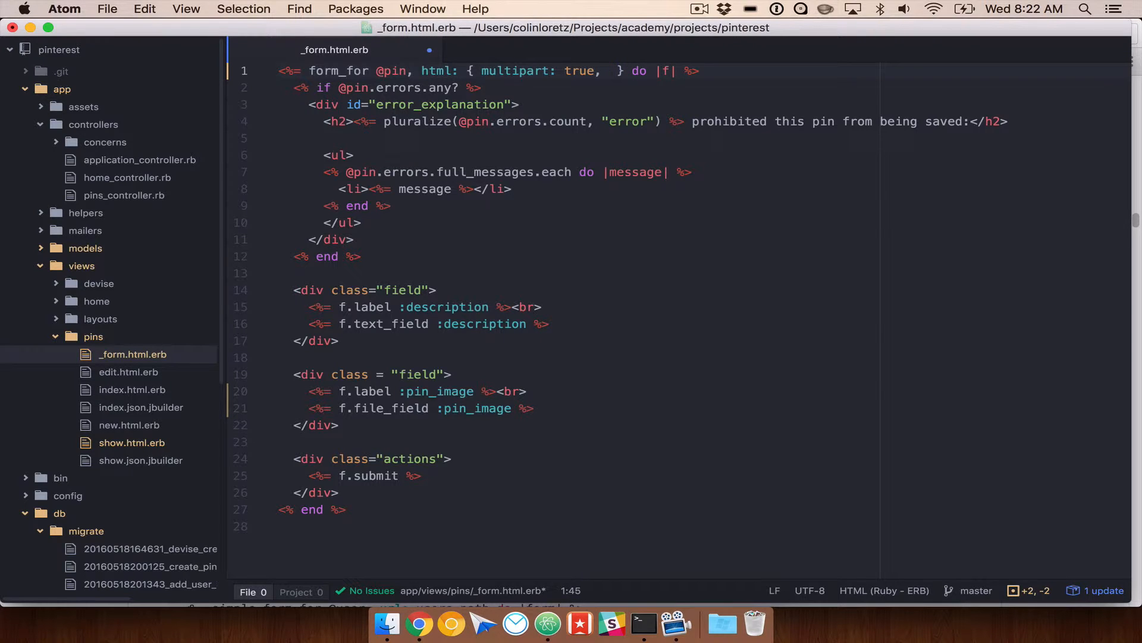
{"action": "type", "text": "method"}
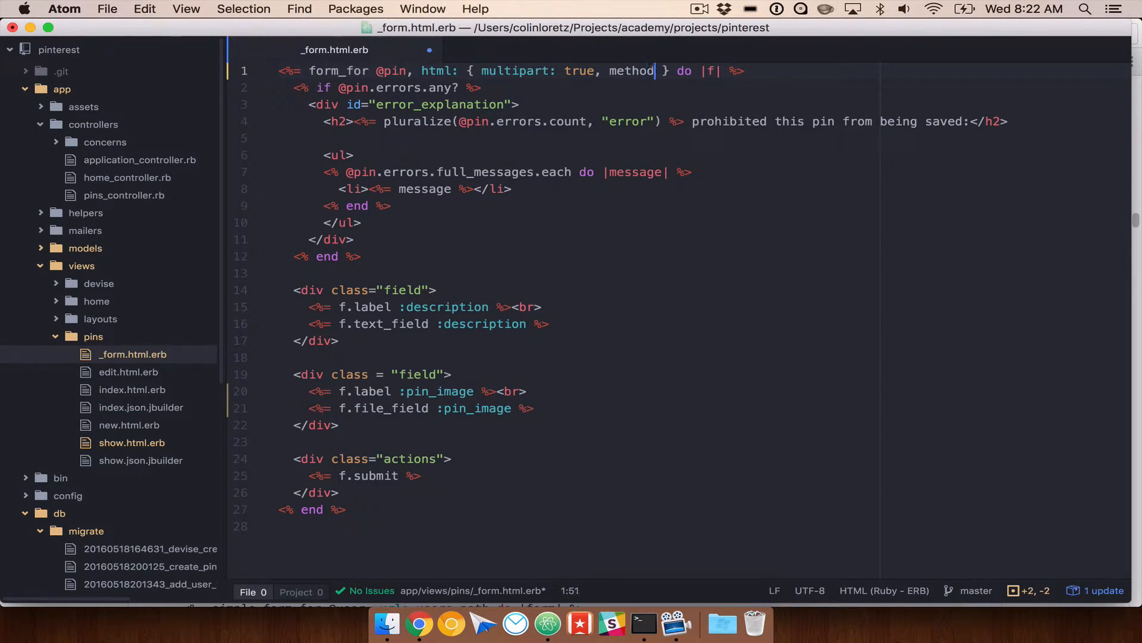
{"action": "type", "text": ": :put"}
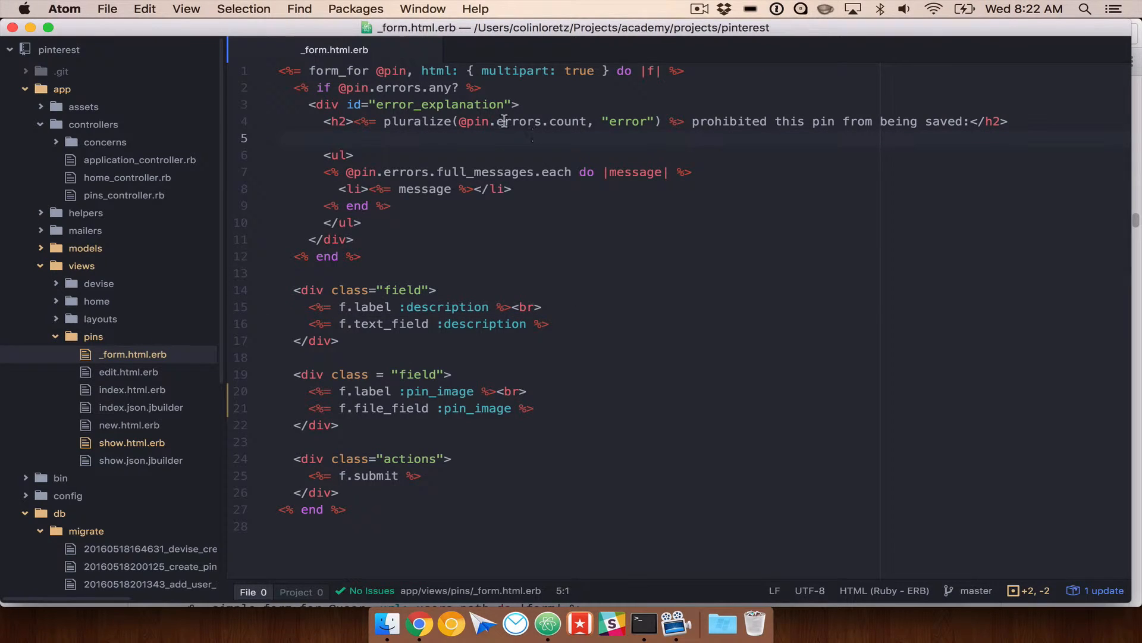
{"action": "left_click", "coordinate": [494, 323]}
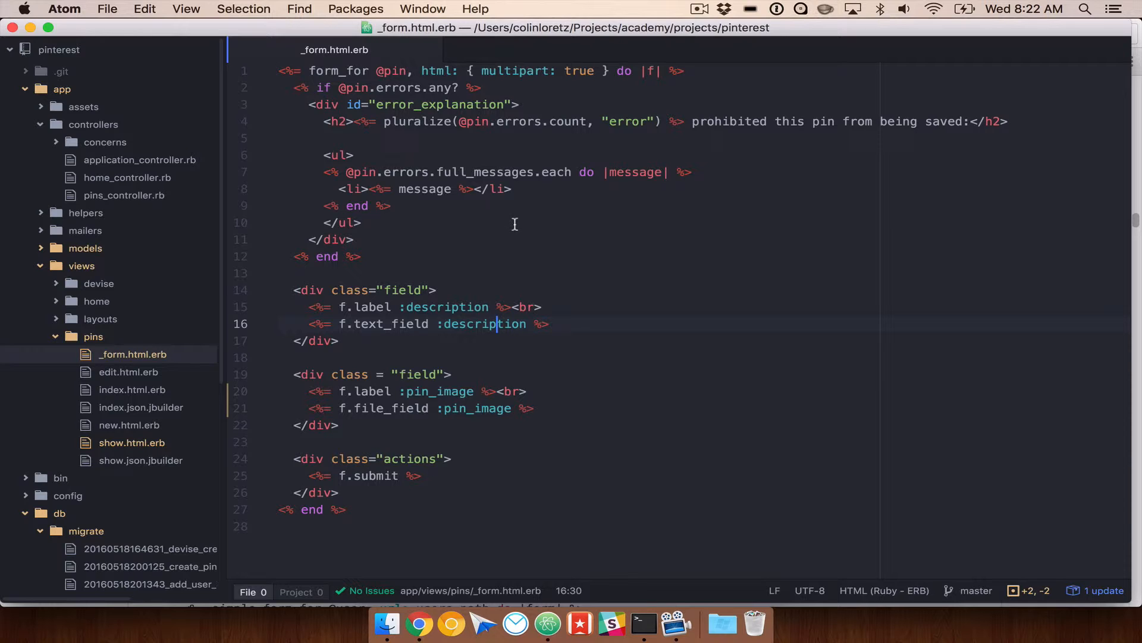
{"action": "mouse_move", "coordinate": [587, 121]}
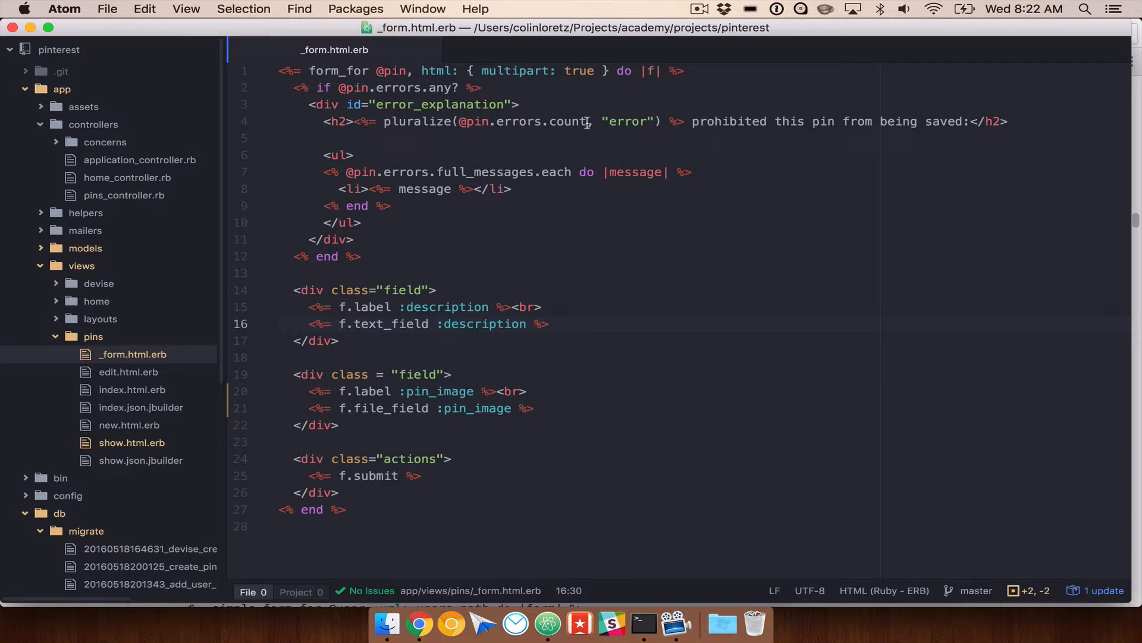
{"action": "left_click", "coordinate": [517, 172]}
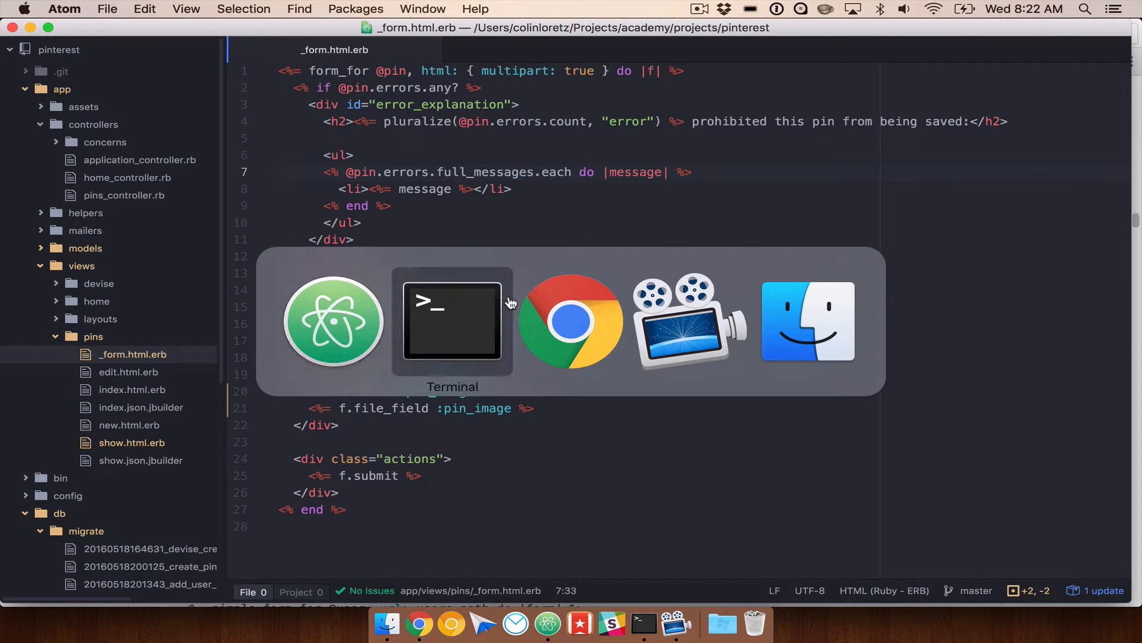
{"action": "mouse_move", "coordinate": [479, 327]}
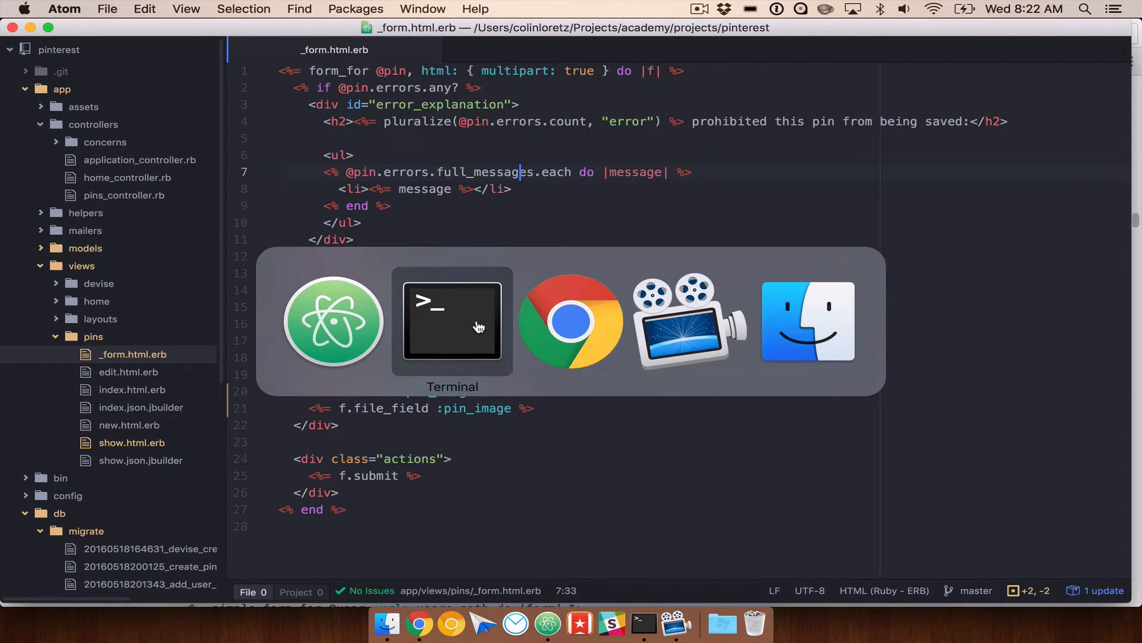
Restart the Rails server with rails s, then move to the browser
{"action": "left_click", "coordinate": [452, 321]}
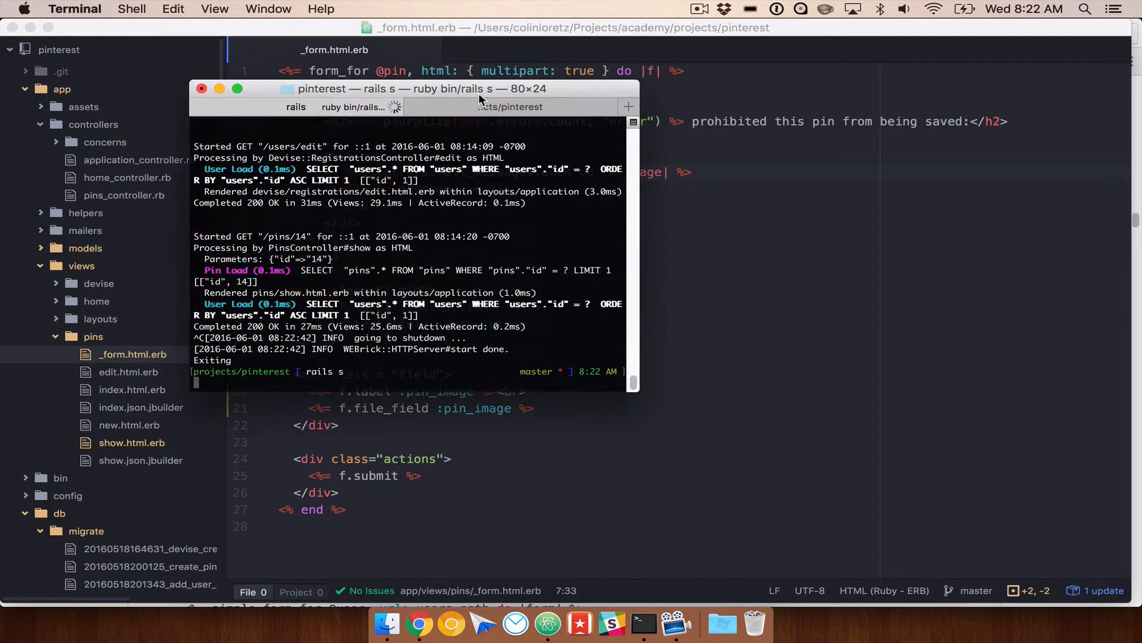
{"action": "left_click", "coordinate": [419, 624]}
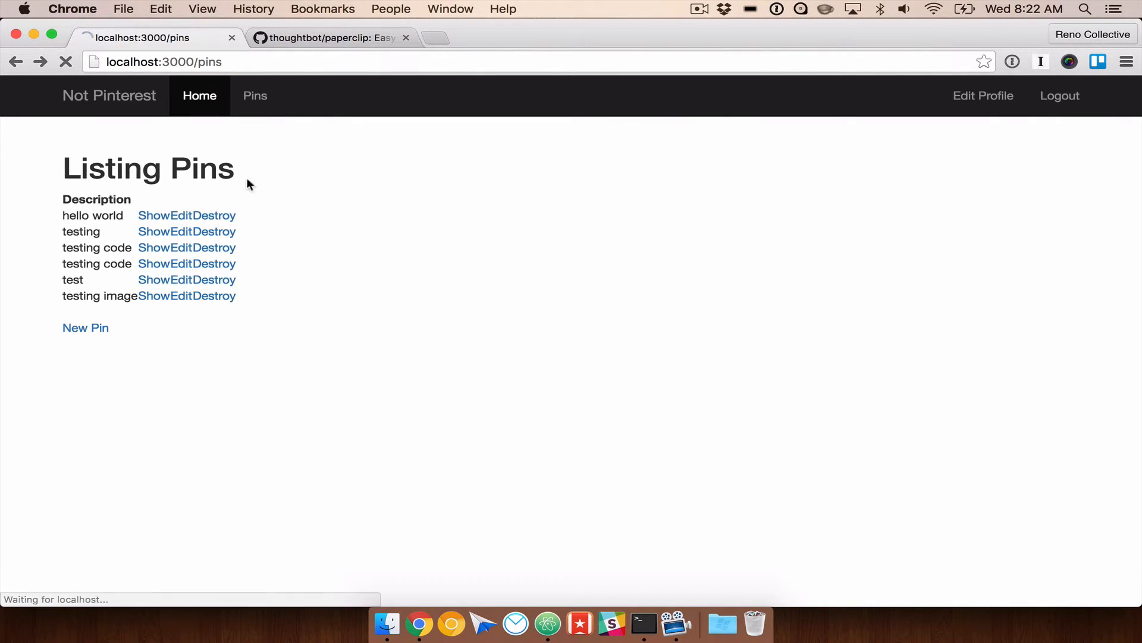
Create pin 'Han Solo - Harrison Ford' with han_solo_harrison_ford.jpg attached
{"action": "left_click", "coordinate": [85, 327]}
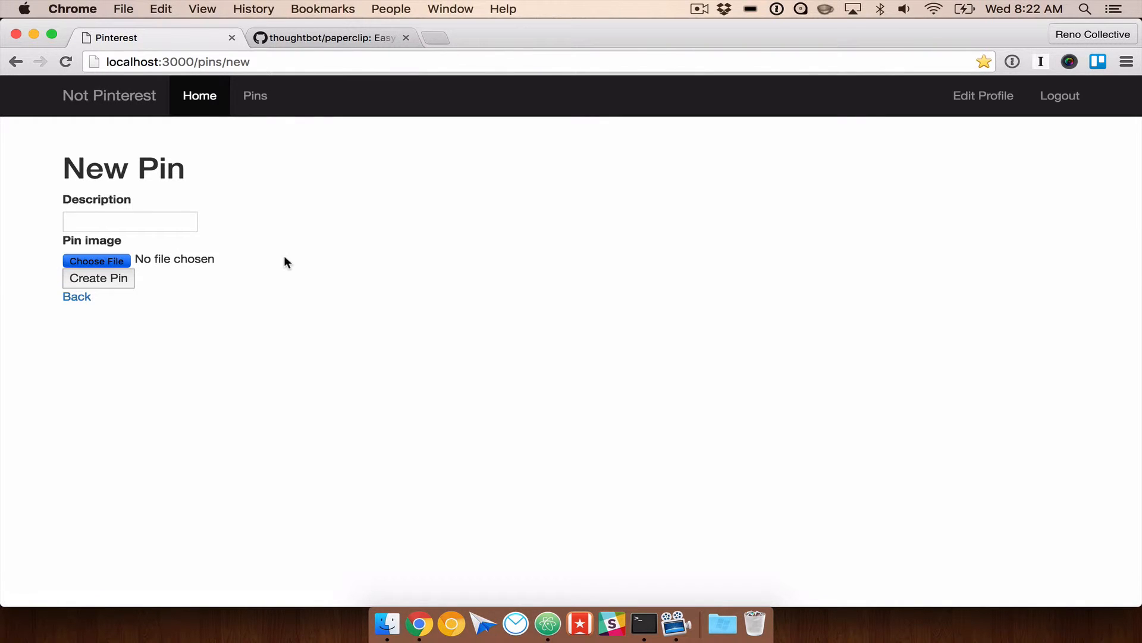
{"action": "left_click", "coordinate": [96, 261]}
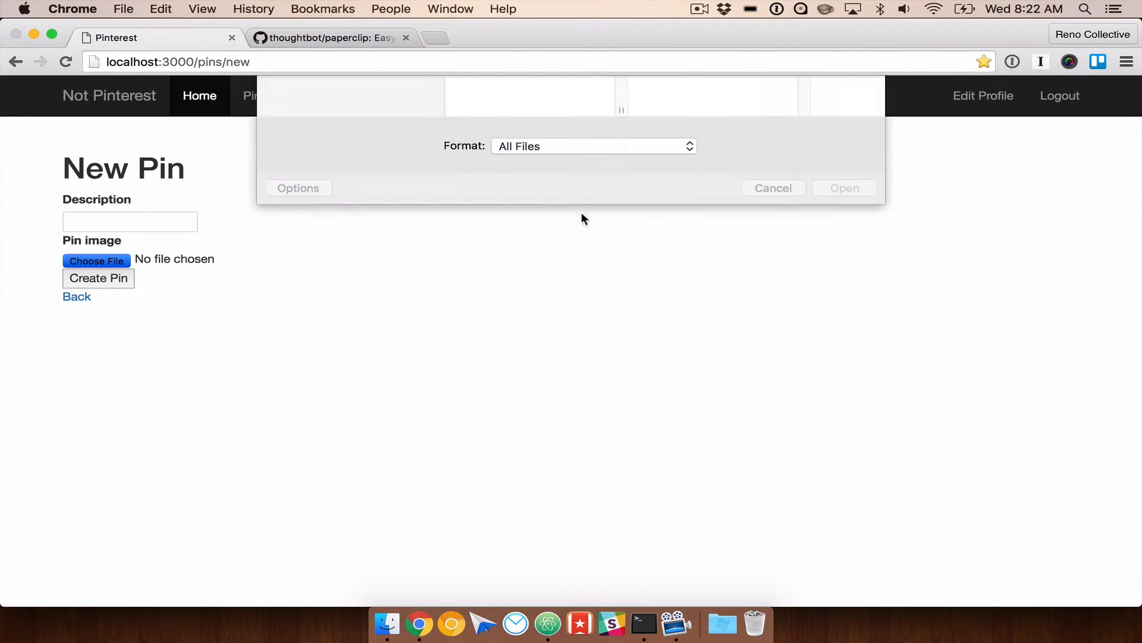
{"action": "left_click", "coordinate": [536, 143]}
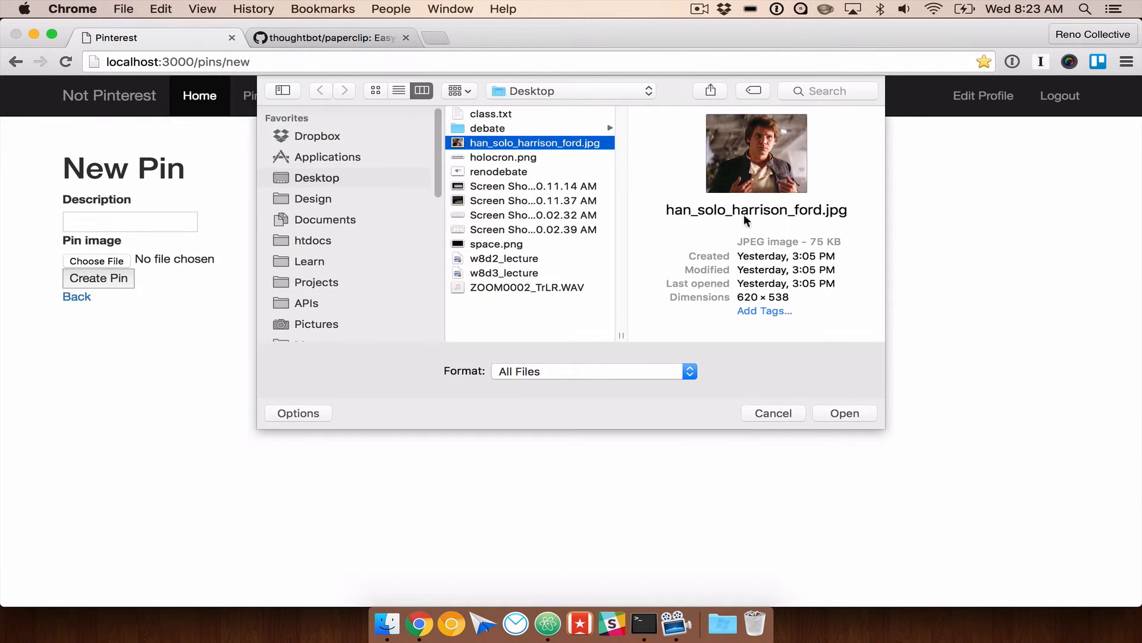
{"action": "left_click", "coordinate": [772, 413]}
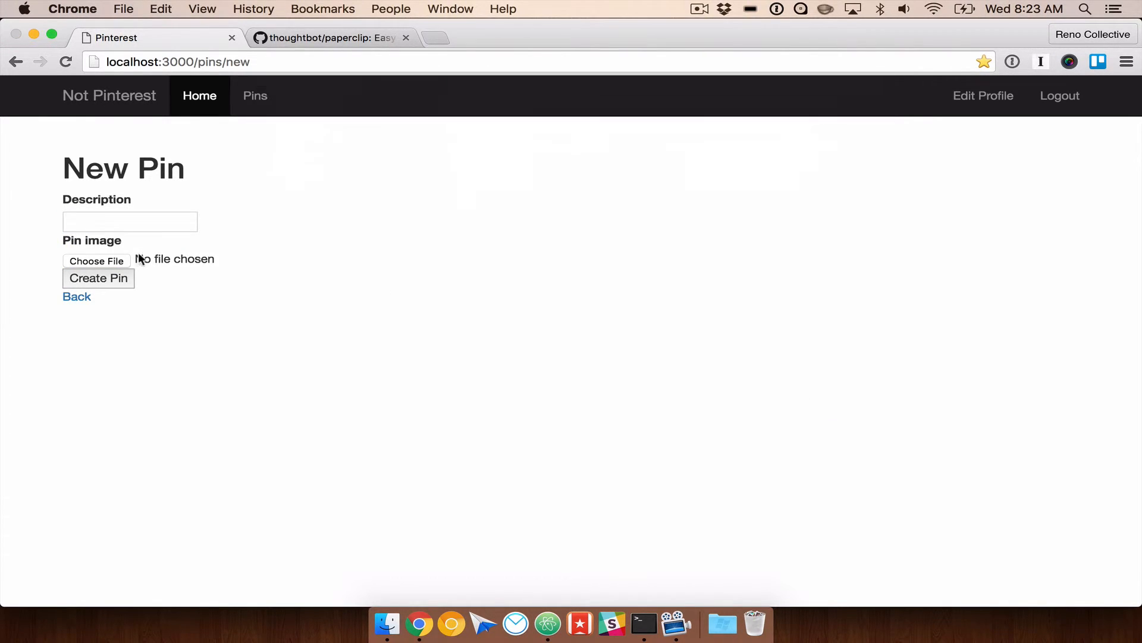
{"action": "type", "text": "Han Solo"}
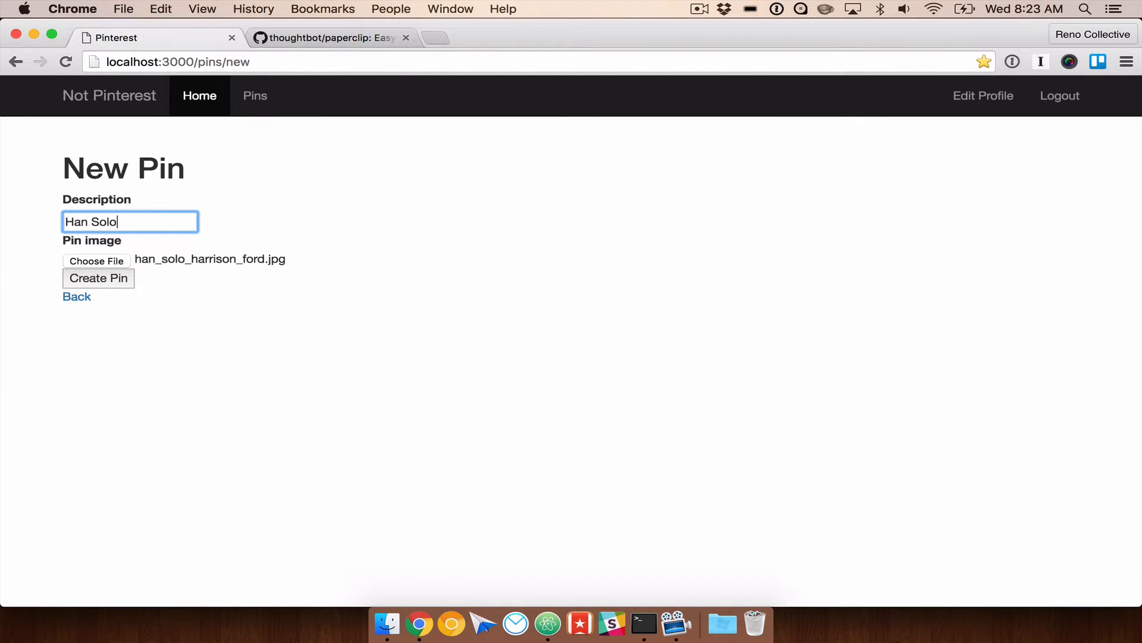
{"action": "type", "text": "- Harr"}
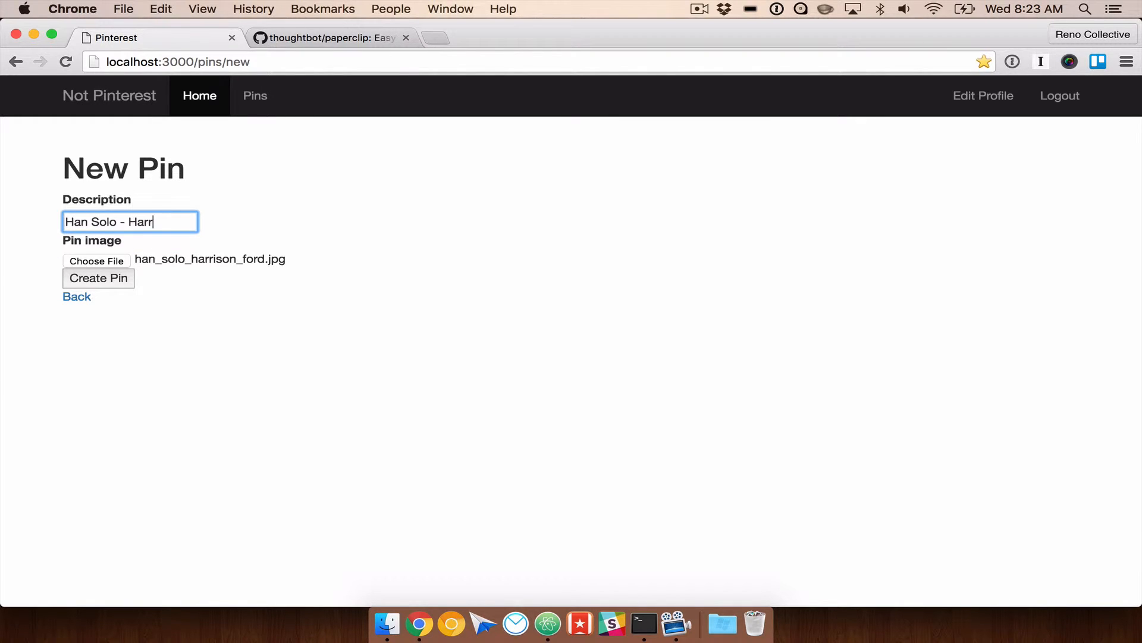
{"action": "type", "text": "ison Ford"}
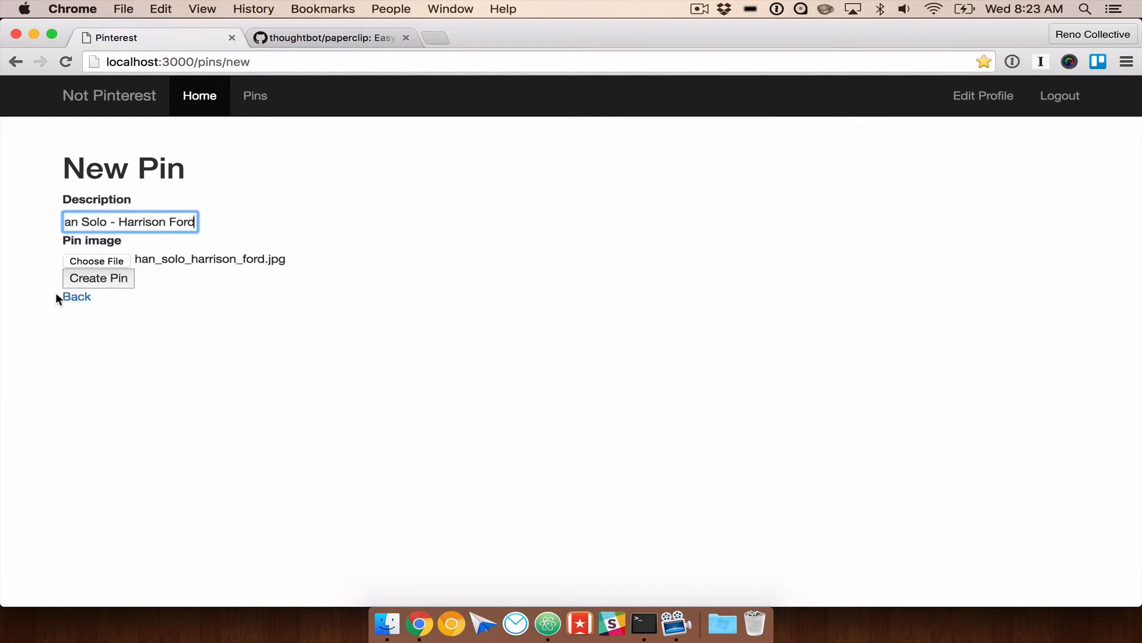
{"action": "left_click", "coordinate": [99, 278]}
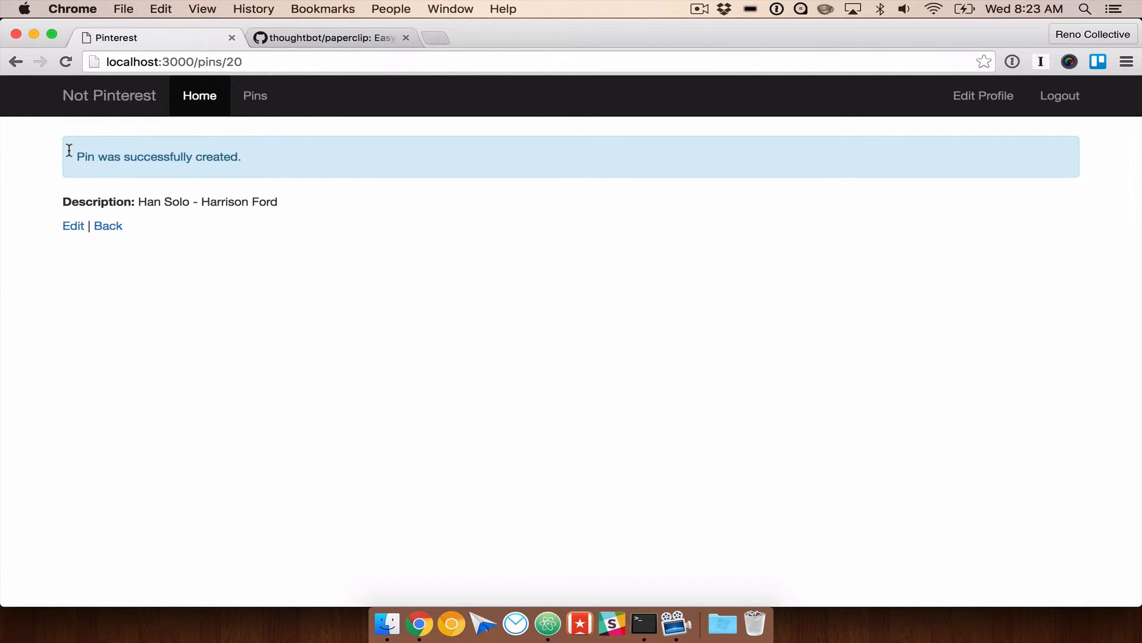
{"action": "left_click", "coordinate": [643, 623]}
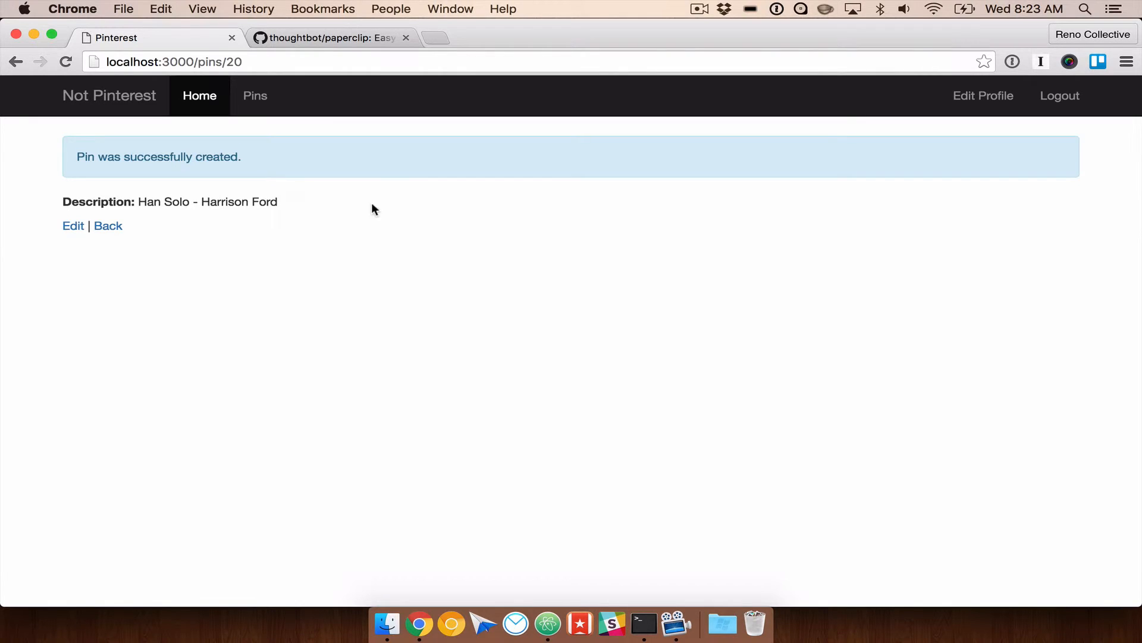
{"action": "mouse_move", "coordinate": [88, 216]}
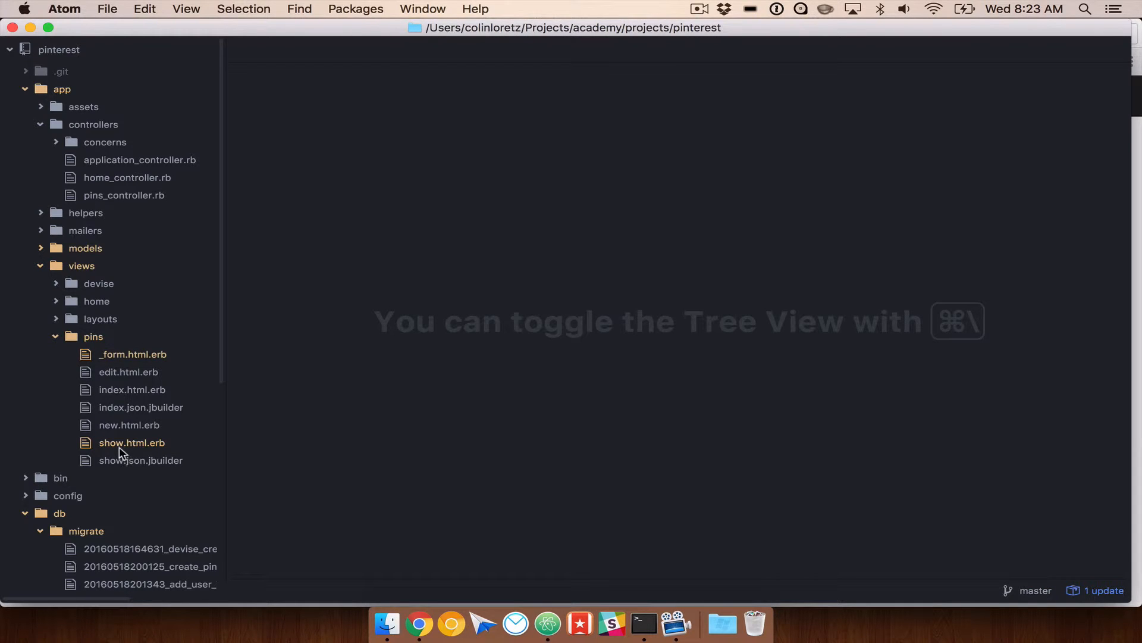
{"action": "left_click", "coordinate": [132, 442]}
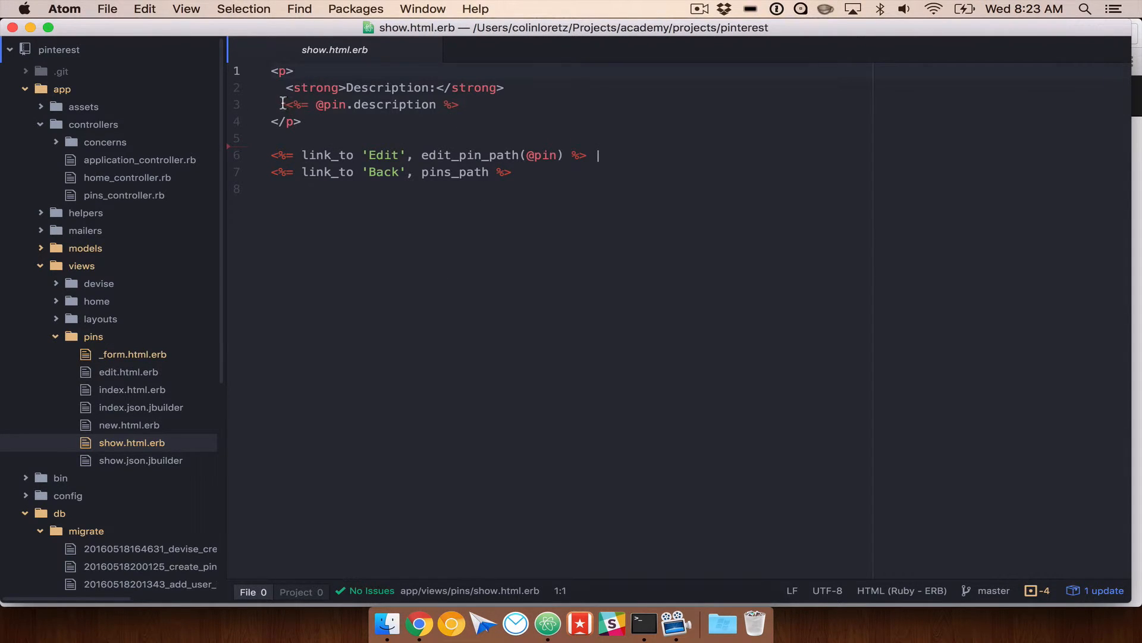
{"action": "left_click", "coordinate": [420, 623]}
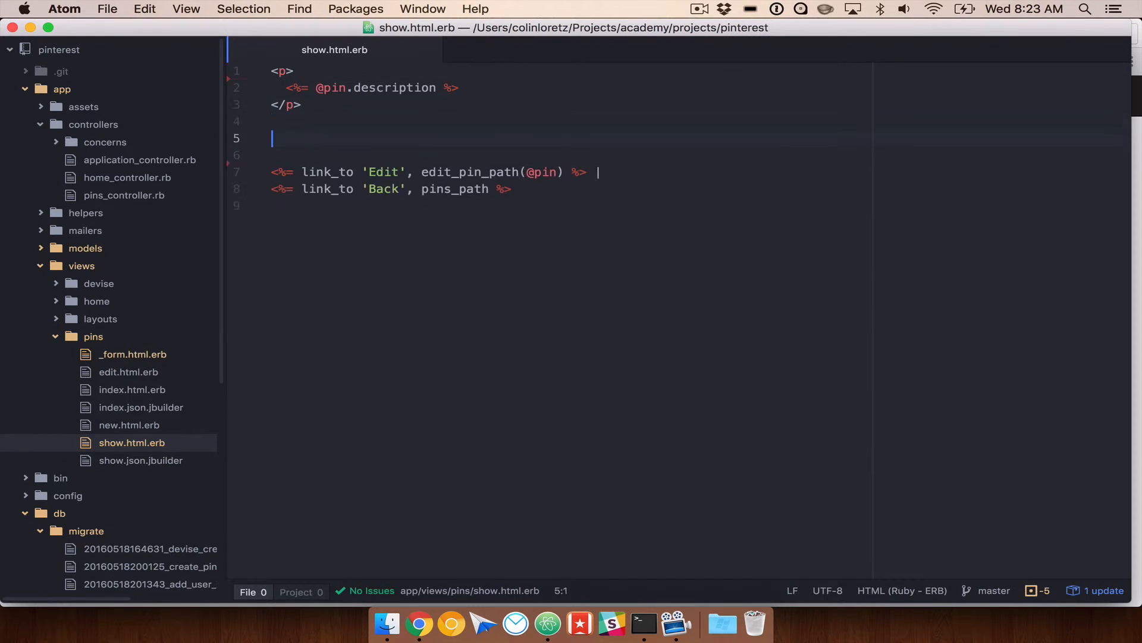
{"action": "type", "text": "<"}
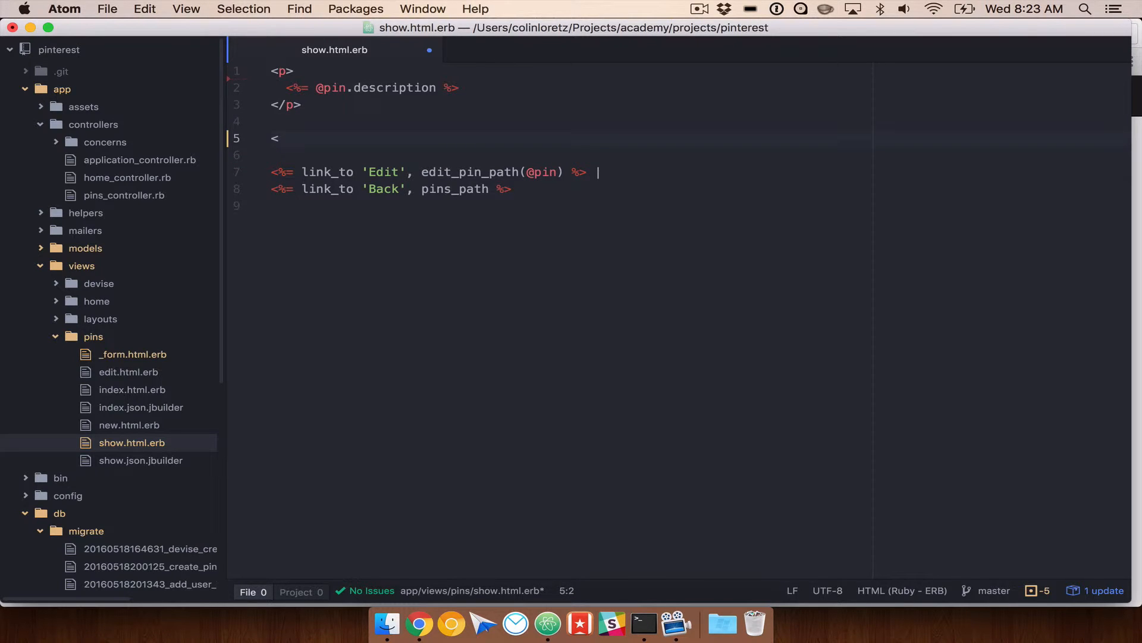
{"action": "type", "text": "div>"}
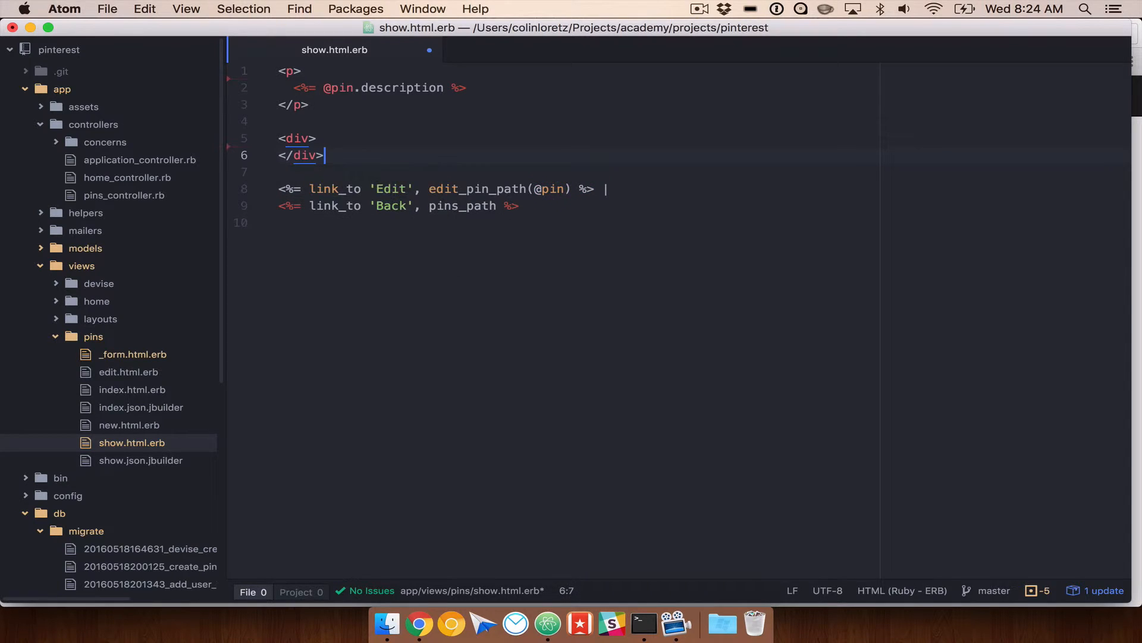
{"action": "left_click", "coordinate": [418, 624]}
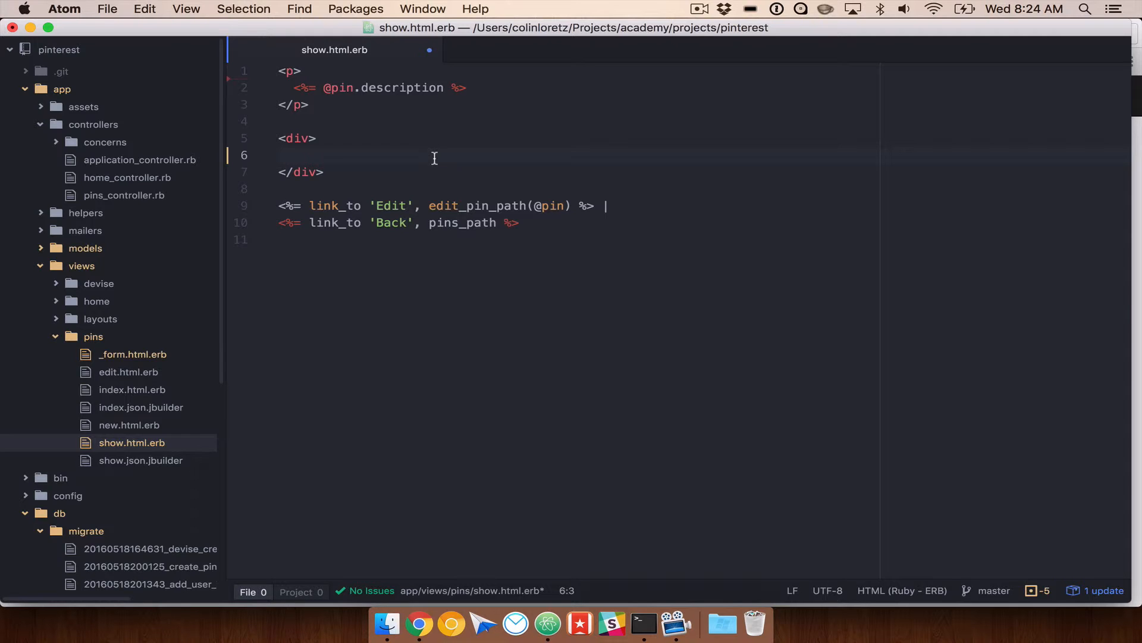
{"action": "type", "text": "<%="}
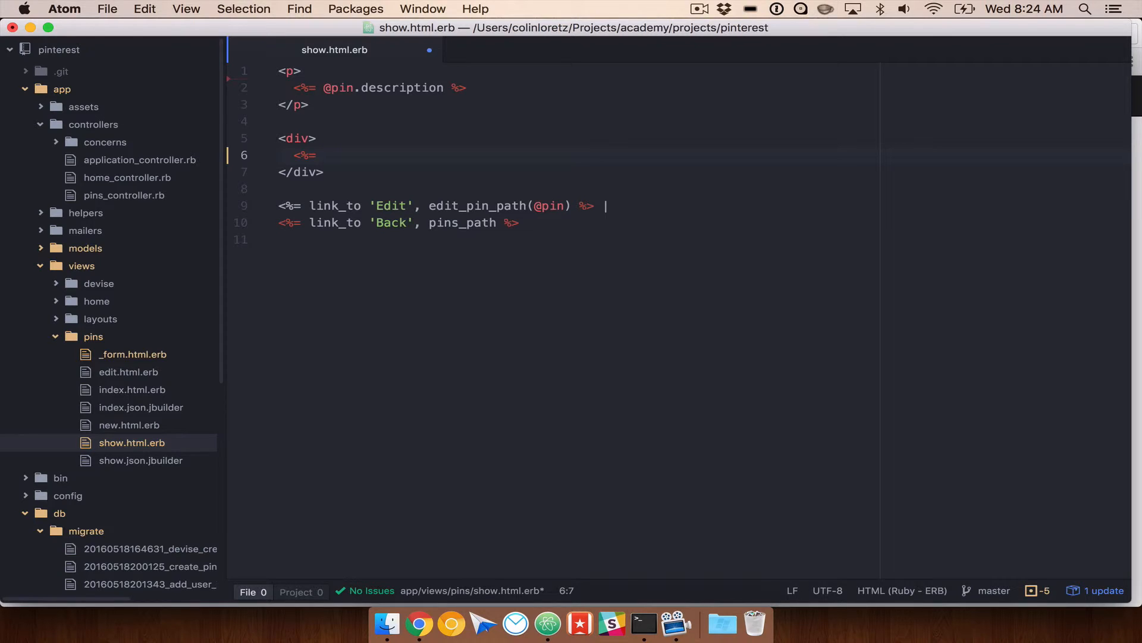
{"action": "type", "text": "image_tag"}
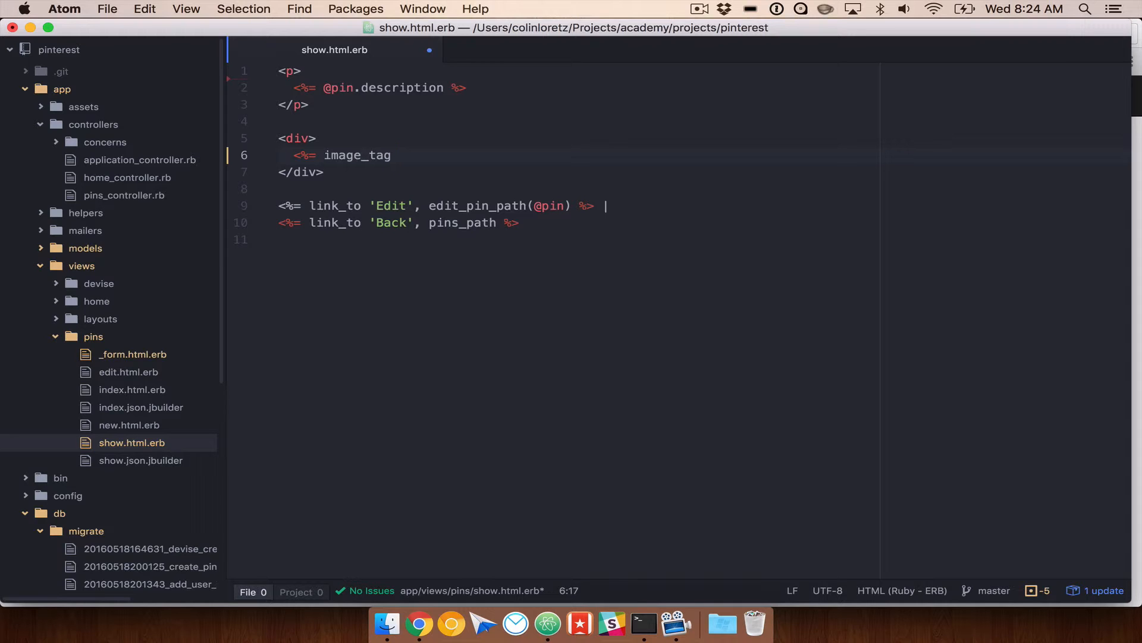
{"action": "type", "text": "@pin."}
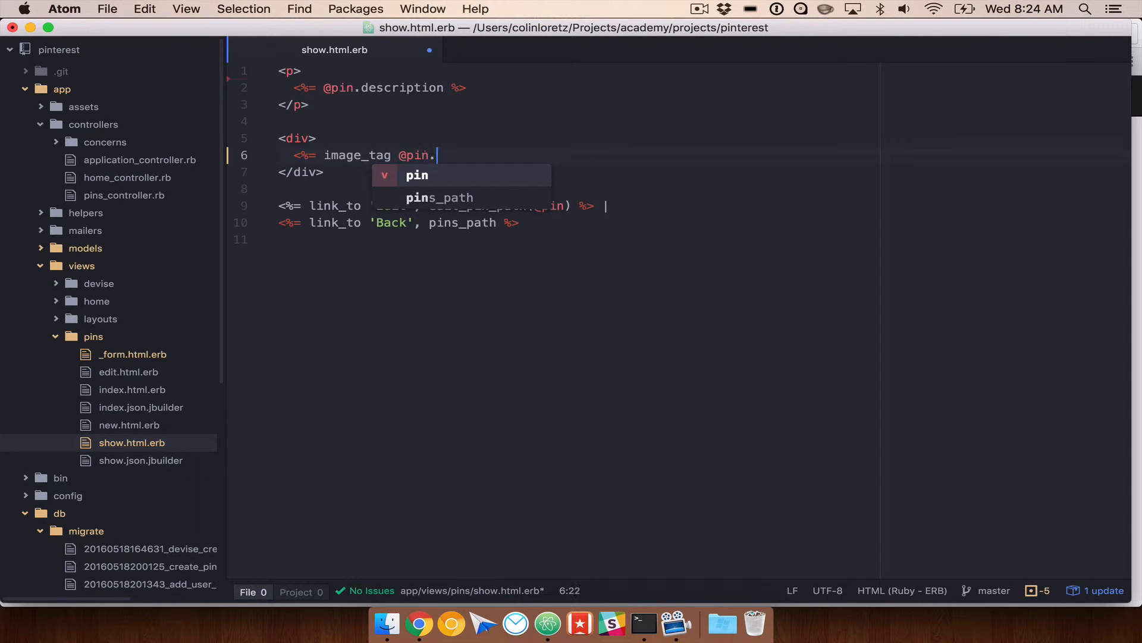
{"action": "type", "text": "pin_image.url"}
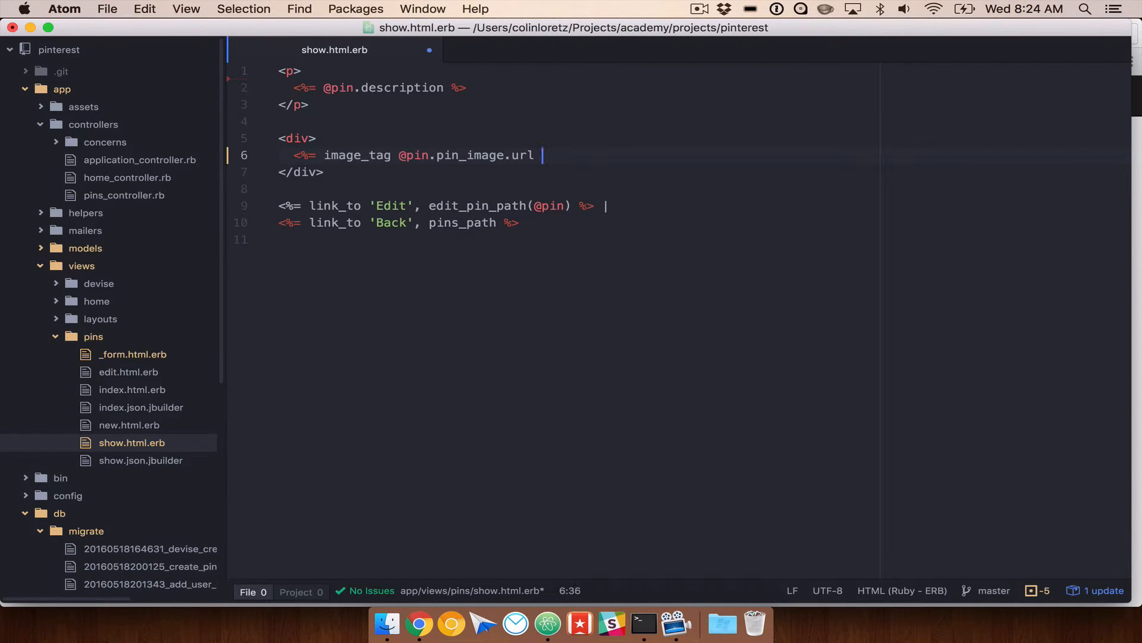
{"action": "type", "text": "%>"}
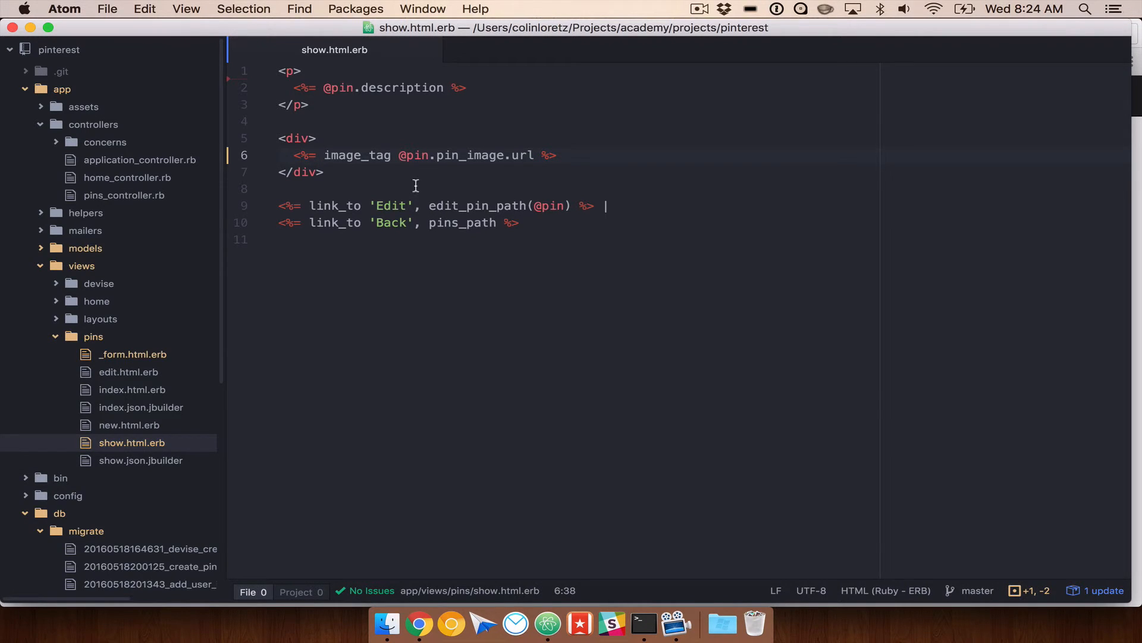
{"action": "left_click", "coordinate": [419, 623]}
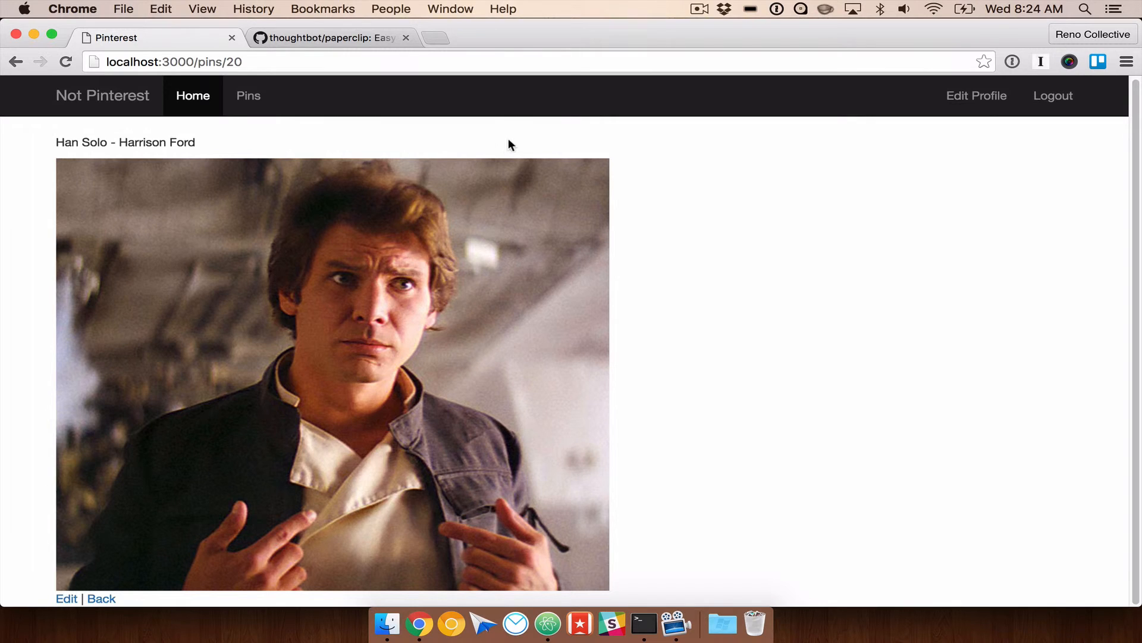
{"action": "mouse_move", "coordinate": [623, 169]}
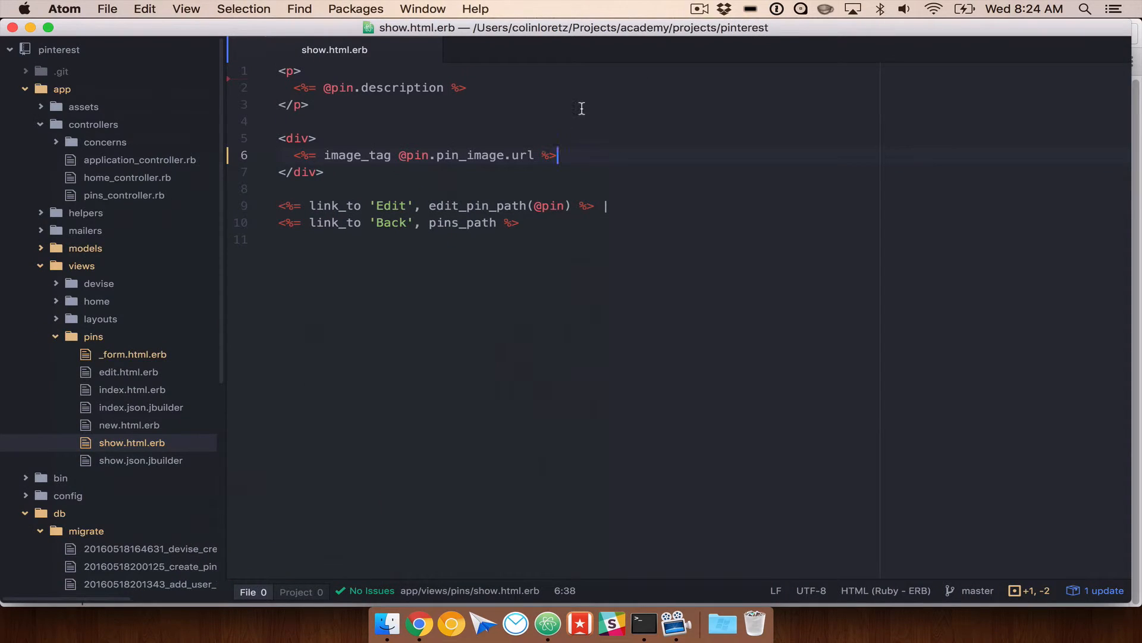
Try :thumb and :medium styles on pin_image.url, revert to plain url, and reload the pin
{"action": "type", "text": "()"}
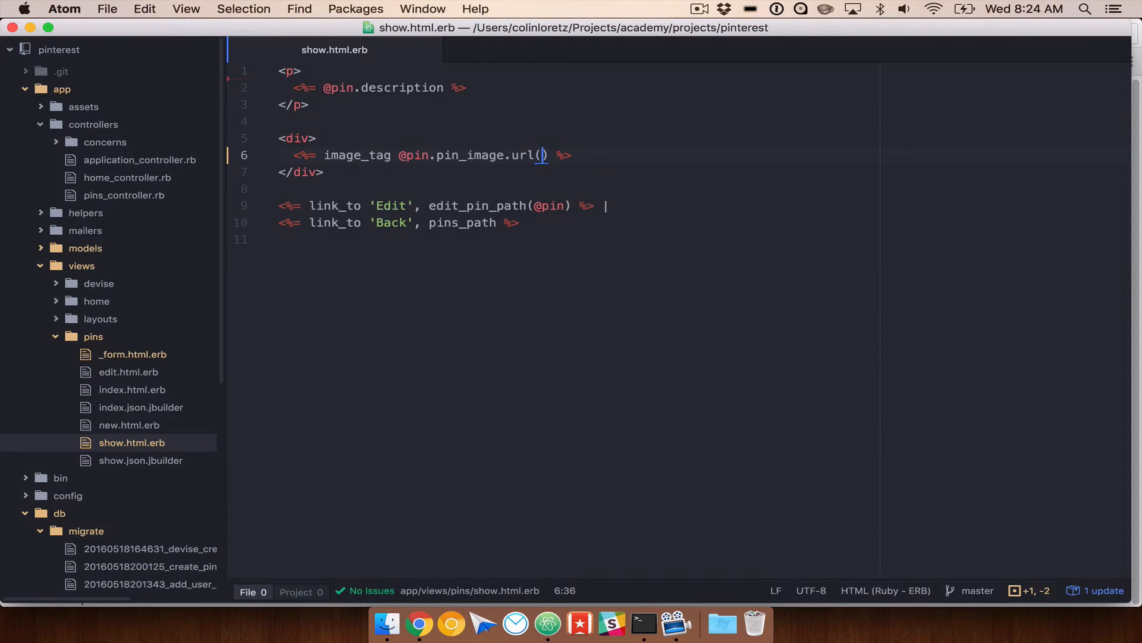
{"action": "type", "text": ":thumb"}
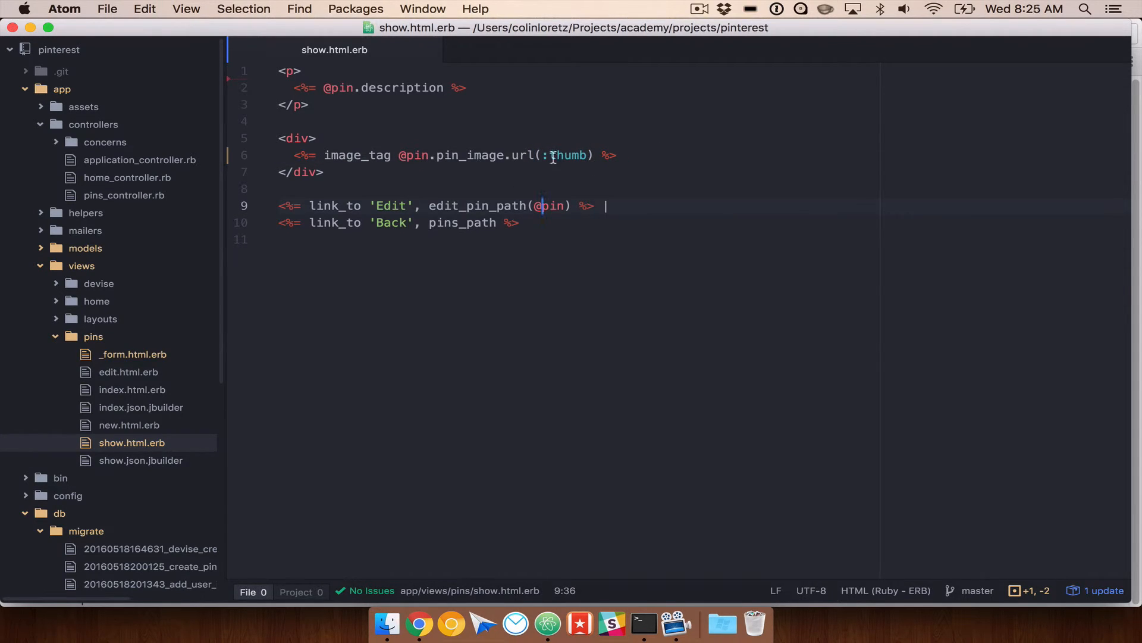
{"action": "left_click", "coordinate": [419, 623]}
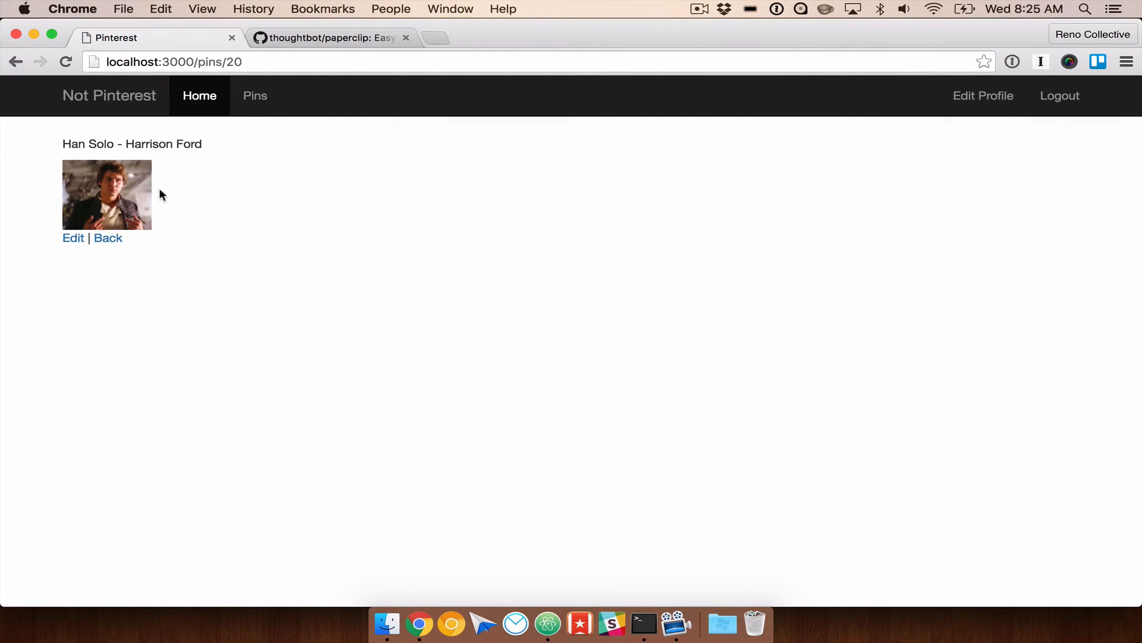
{"action": "mouse_move", "coordinate": [274, 193]}
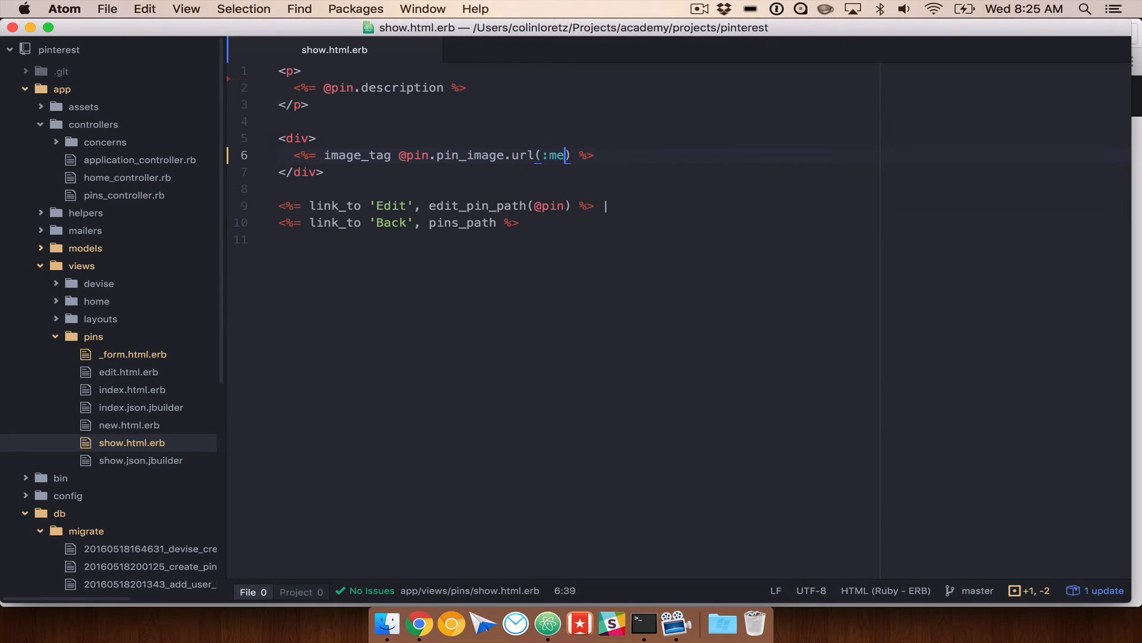
{"action": "left_click", "coordinate": [419, 624]}
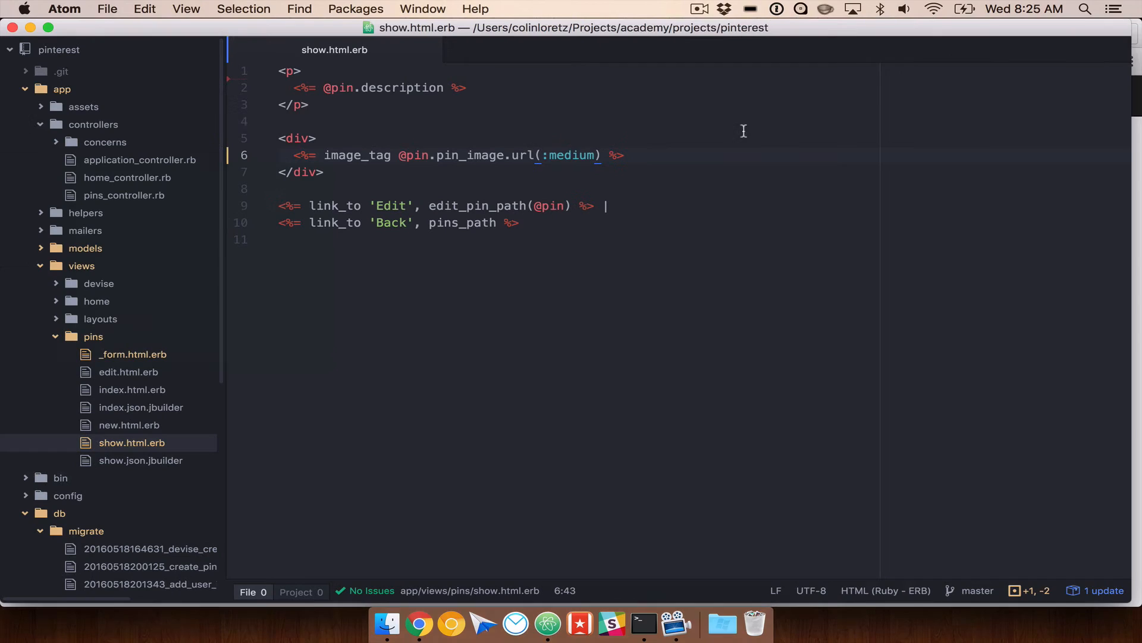
{"action": "key", "text": "Backspace"}
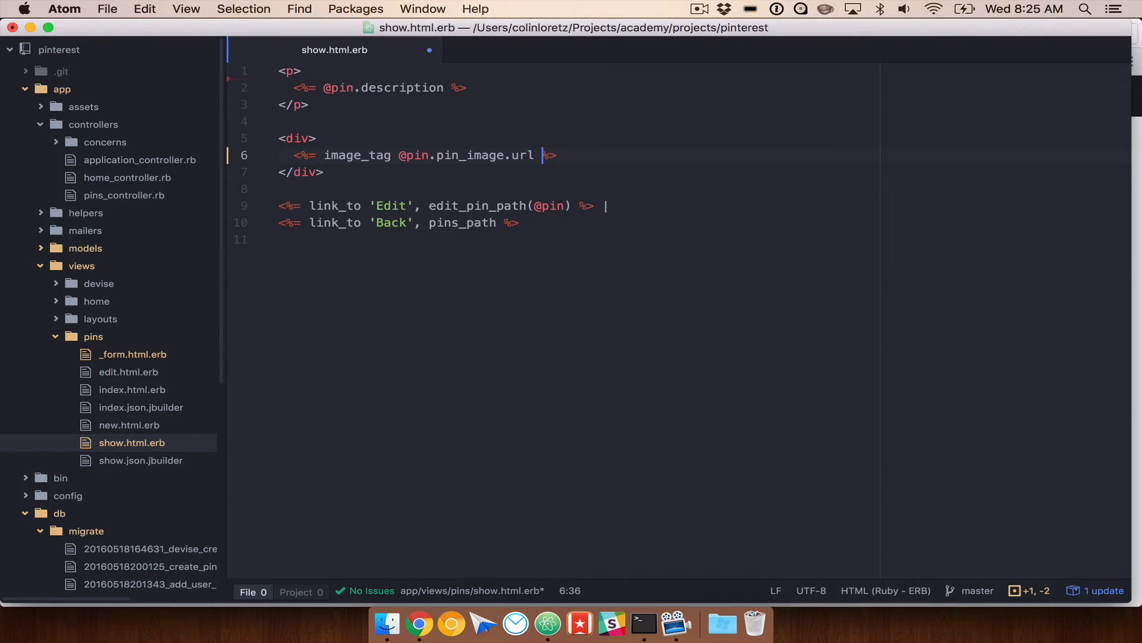
{"action": "left_click", "coordinate": [419, 624]}
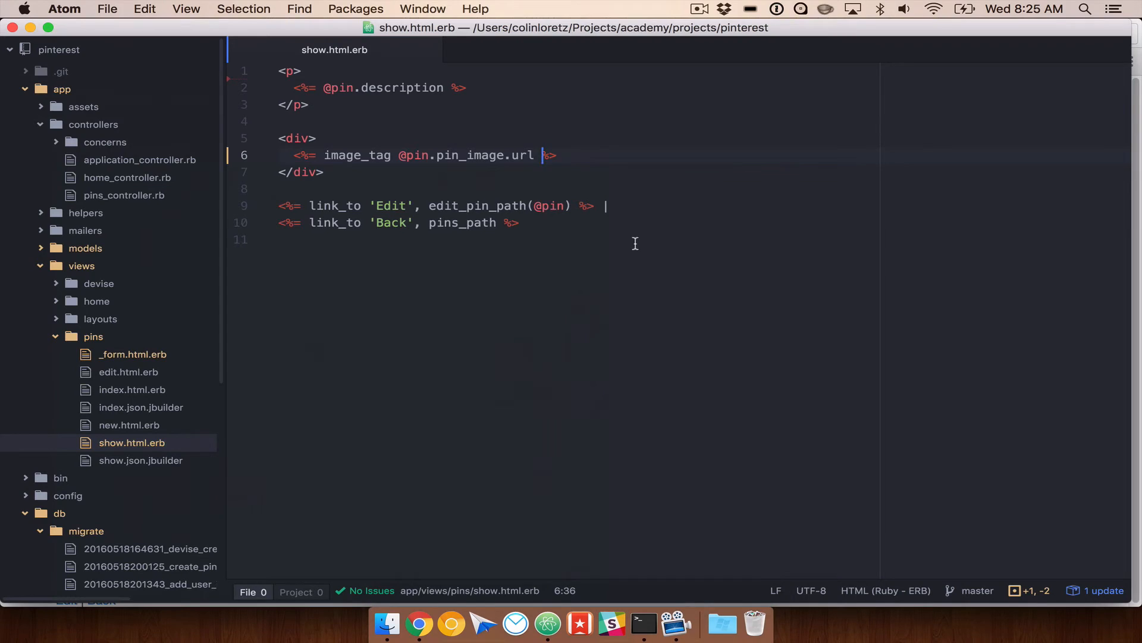
{"action": "left_click", "coordinate": [419, 624]}
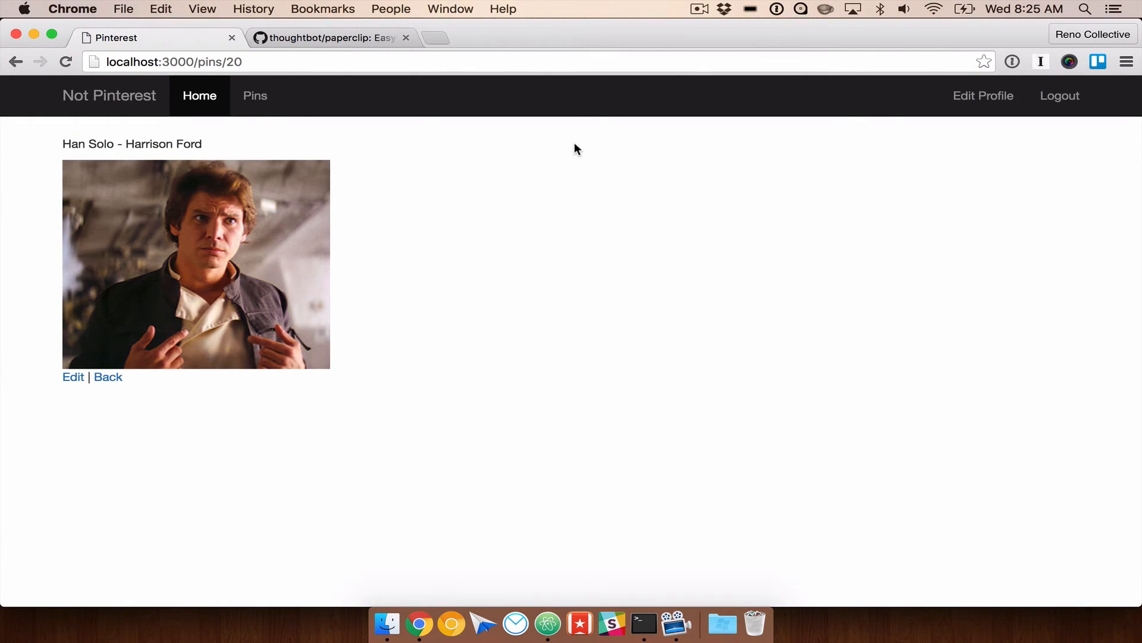
{"action": "mouse_move", "coordinate": [283, 94]}
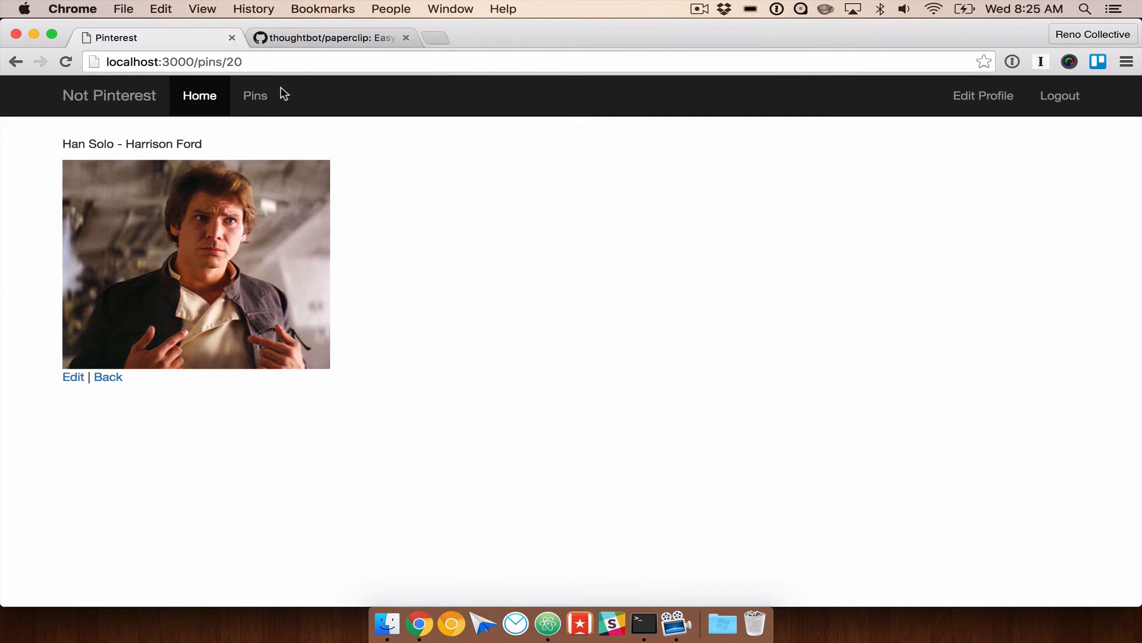
{"action": "mouse_move", "coordinate": [256, 95]}
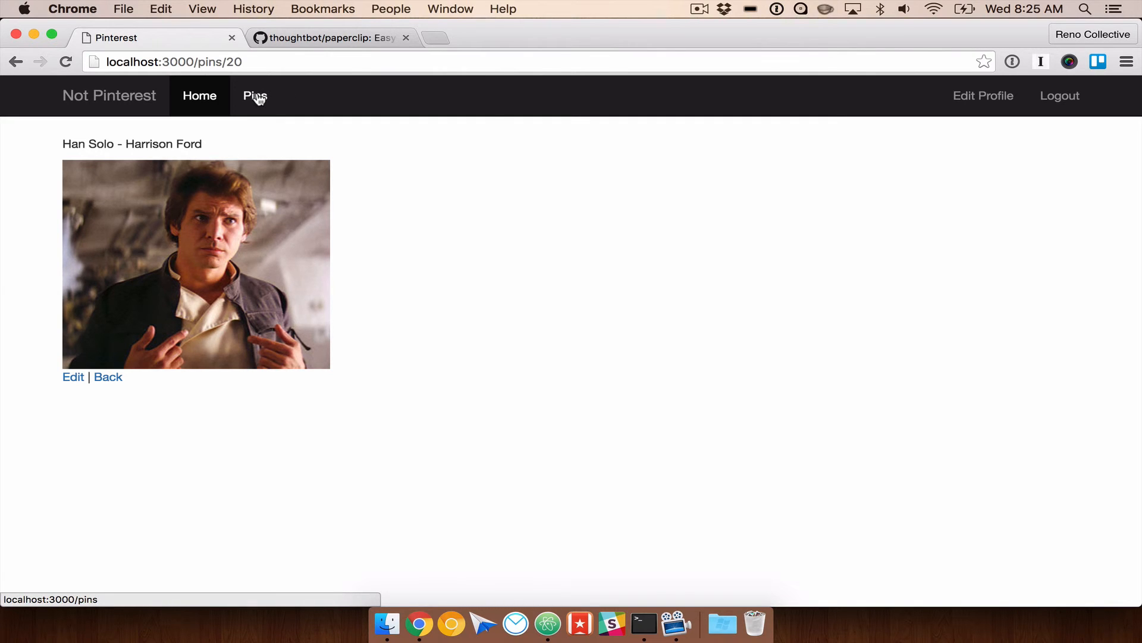
Go to the Listing Pins page via the navbar Pins link
{"action": "left_click", "coordinate": [254, 95]}
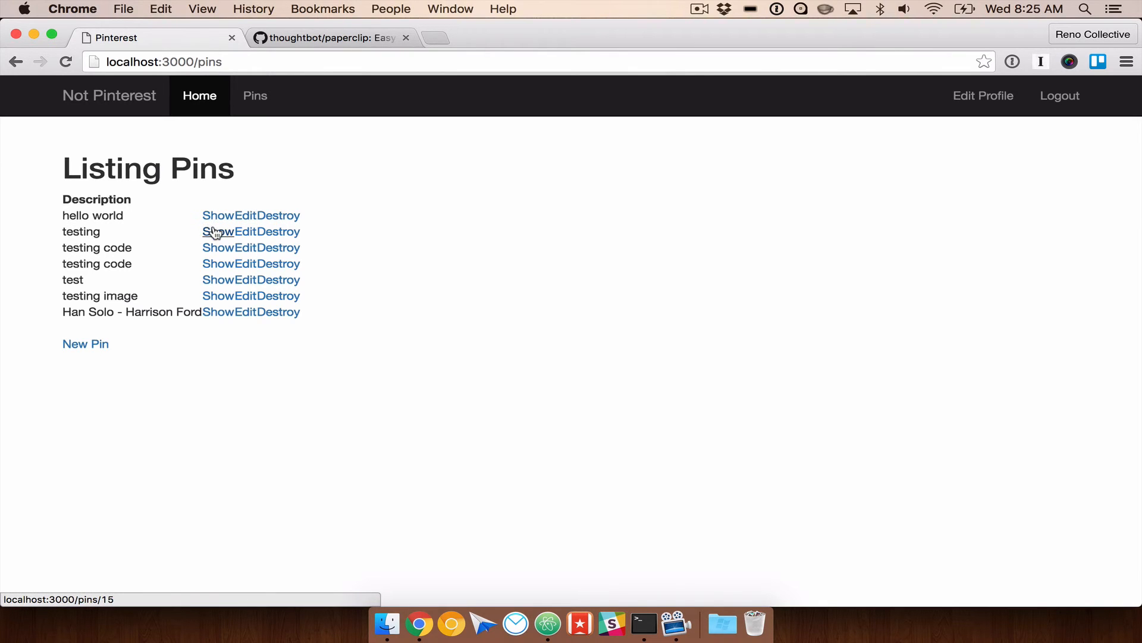
{"action": "left_click", "coordinate": [216, 231]}
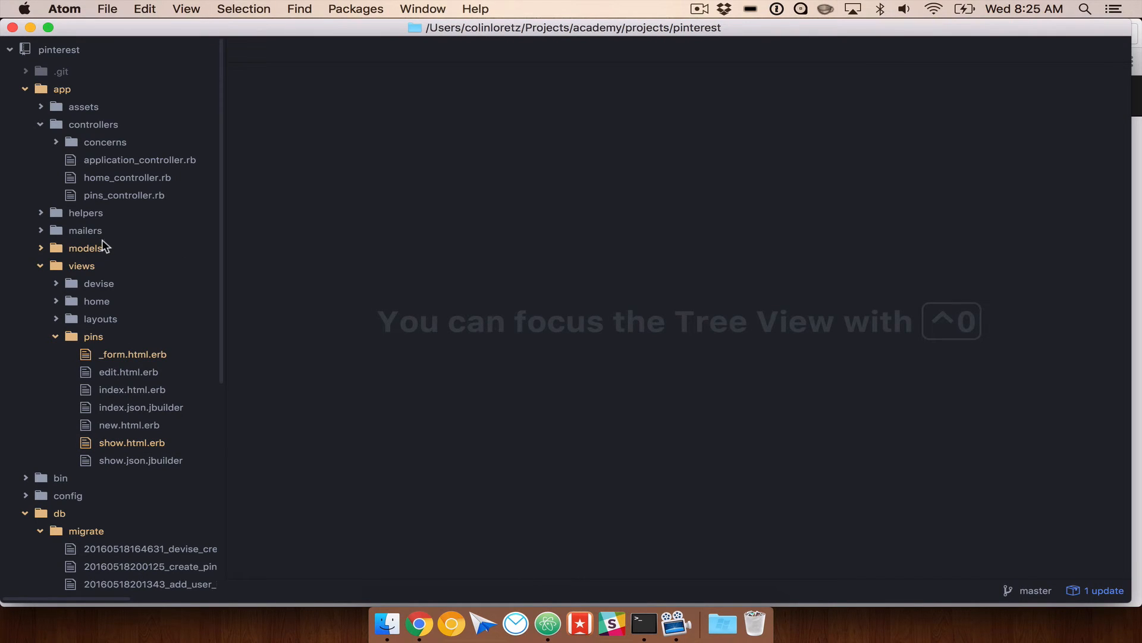
{"action": "mouse_move", "coordinate": [121, 467]}
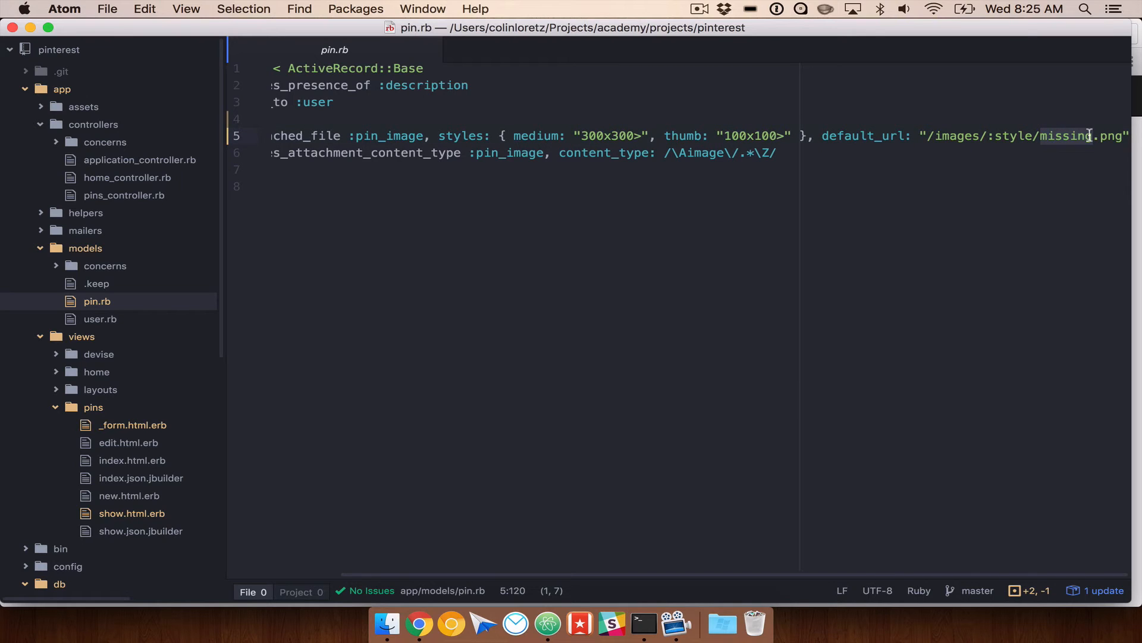
{"action": "mouse_move", "coordinate": [970, 123]}
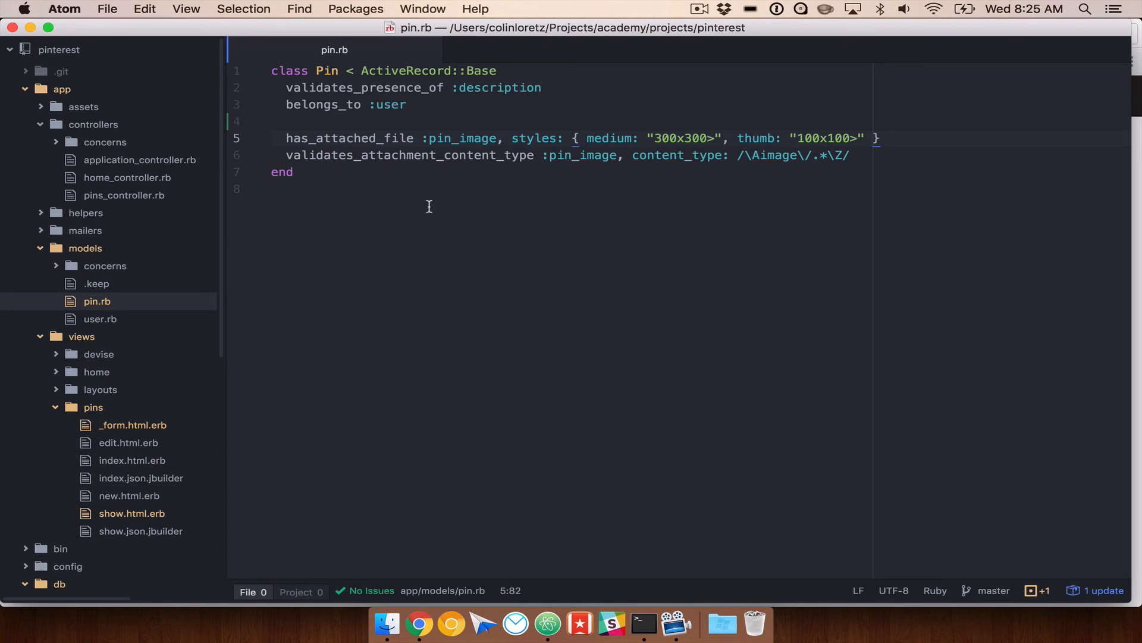
Delete default_url from has_attached_file in pin.rb and revisit the 'testing image' pin page
{"action": "left_click", "coordinate": [419, 623]}
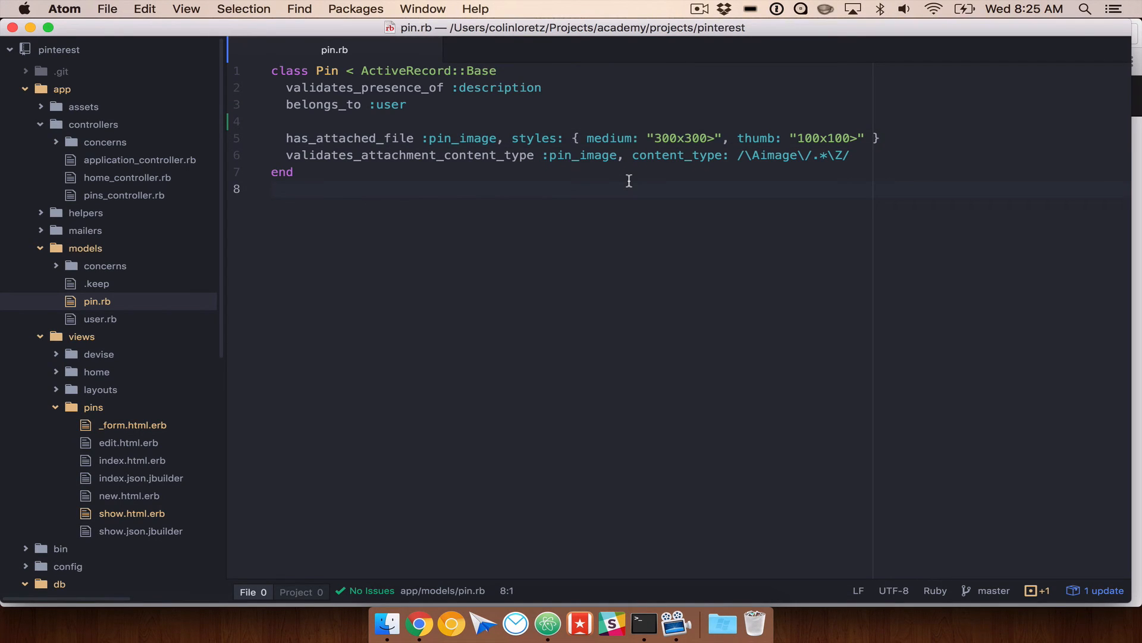
{"action": "left_click", "coordinate": [419, 623]}
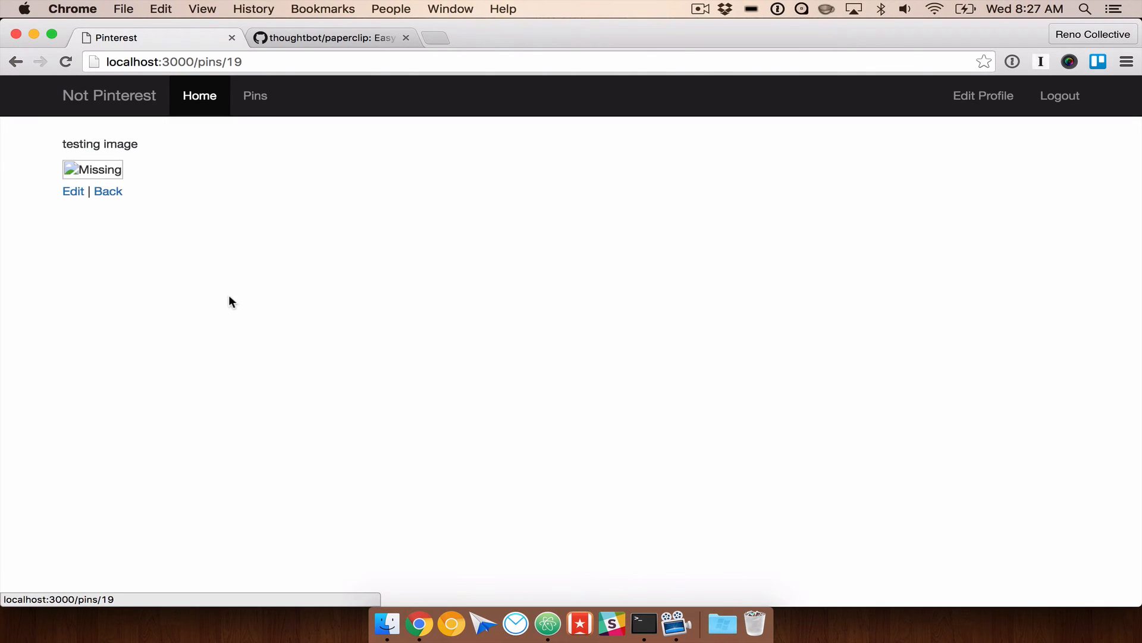
{"action": "mouse_move", "coordinate": [72, 191]}
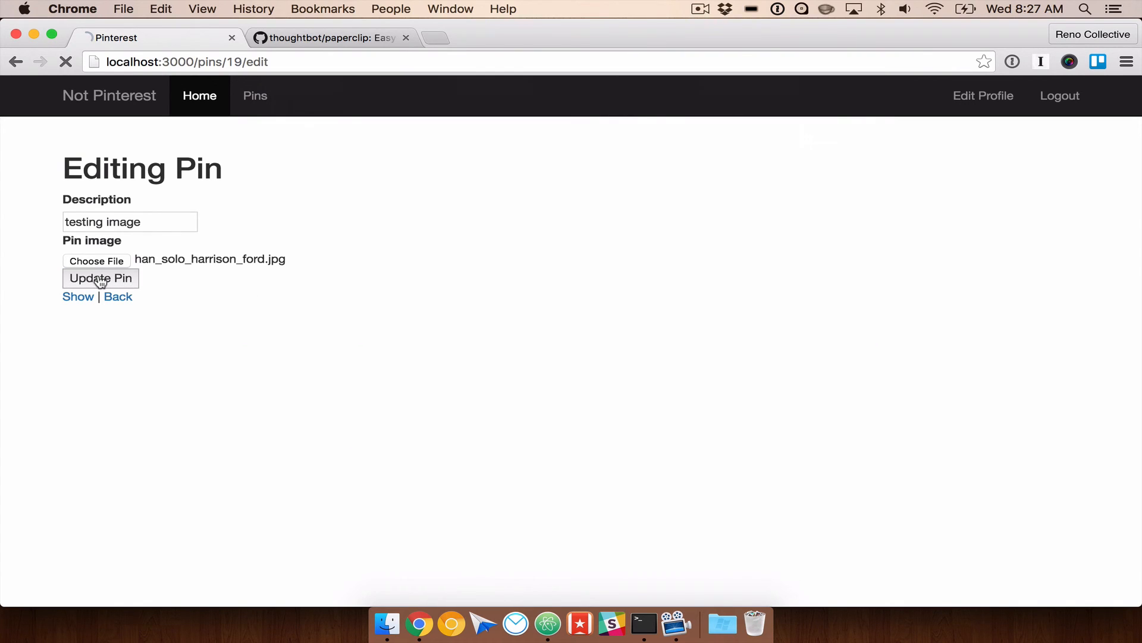
Save the testing image pin, then attach han_solo_harrison_ford.jpg to hello world and update it
{"action": "left_click", "coordinate": [100, 278]}
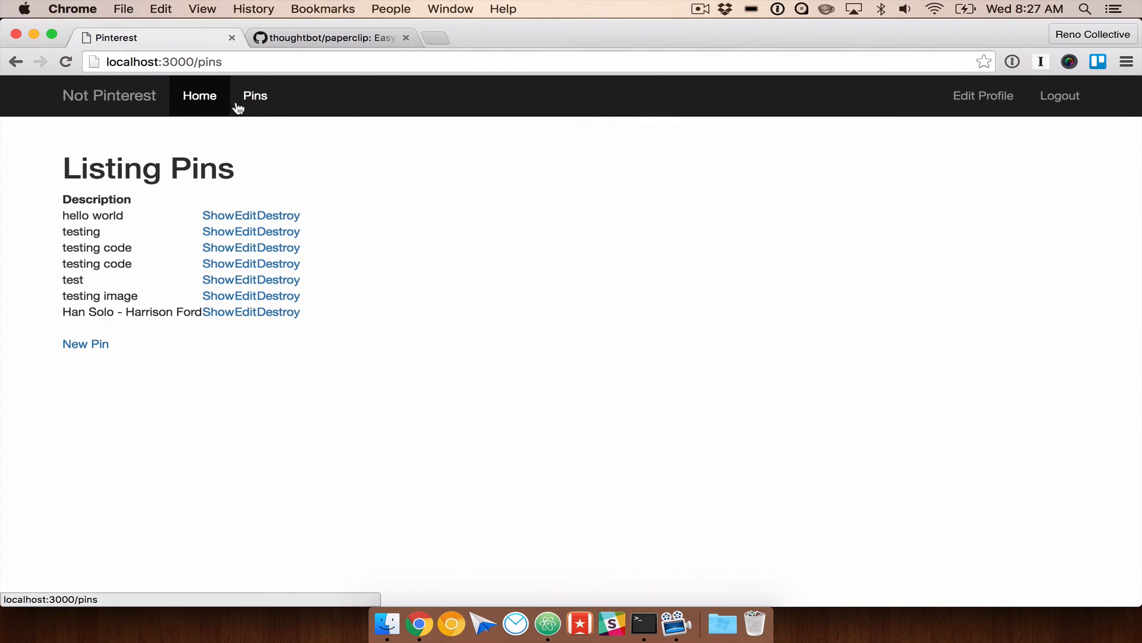
{"action": "left_click", "coordinate": [250, 215]}
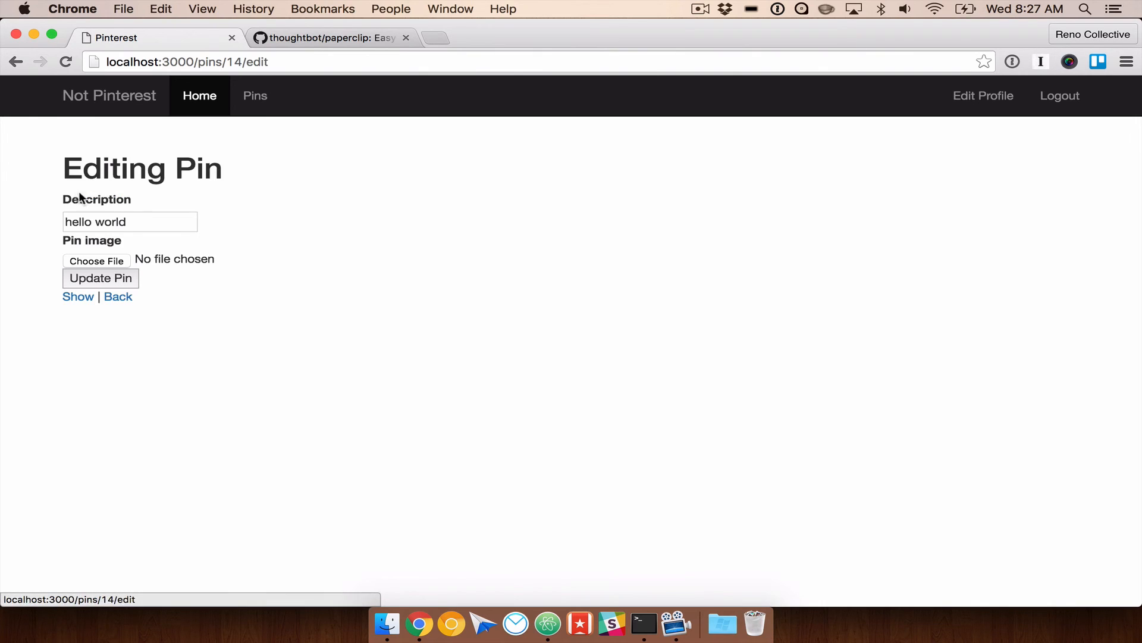
{"action": "left_click", "coordinate": [96, 260]}
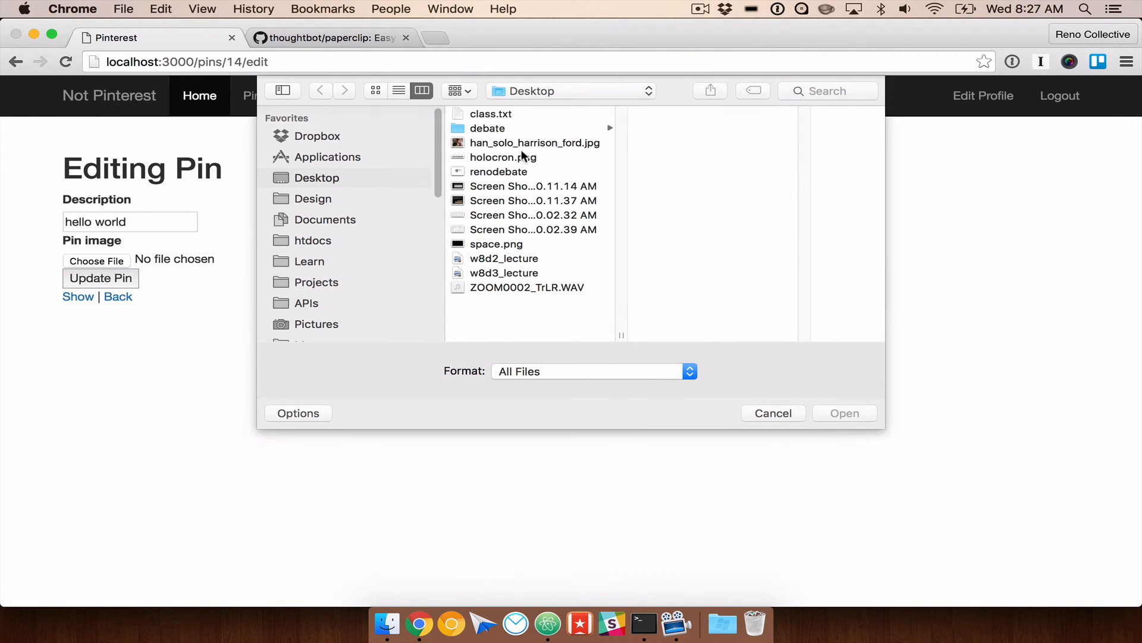
{"action": "left_click", "coordinate": [534, 143]}
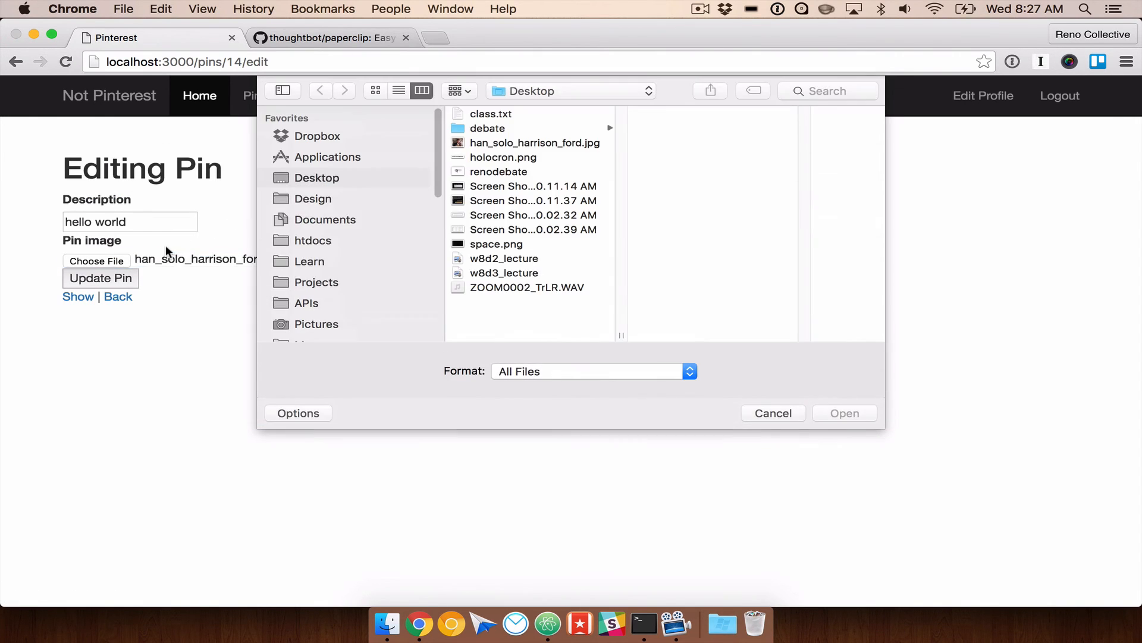
{"action": "left_click", "coordinate": [772, 413]}
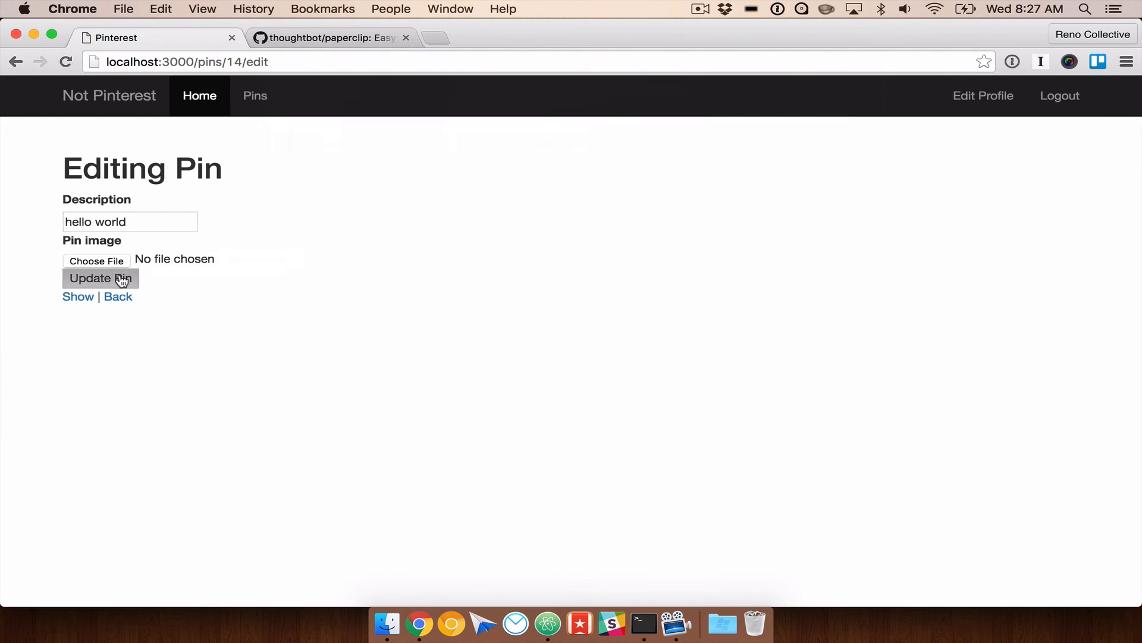
{"action": "mouse_move", "coordinate": [100, 245]}
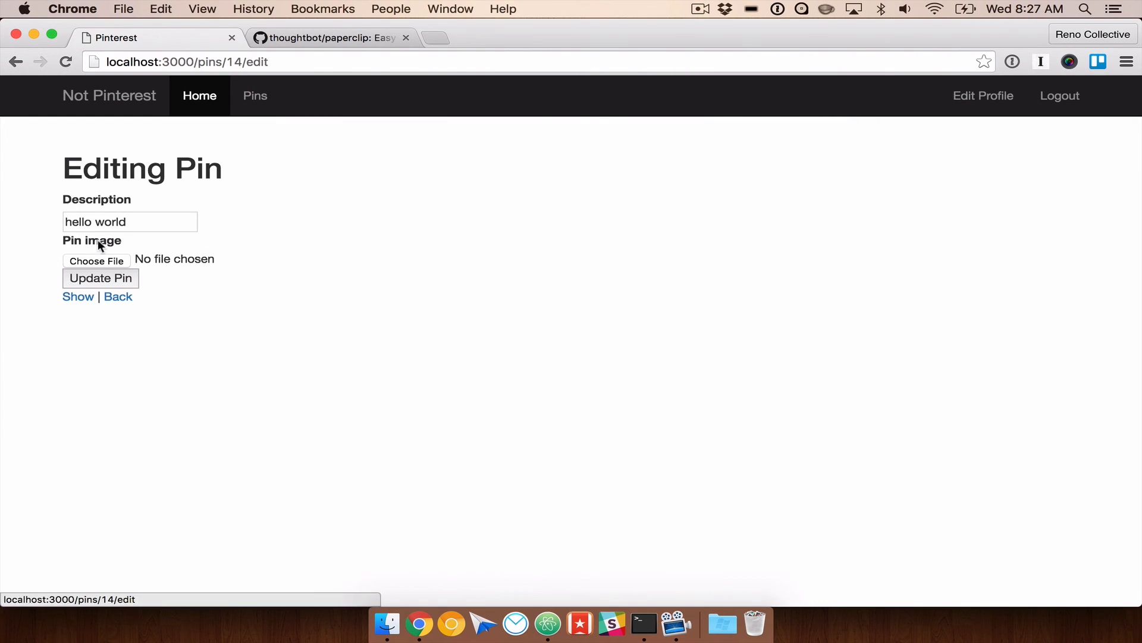
{"action": "left_click", "coordinate": [95, 261]}
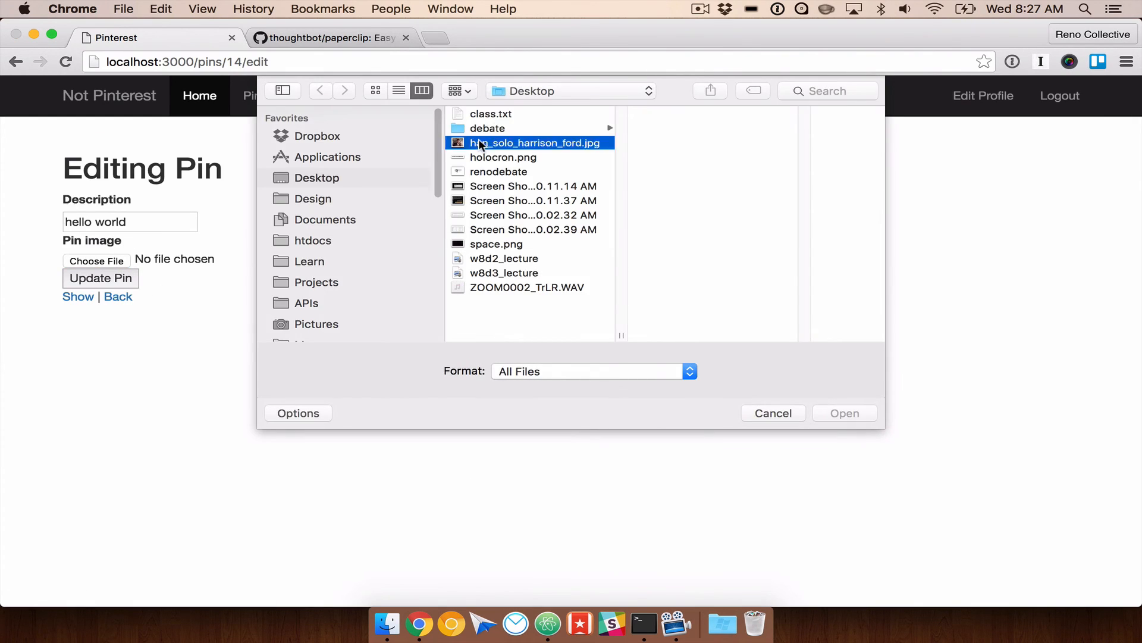
{"action": "left_click", "coordinate": [844, 413]}
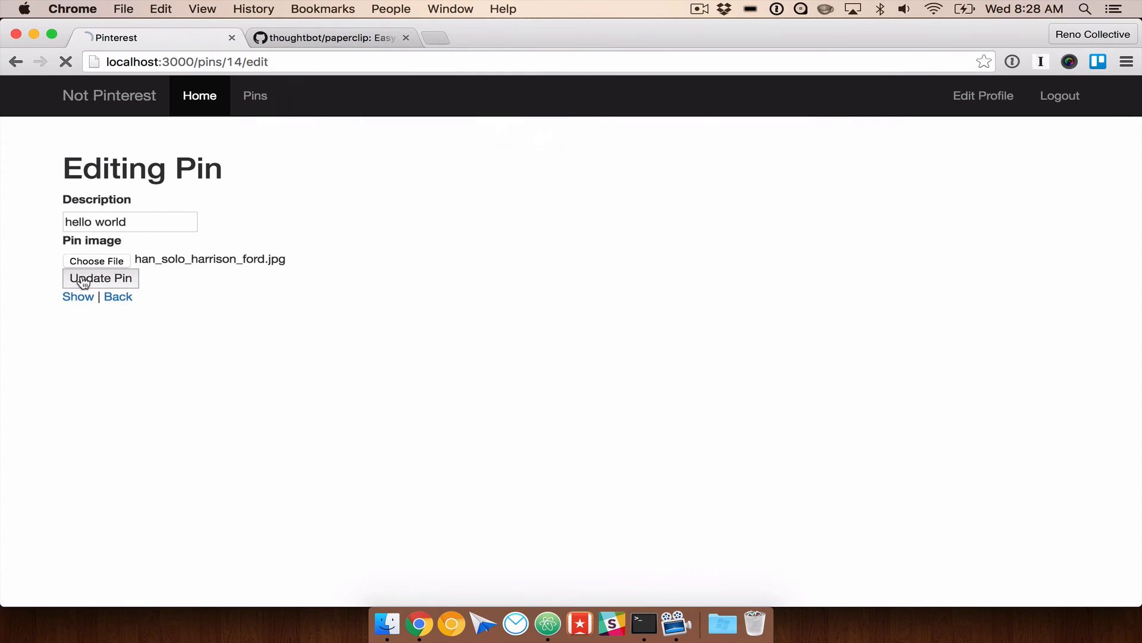
{"action": "left_click", "coordinate": [100, 279]}
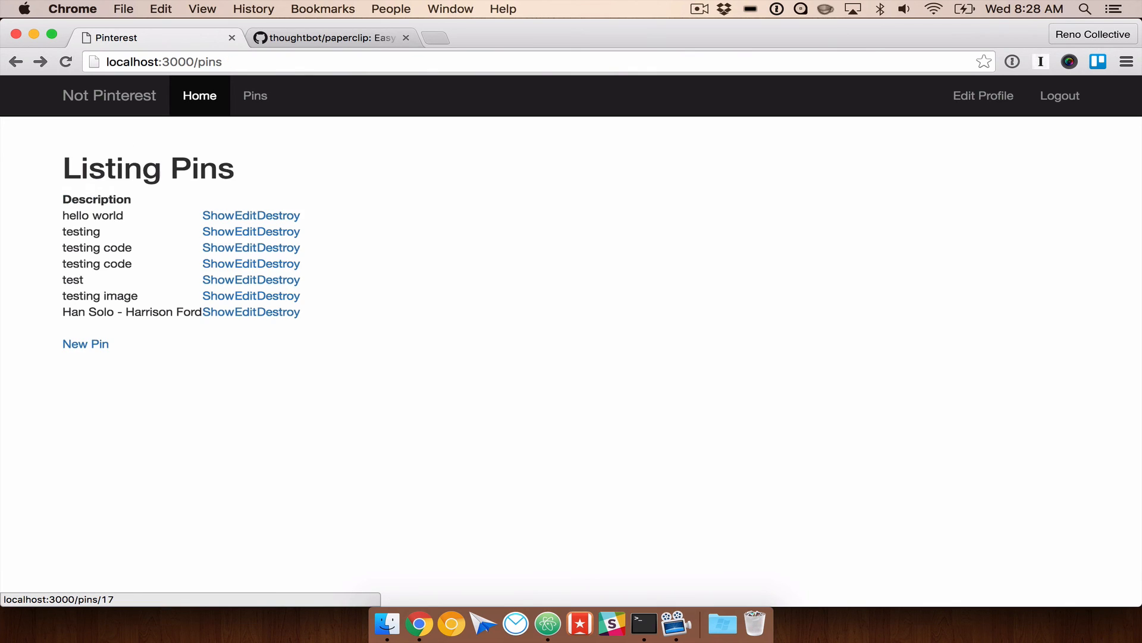
Destroy the leftover testing code and test pins, then view the hello world pin
{"action": "left_click", "coordinate": [290, 263]}
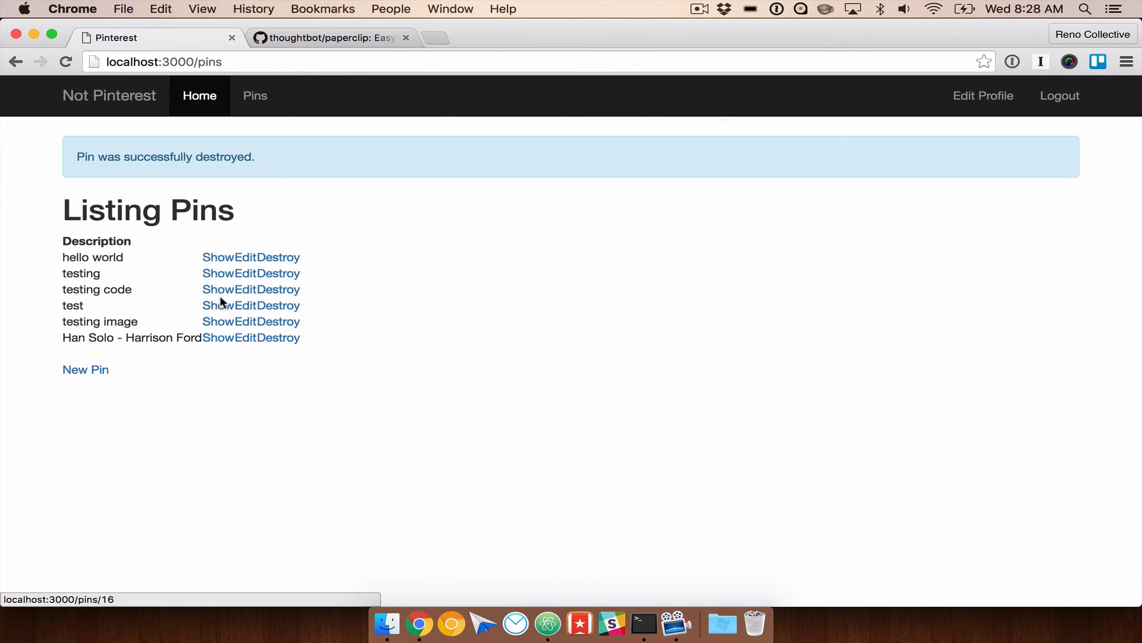
{"action": "left_click", "coordinate": [279, 305]}
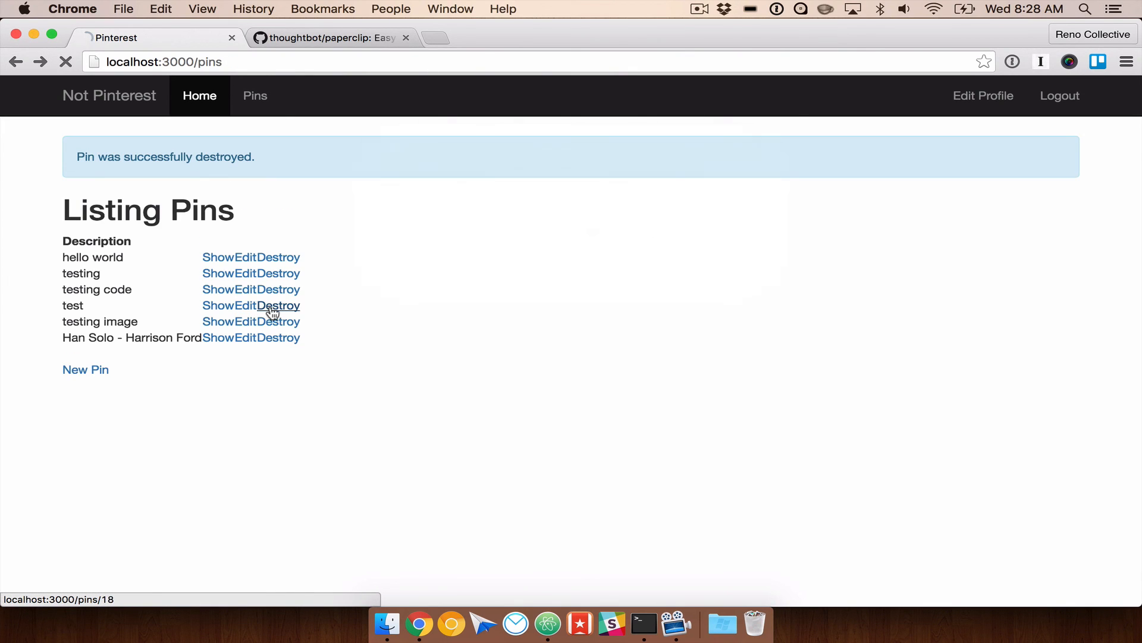
{"action": "left_click", "coordinate": [279, 306]}
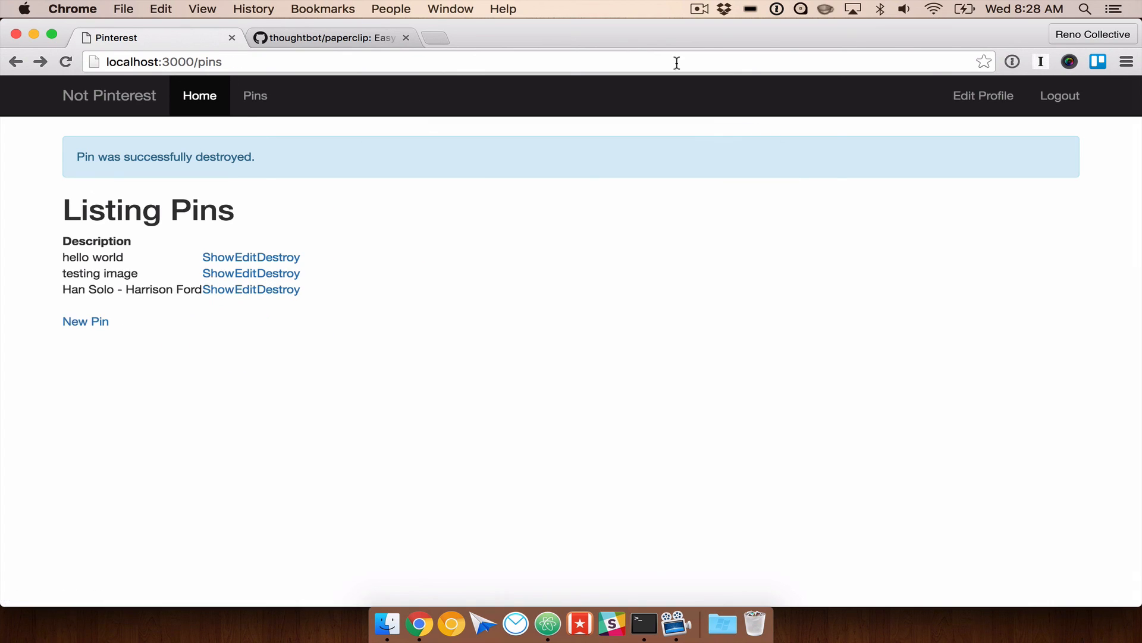
{"action": "left_click", "coordinate": [212, 257]}
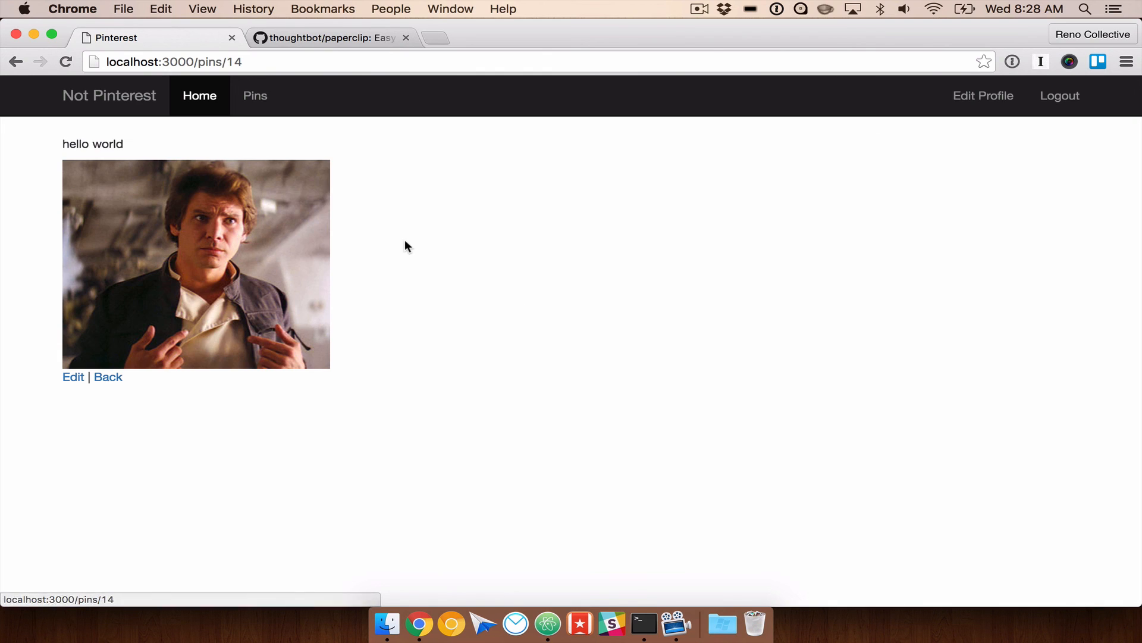